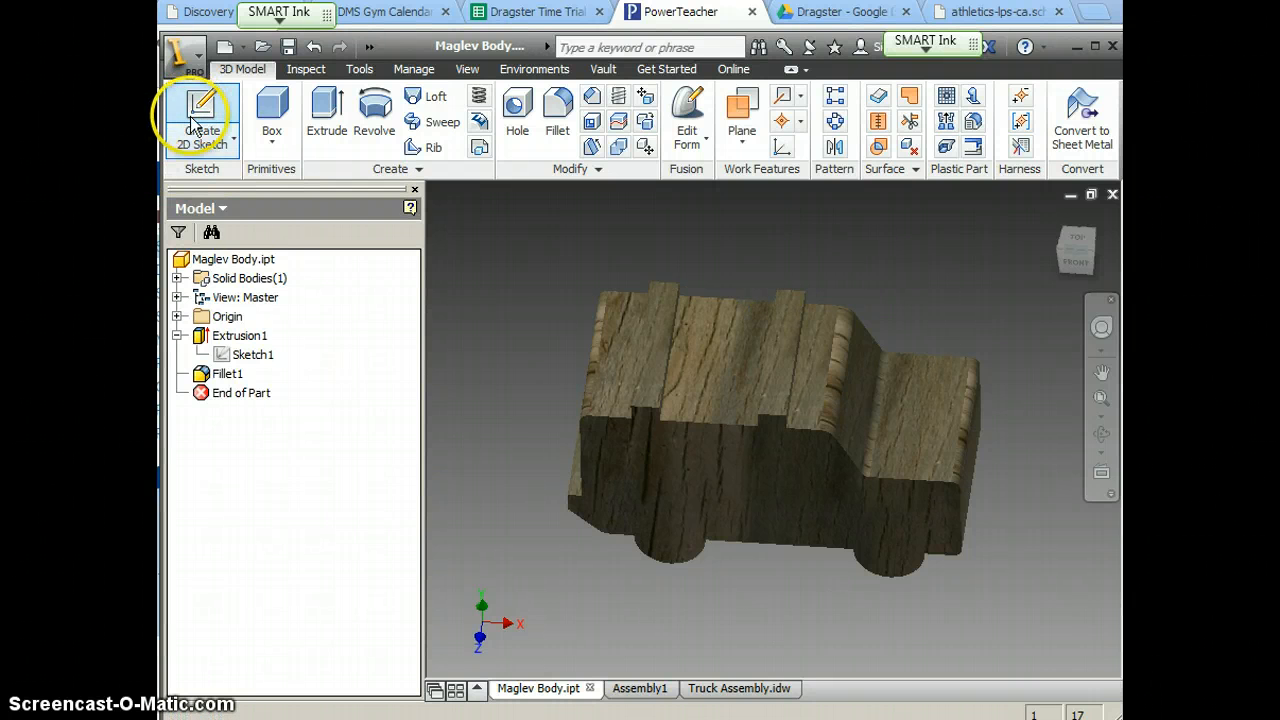
Begin a new 2D sketch on the top face of the Maglev Body.
{"action": "left_click", "coordinate": [202, 114]}
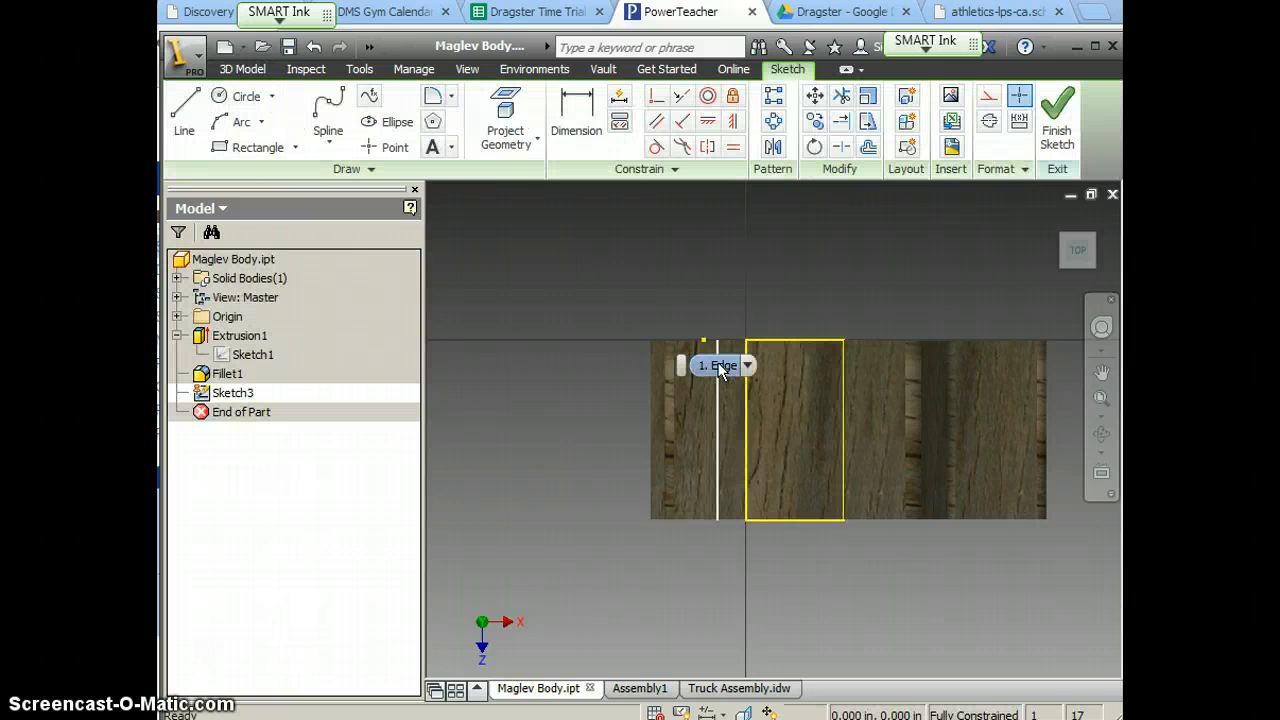
{"action": "mouse_move", "coordinate": [720, 368]}
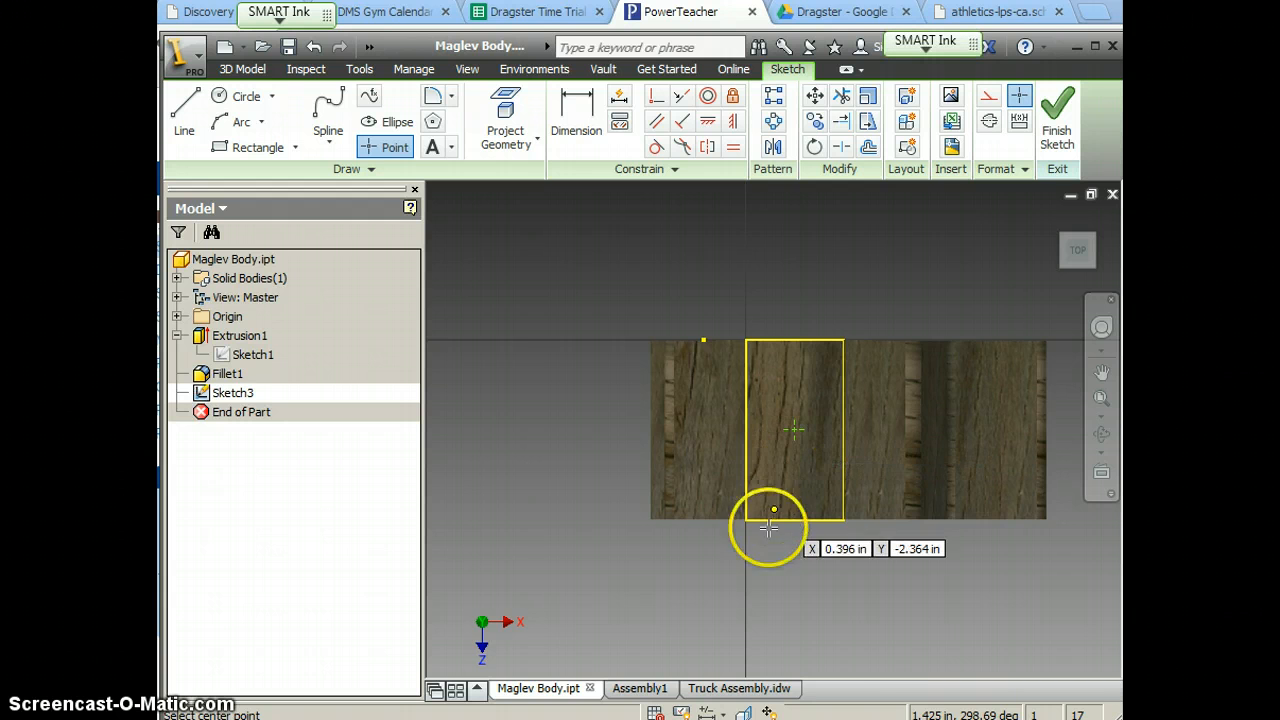
{"action": "mouse_move", "coordinate": [800, 528]}
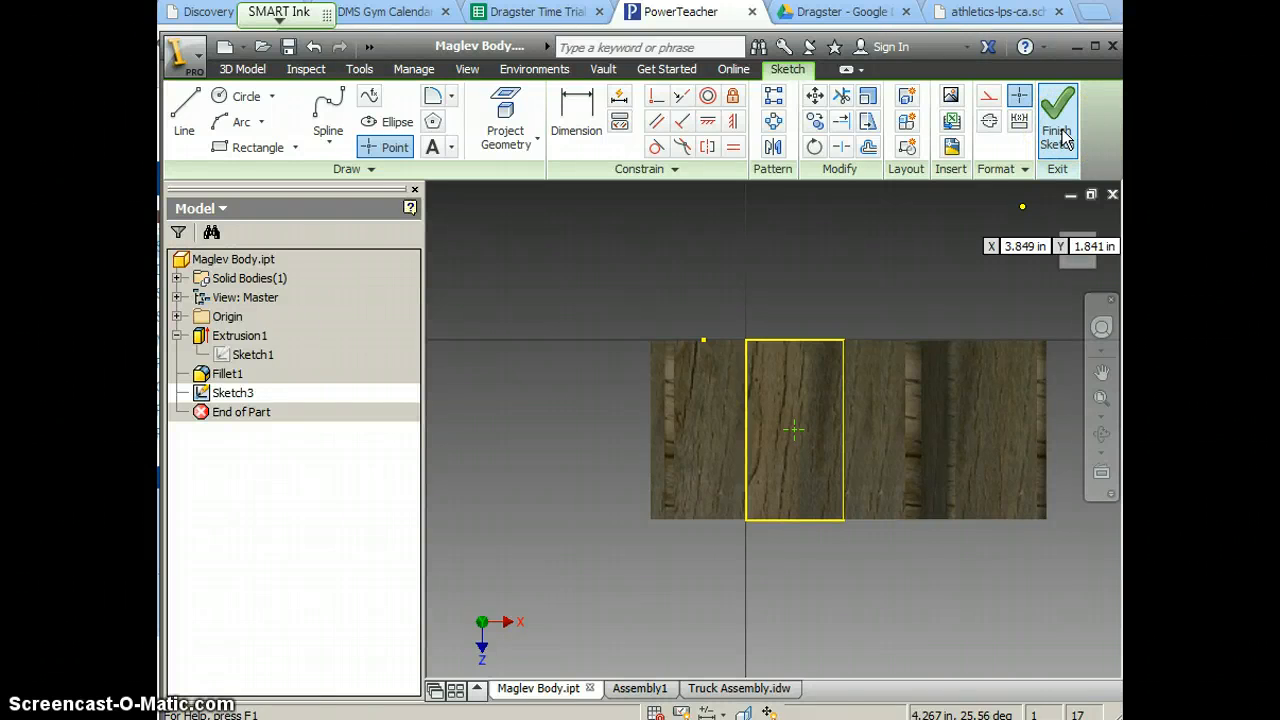
Finish the point sketch and add a .125 through-all hole (Hole2) at the sketched point.
{"action": "left_click", "coordinate": [1058, 114]}
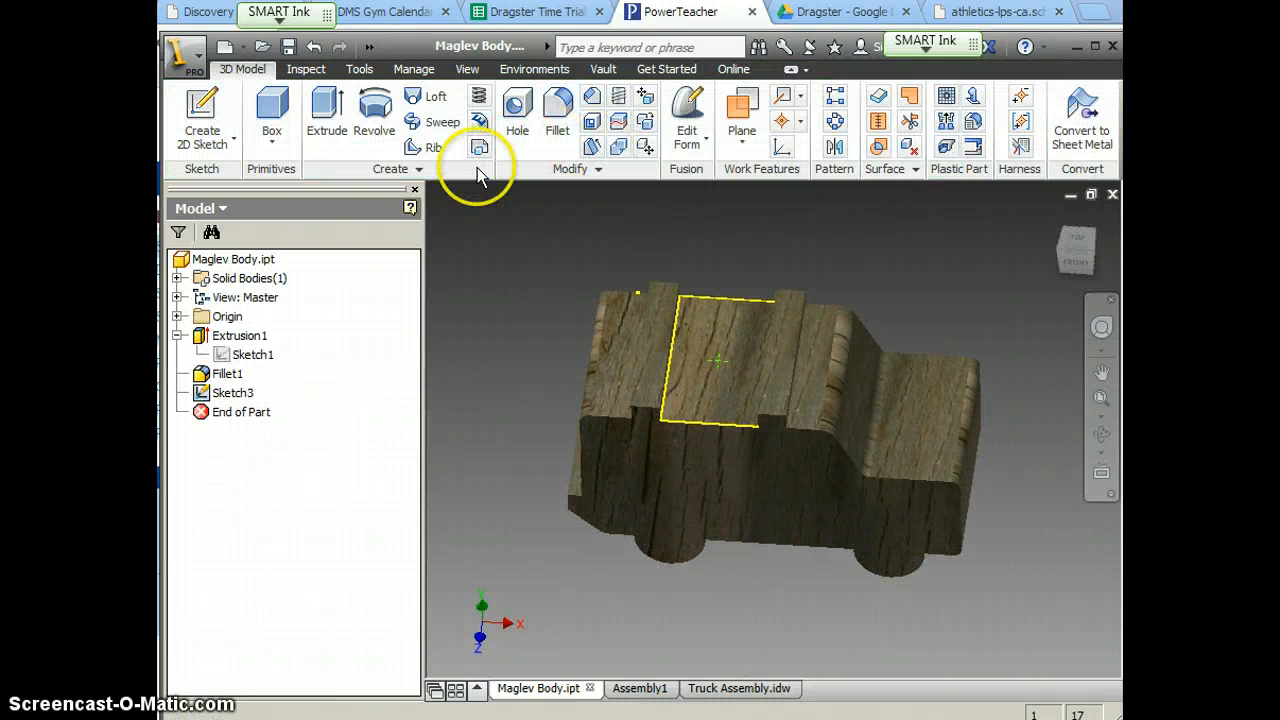
{"action": "left_click", "coordinate": [516, 114]}
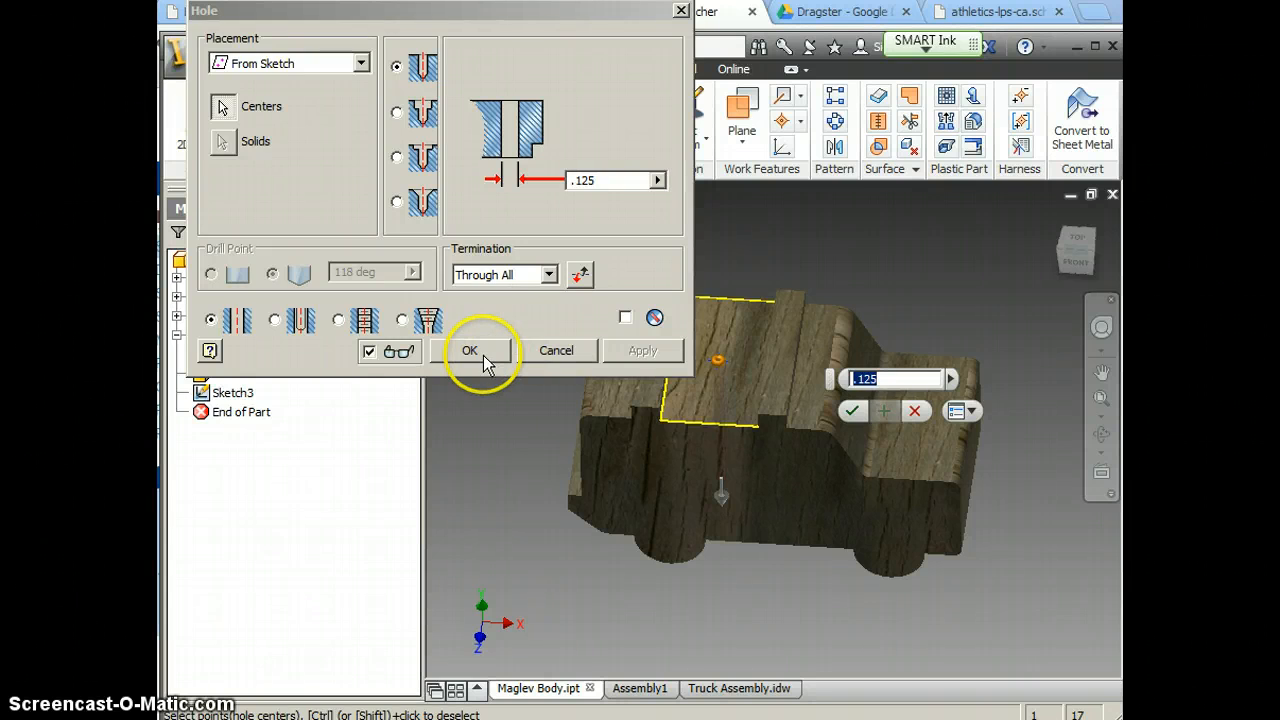
{"action": "left_click", "coordinate": [470, 350]}
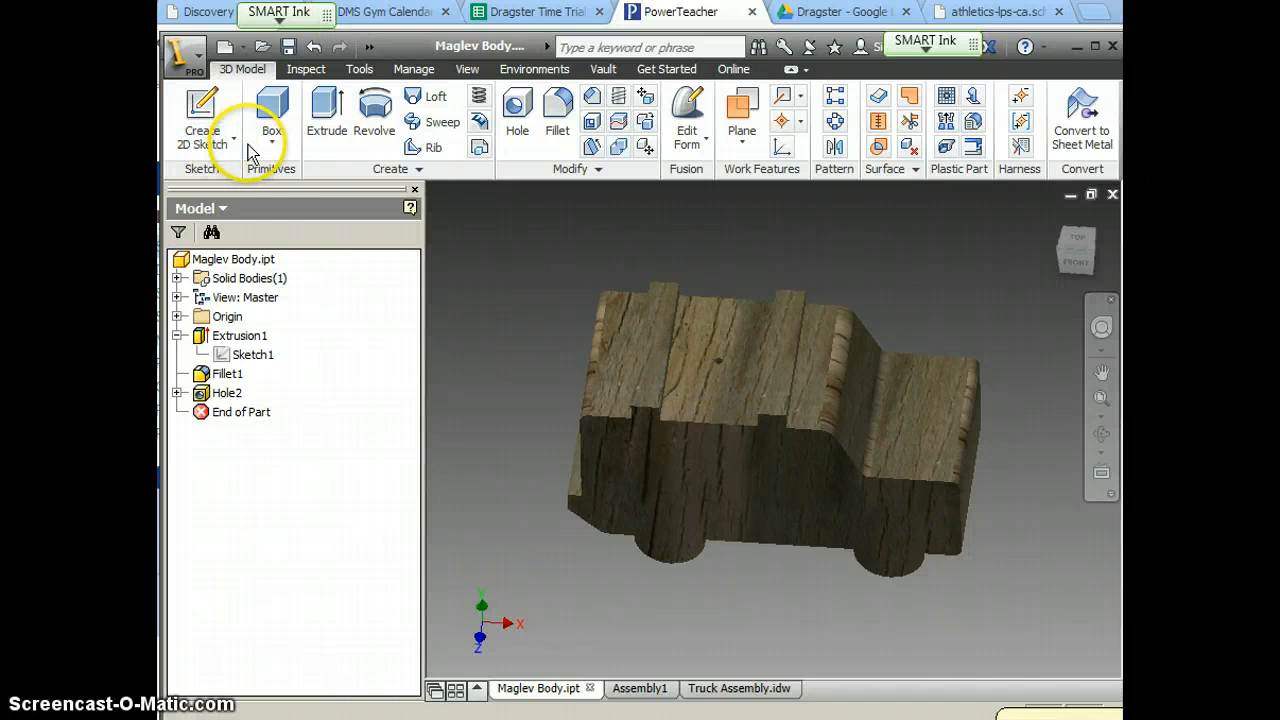
{"action": "left_click", "coordinate": [252, 354]}
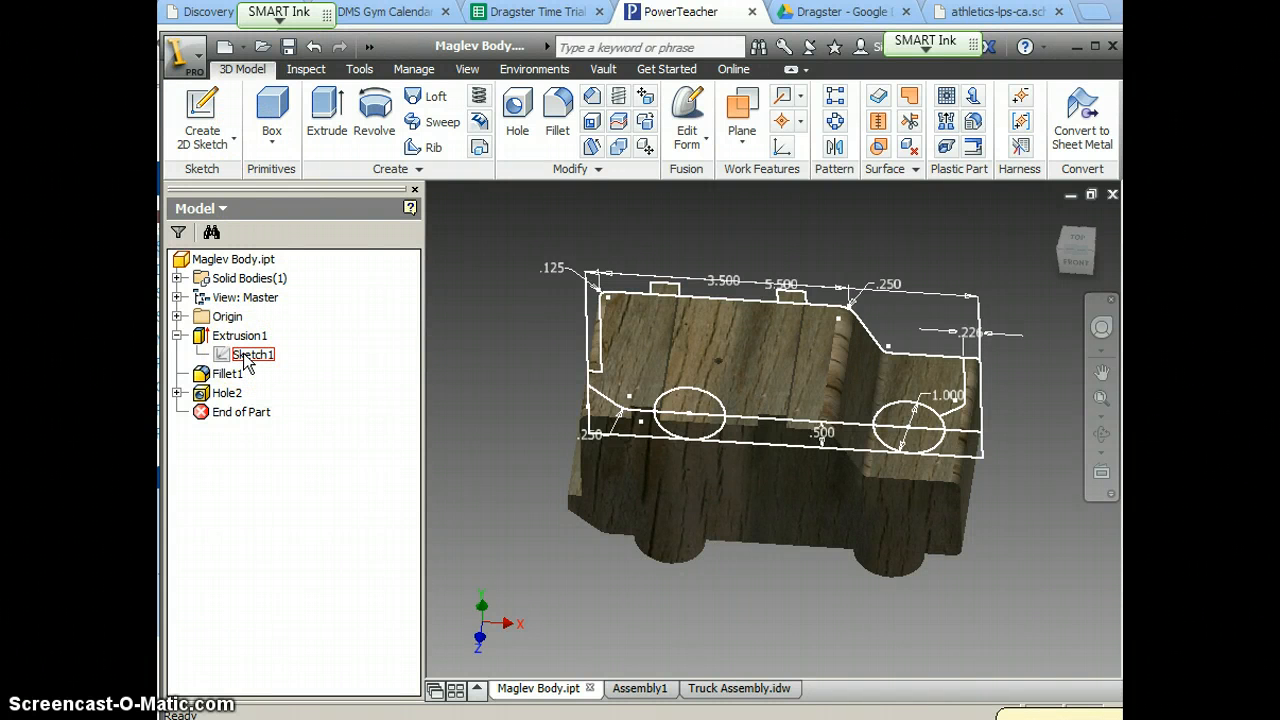
{"action": "double_click", "coordinate": [252, 354]}
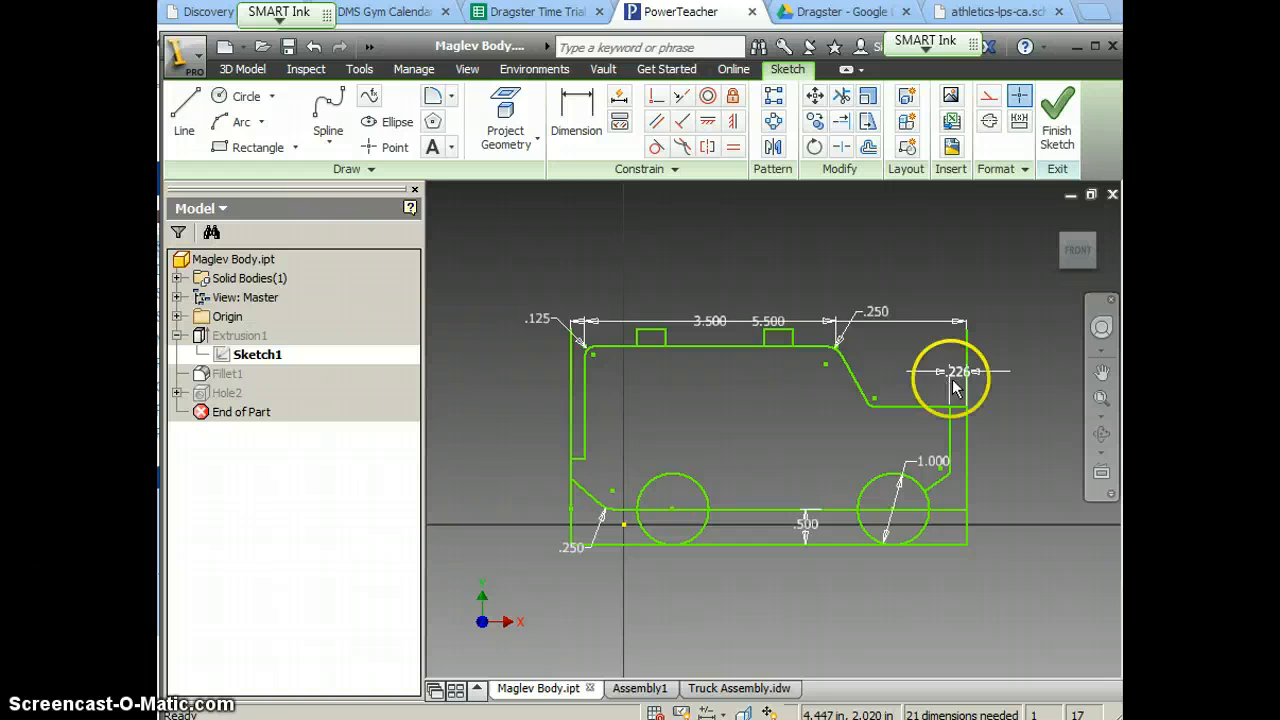
{"action": "mouse_move", "coordinate": [1060, 114]}
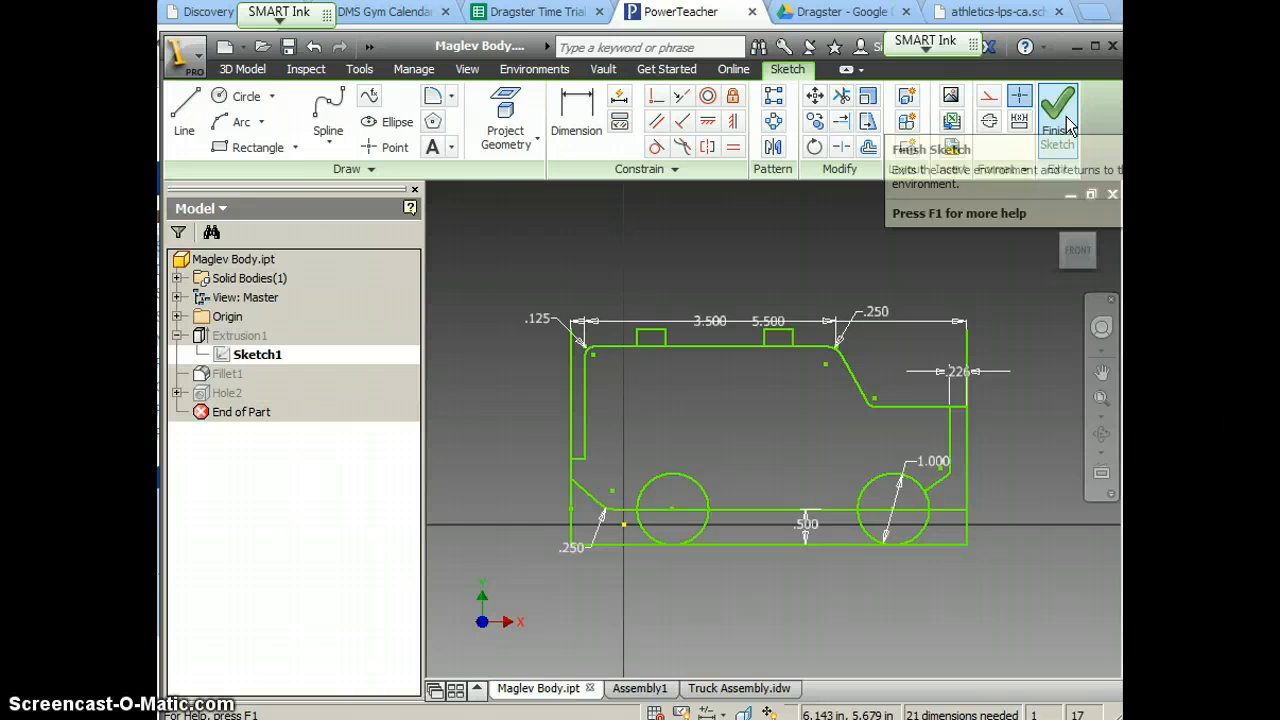
{"action": "left_click", "coordinate": [1058, 104]}
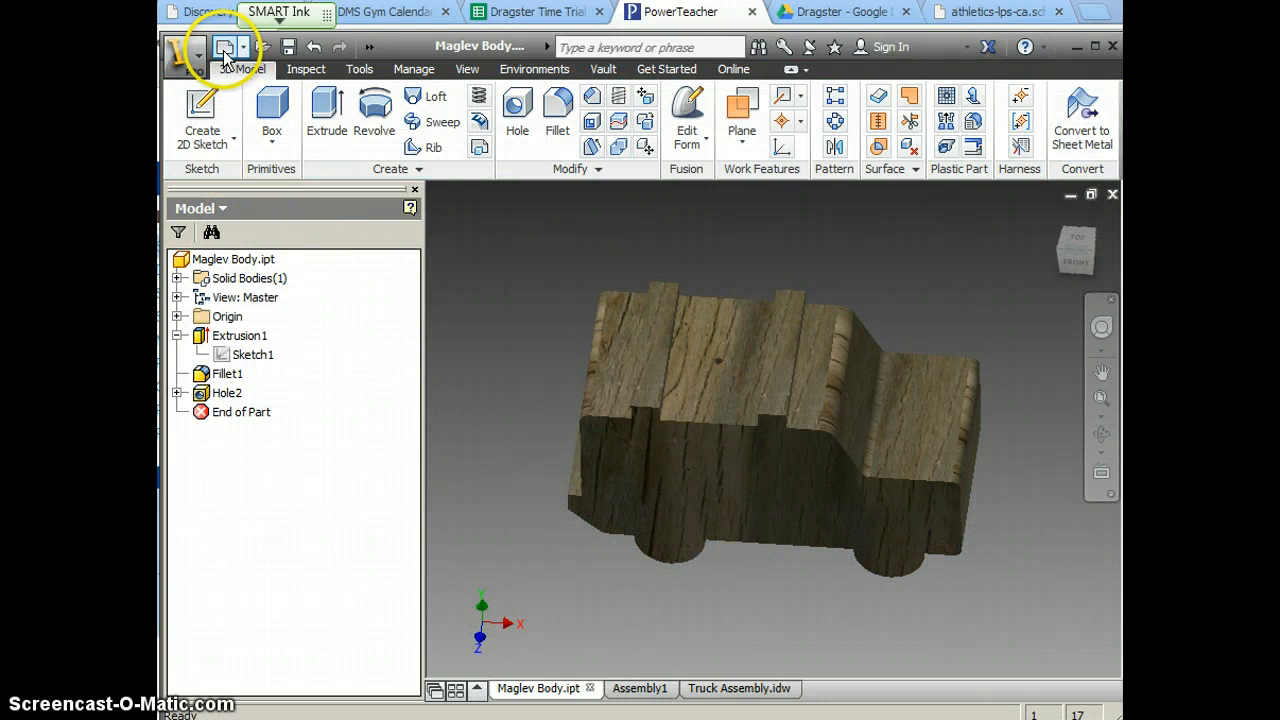
Create a new Standard.ipt part and sketch a long thin rectangle 5.5 long for the base.
{"action": "left_click", "coordinate": [218, 48]}
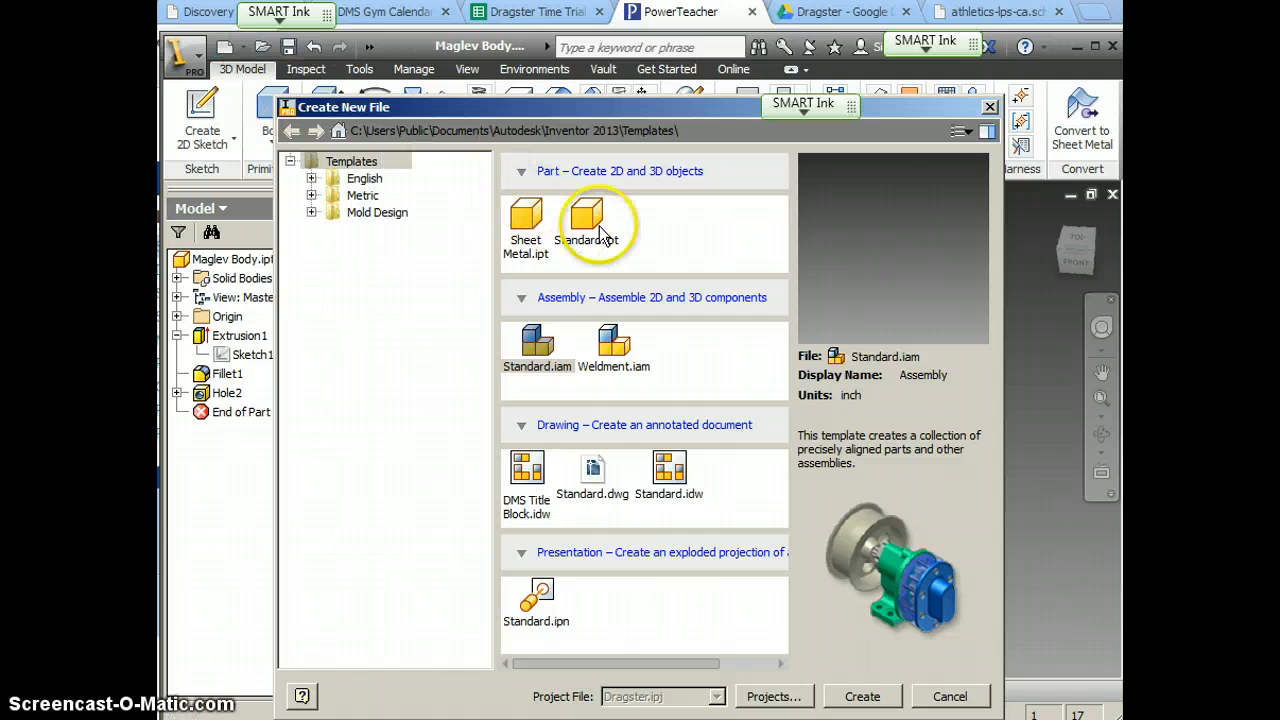
{"action": "left_click", "coordinate": [862, 696]}
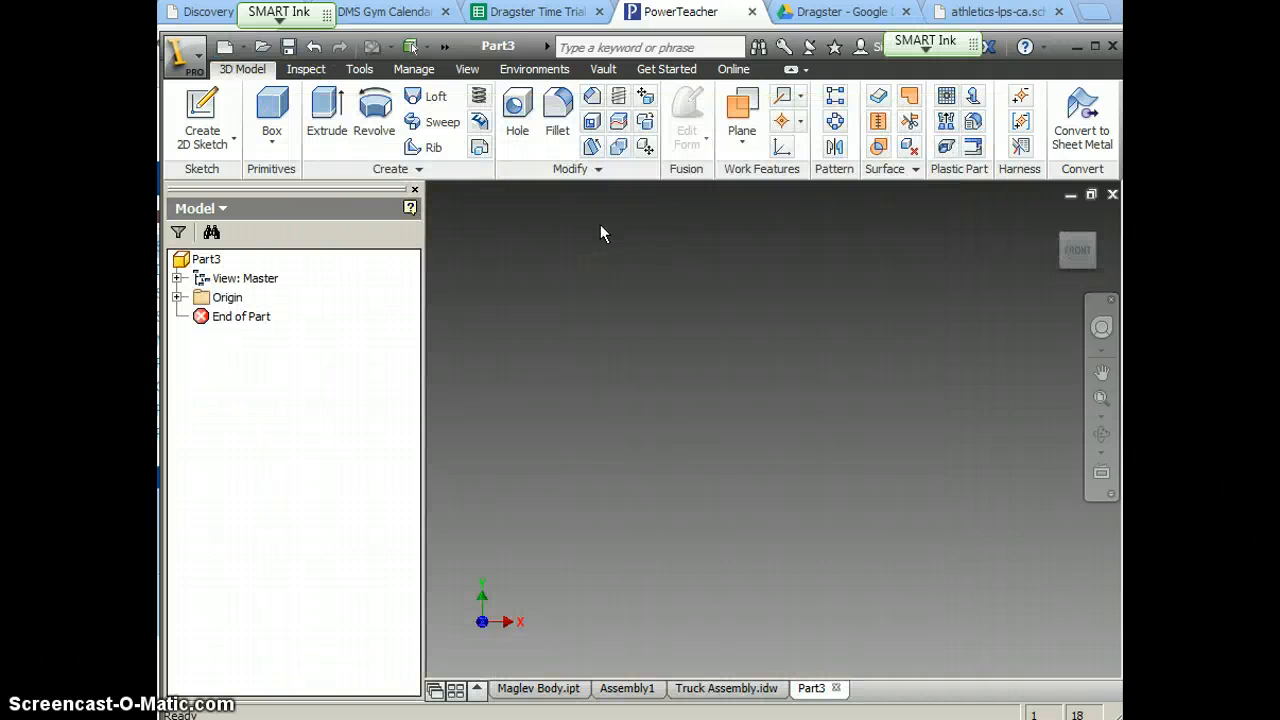
{"action": "left_click", "coordinate": [202, 108]}
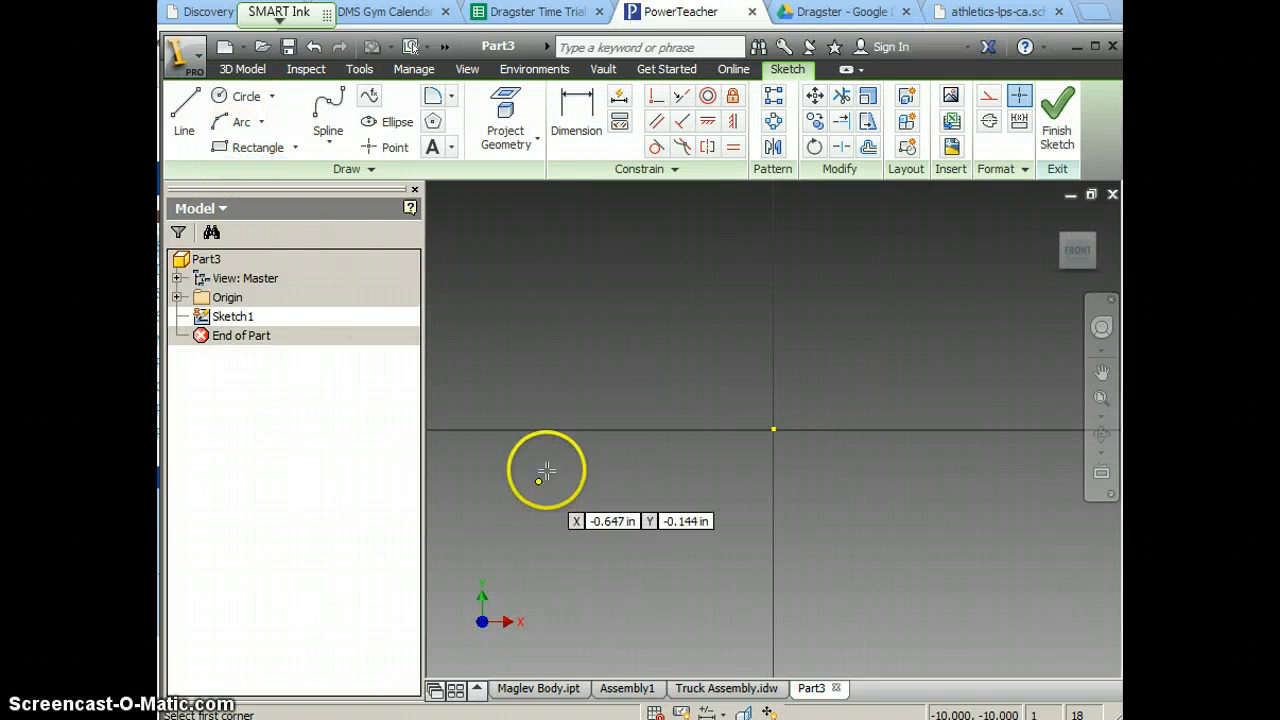
{"action": "left_click_drag", "start_coordinate": [546, 470], "coordinate": [980, 444]}
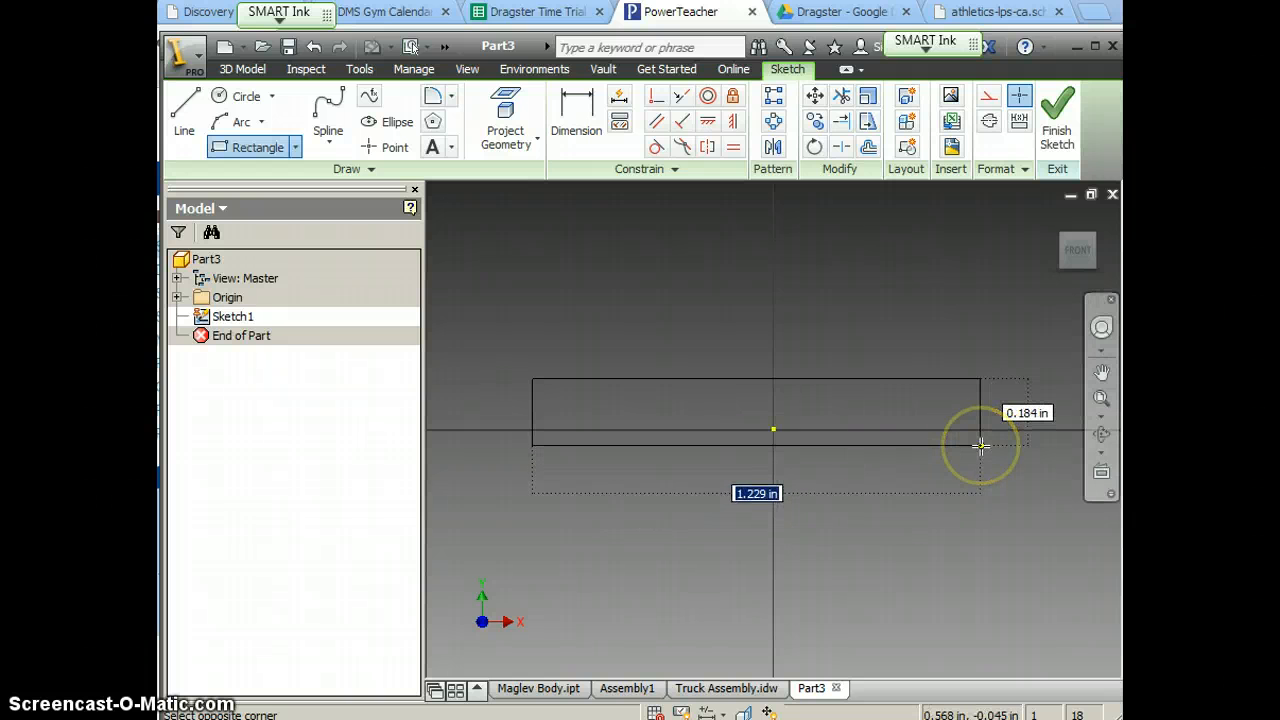
{"action": "type", "text": "5.5"}
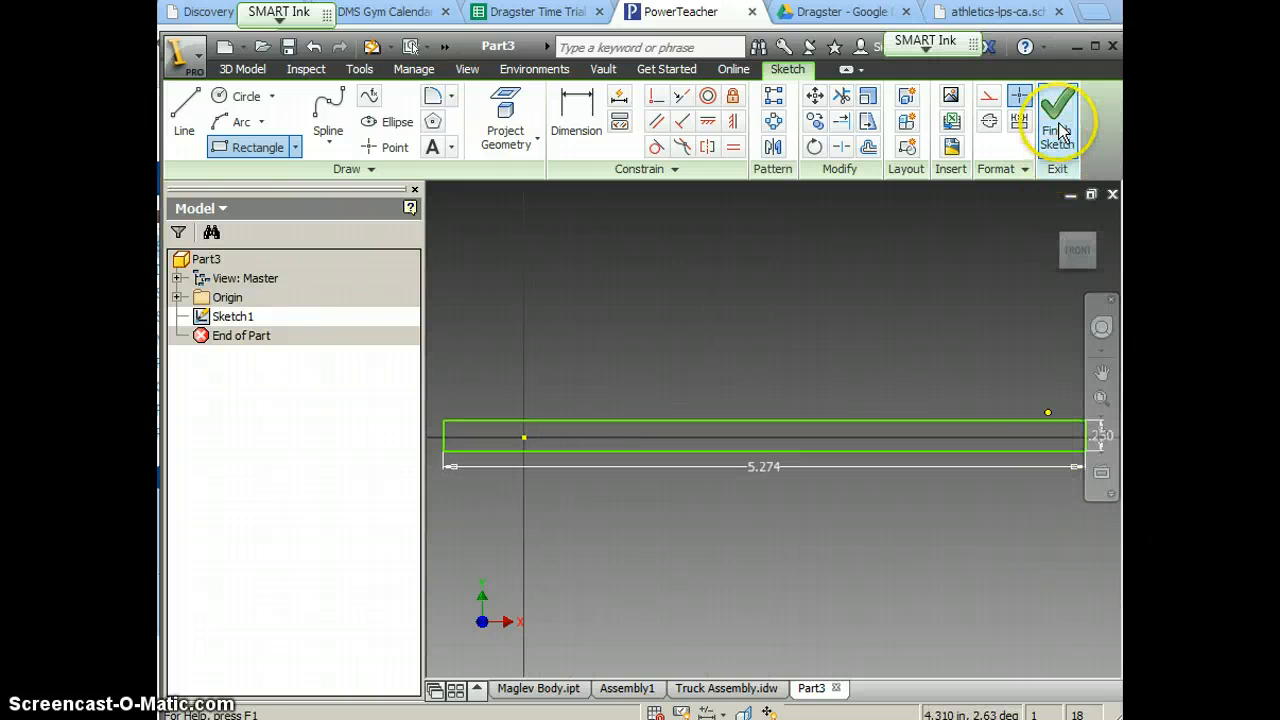
Extrude the rectangle 2.5 into a flat board and set its material to Wood (Cherry).
{"action": "left_click", "coordinate": [1056, 120]}
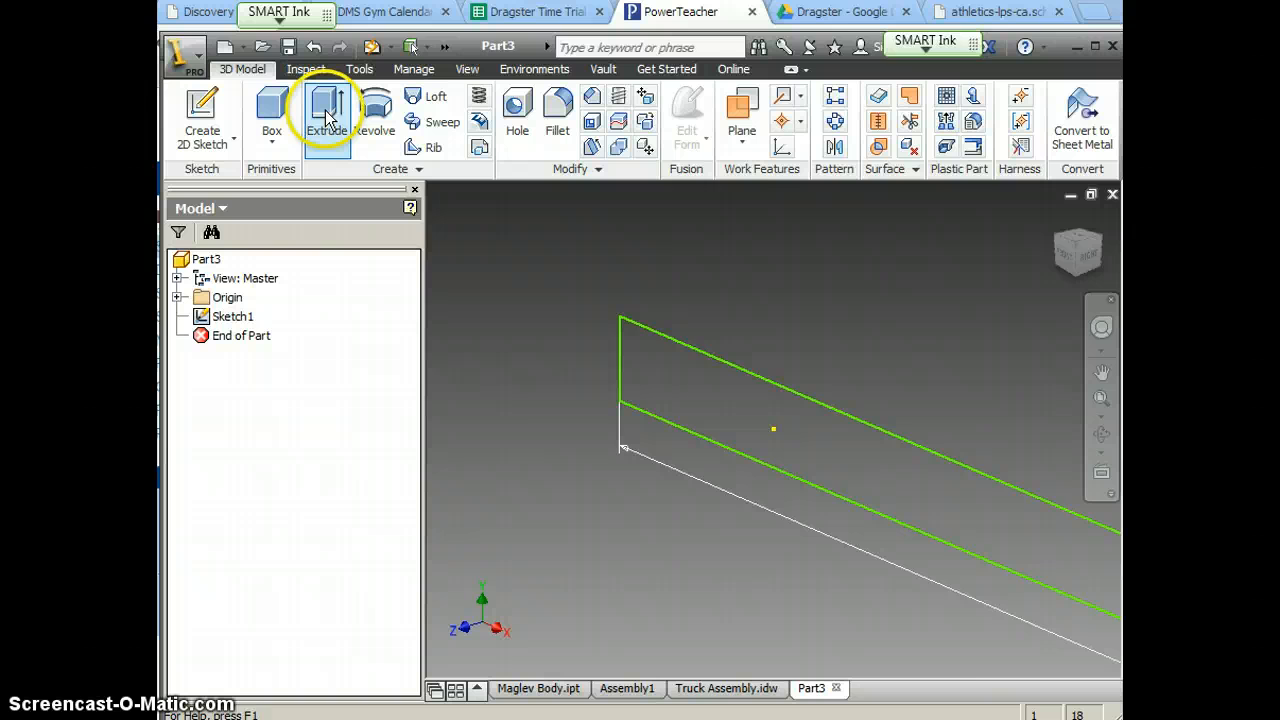
{"action": "left_click", "coordinate": [328, 110]}
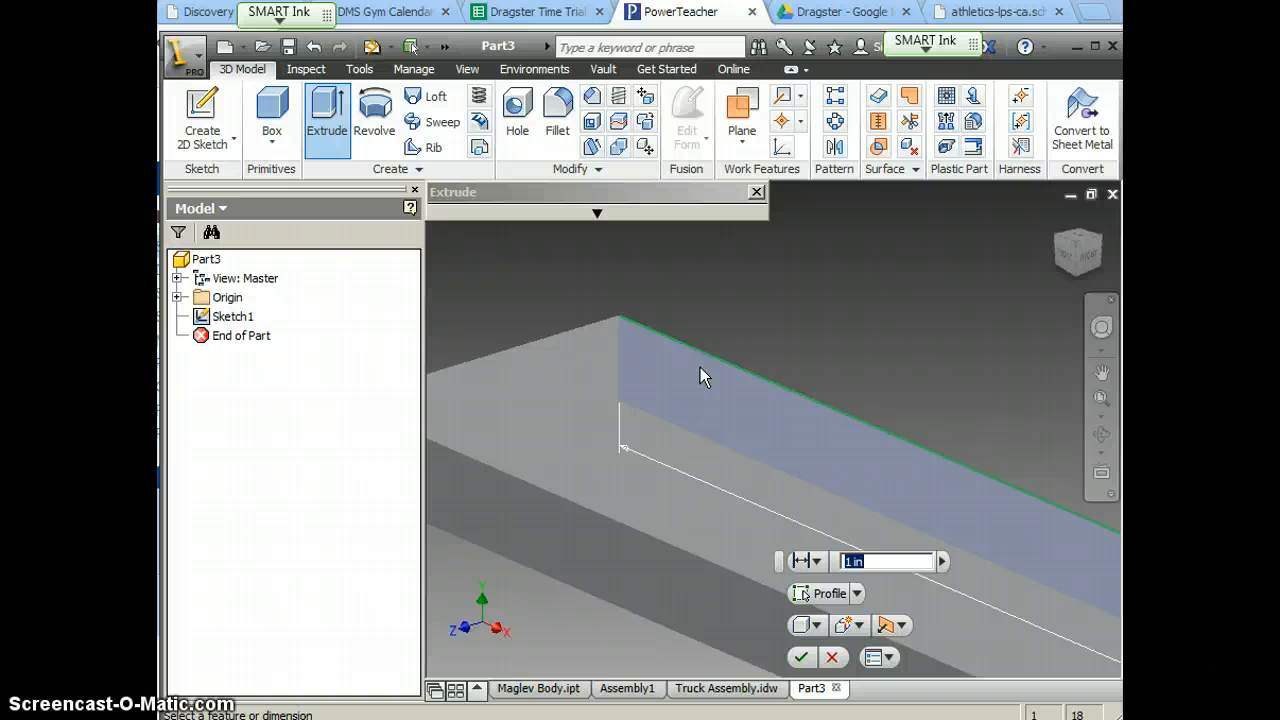
{"action": "type", "text": "2.5"}
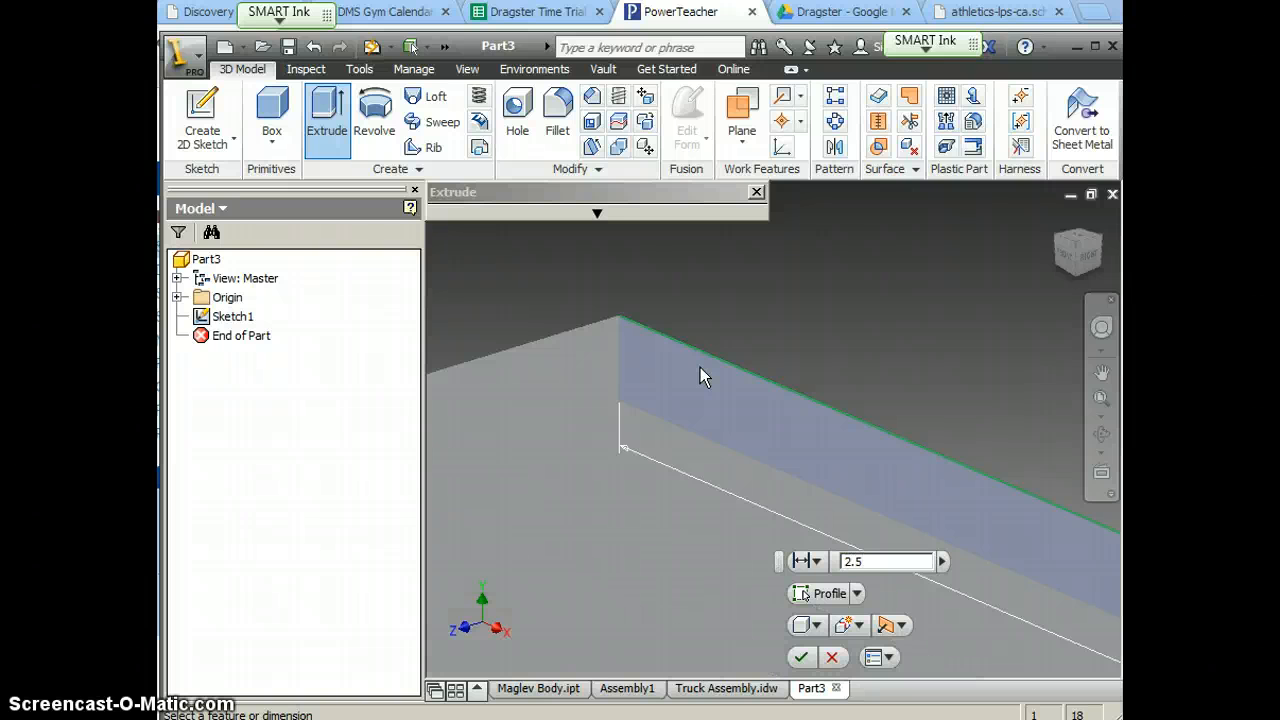
{"action": "left_click", "coordinate": [790, 656]}
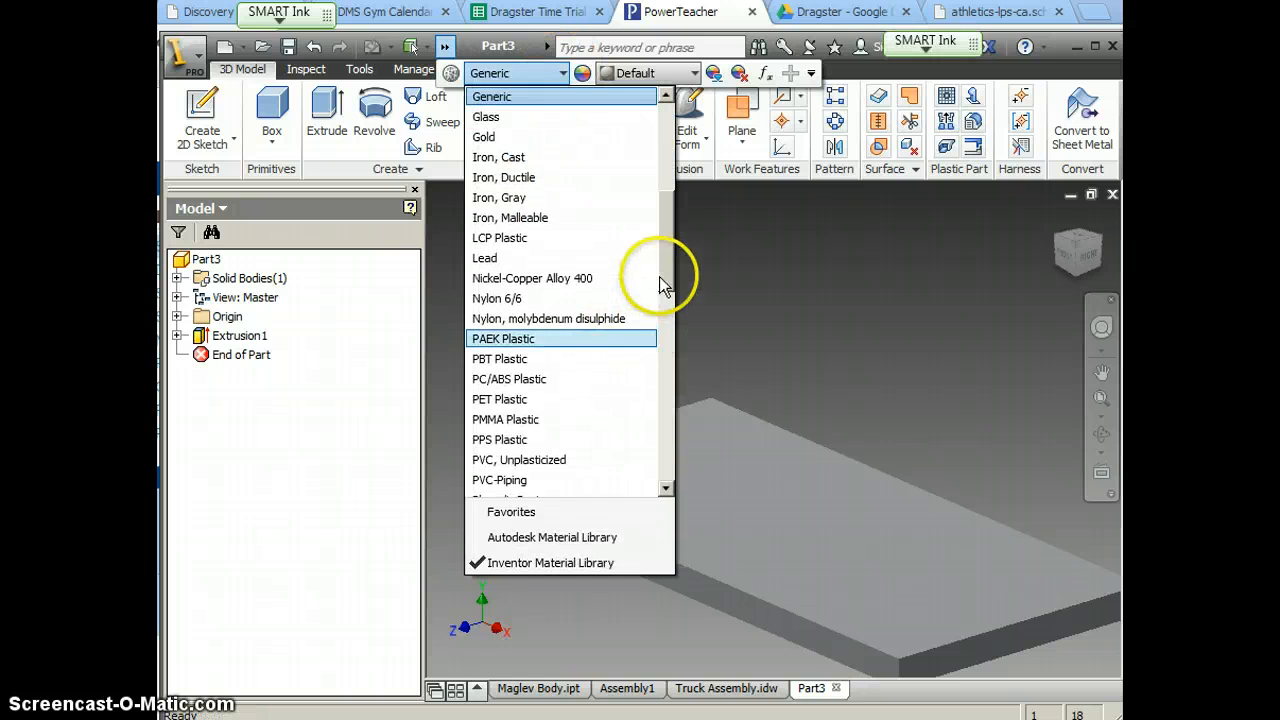
{"action": "scroll", "scroll_direction": "down", "scroll_amount": 3}
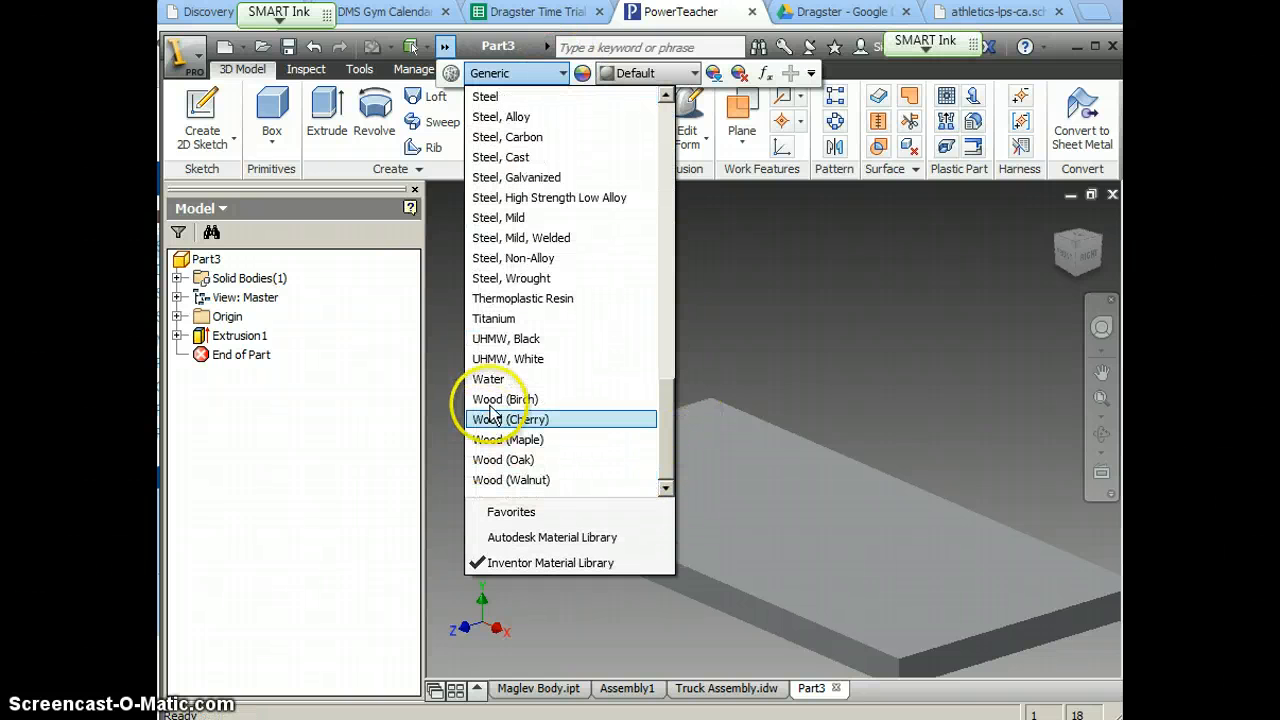
{"action": "left_click", "coordinate": [510, 420]}
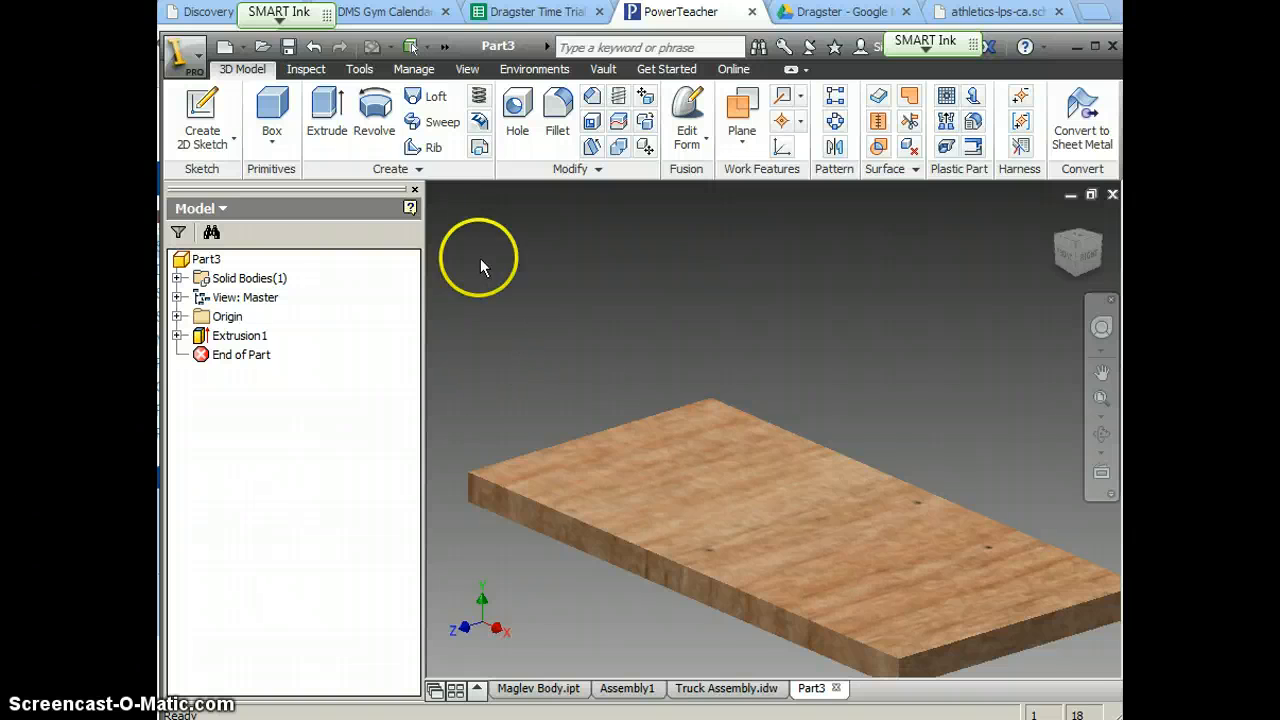
Begin saving as 'Wooden Ba...' in the Maglev folder, then cancel since Wooden Base.ipt already exists.
{"action": "left_click", "coordinate": [288, 48]}
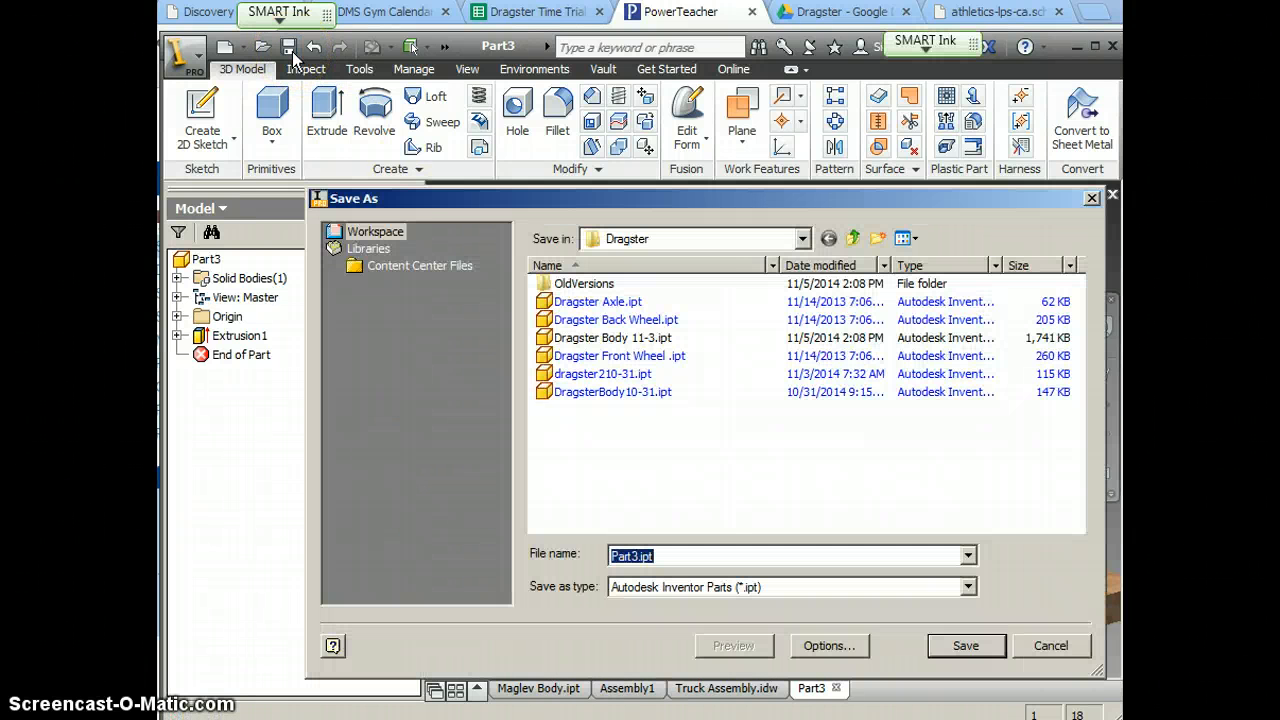
{"action": "mouse_move", "coordinate": [720, 502]}
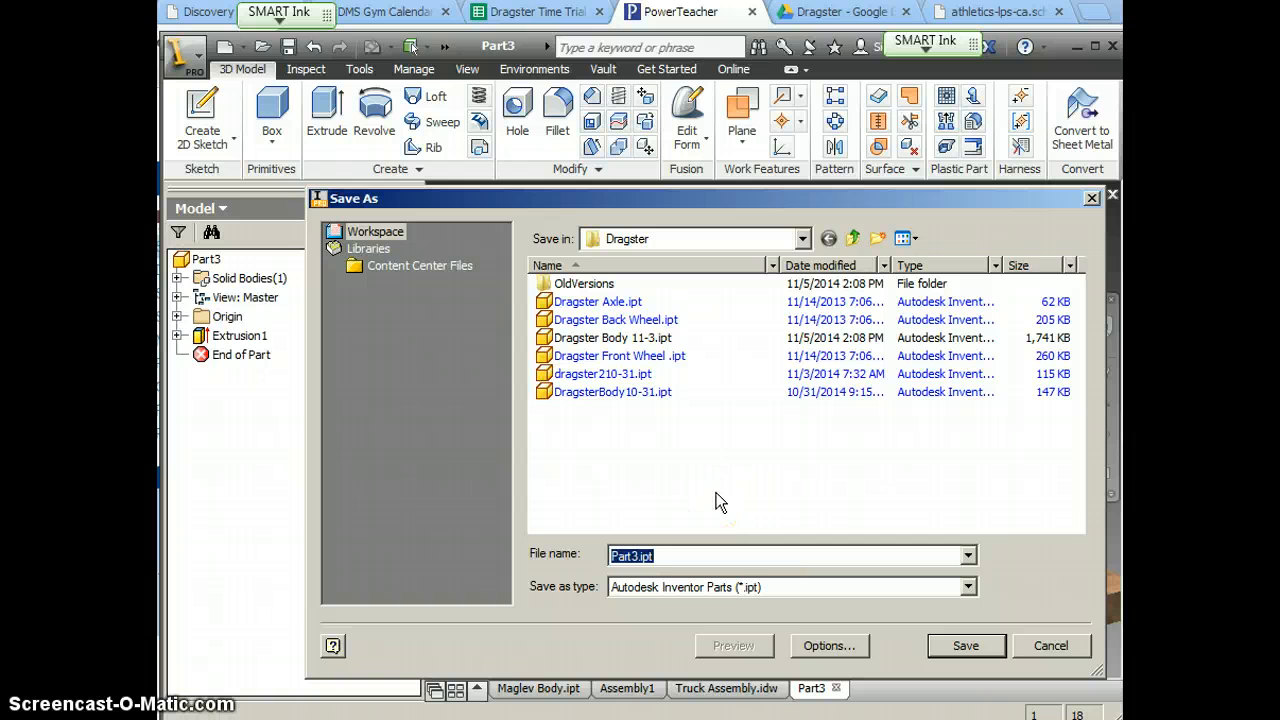
{"action": "type", "text": "Wooden Base"}
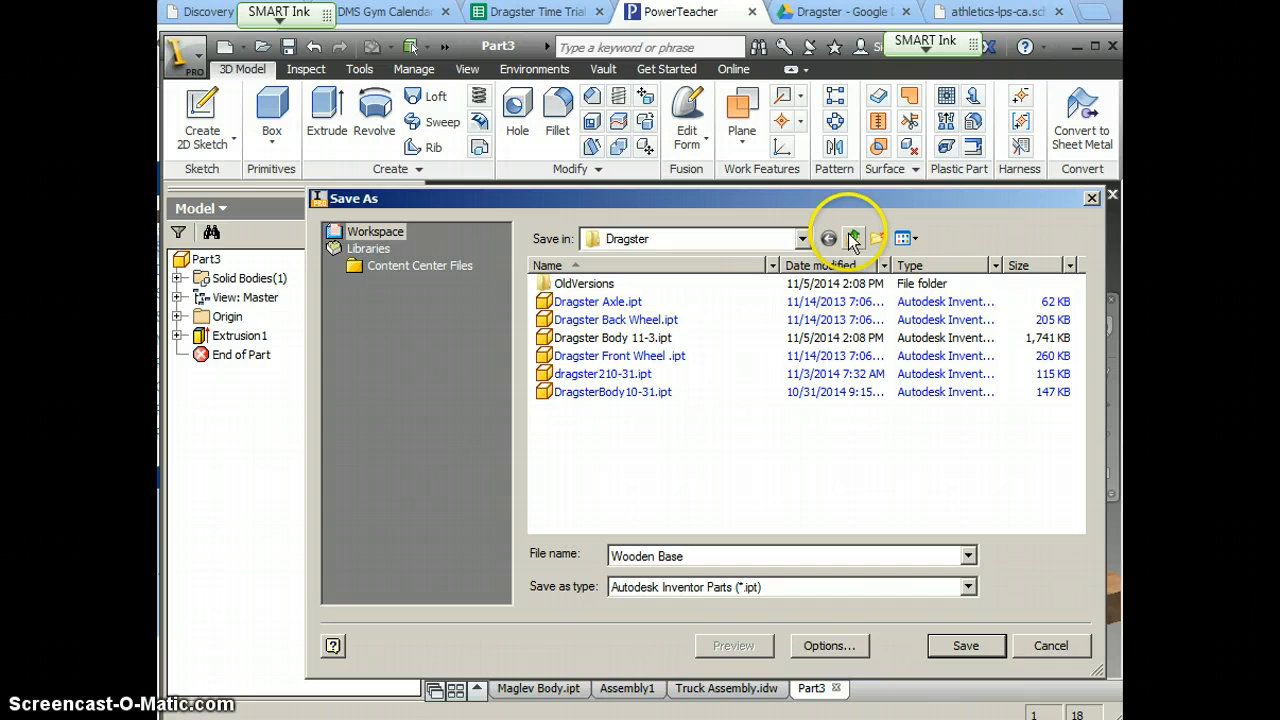
{"action": "left_click", "coordinate": [852, 238]}
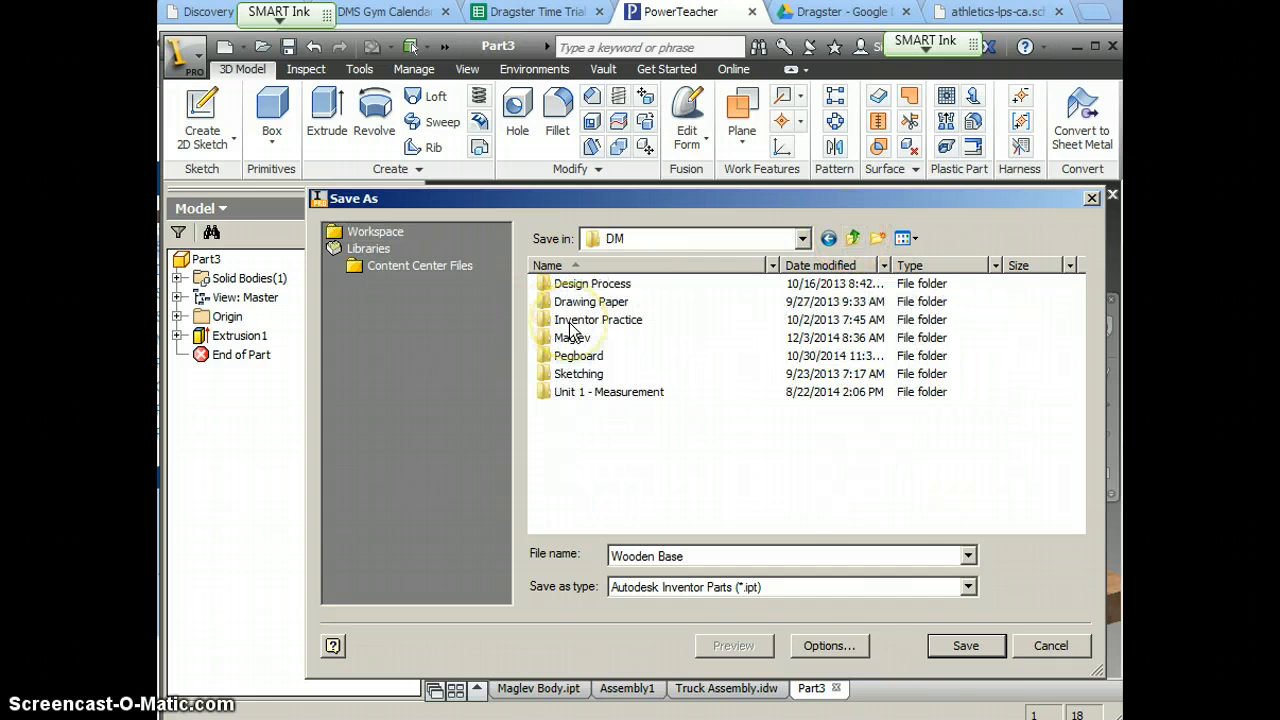
{"action": "double_click", "coordinate": [580, 336]}
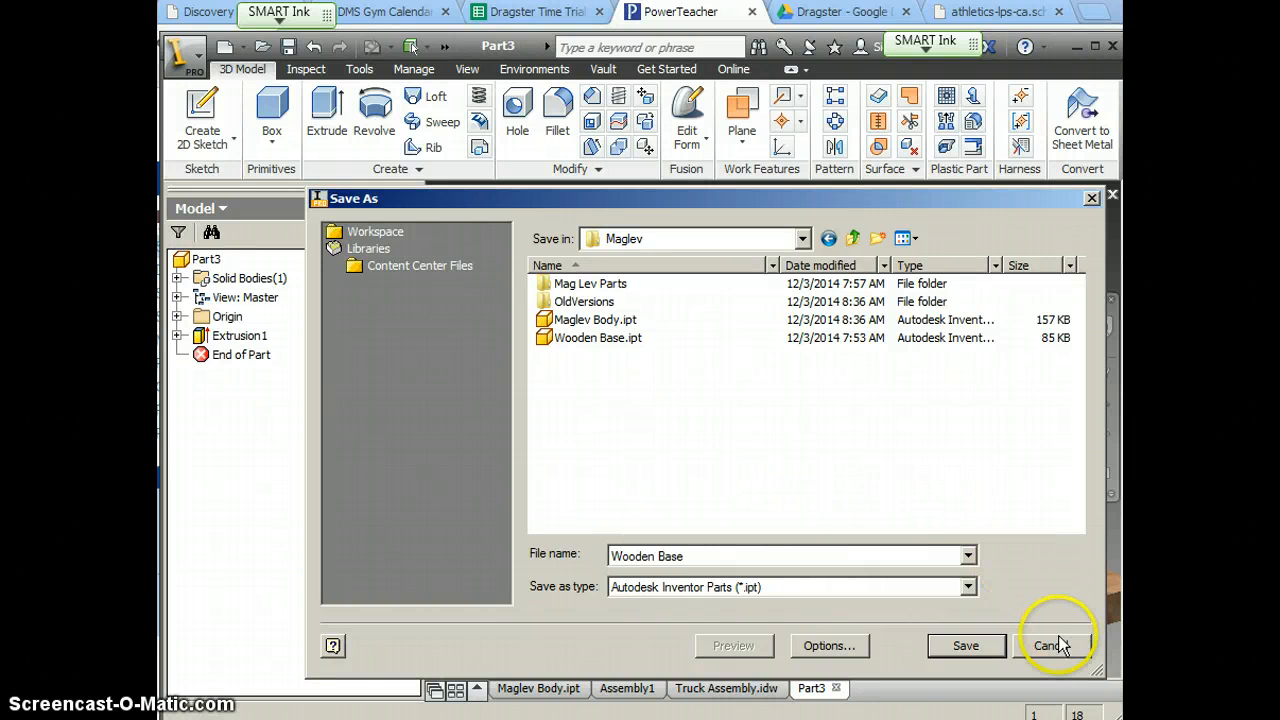
{"action": "left_click", "coordinate": [1054, 644]}
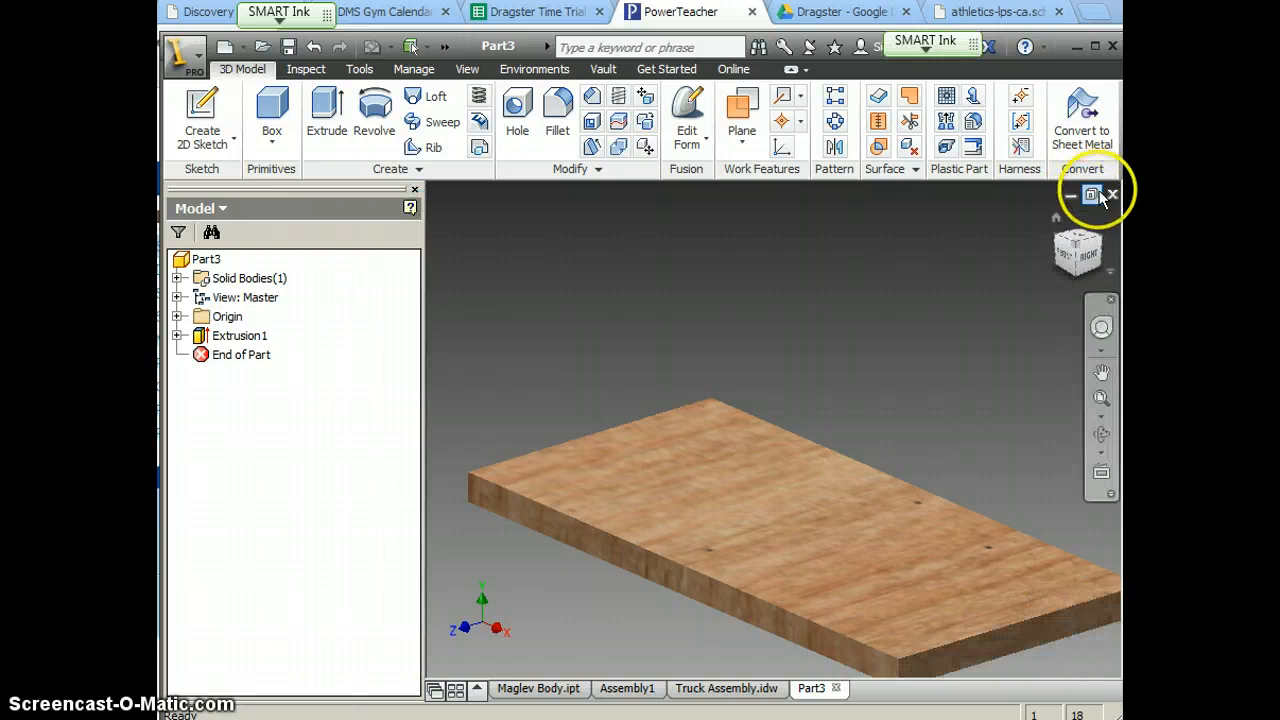
Close the duplicate Part3 without saving, returning to the Maglev Body part.
{"action": "left_click", "coordinate": [1112, 194]}
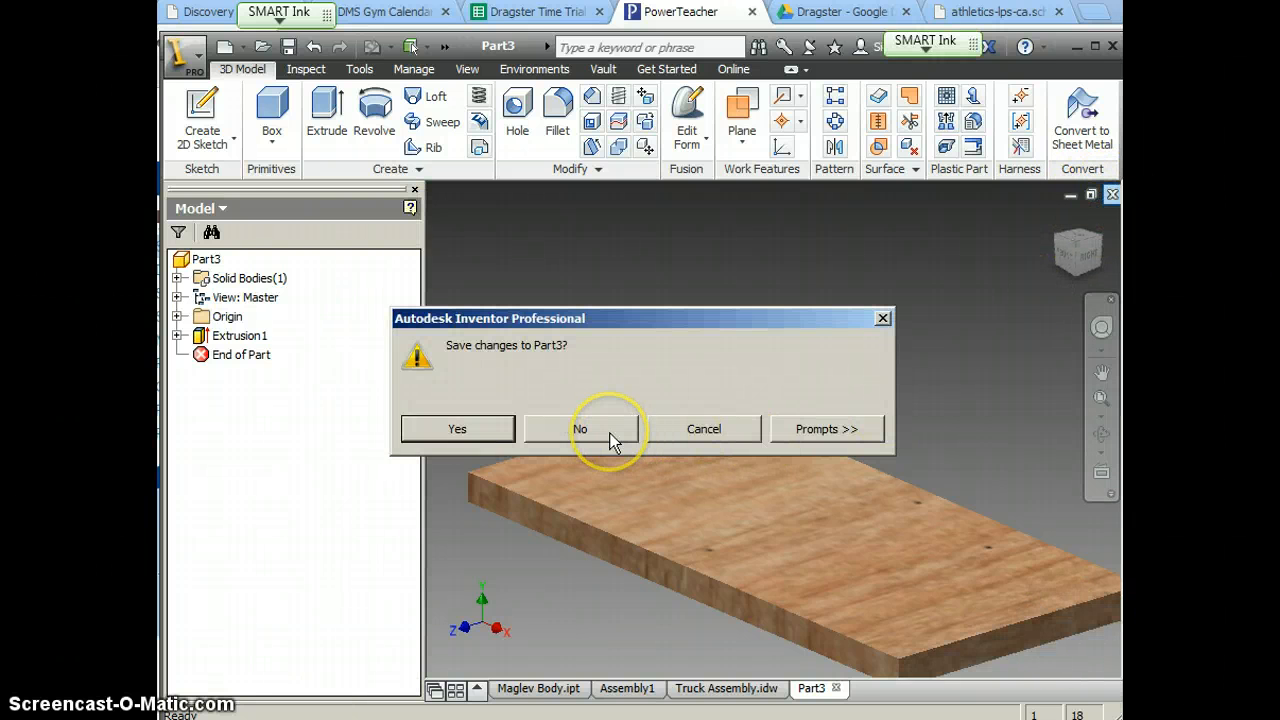
{"action": "left_click", "coordinate": [580, 428]}
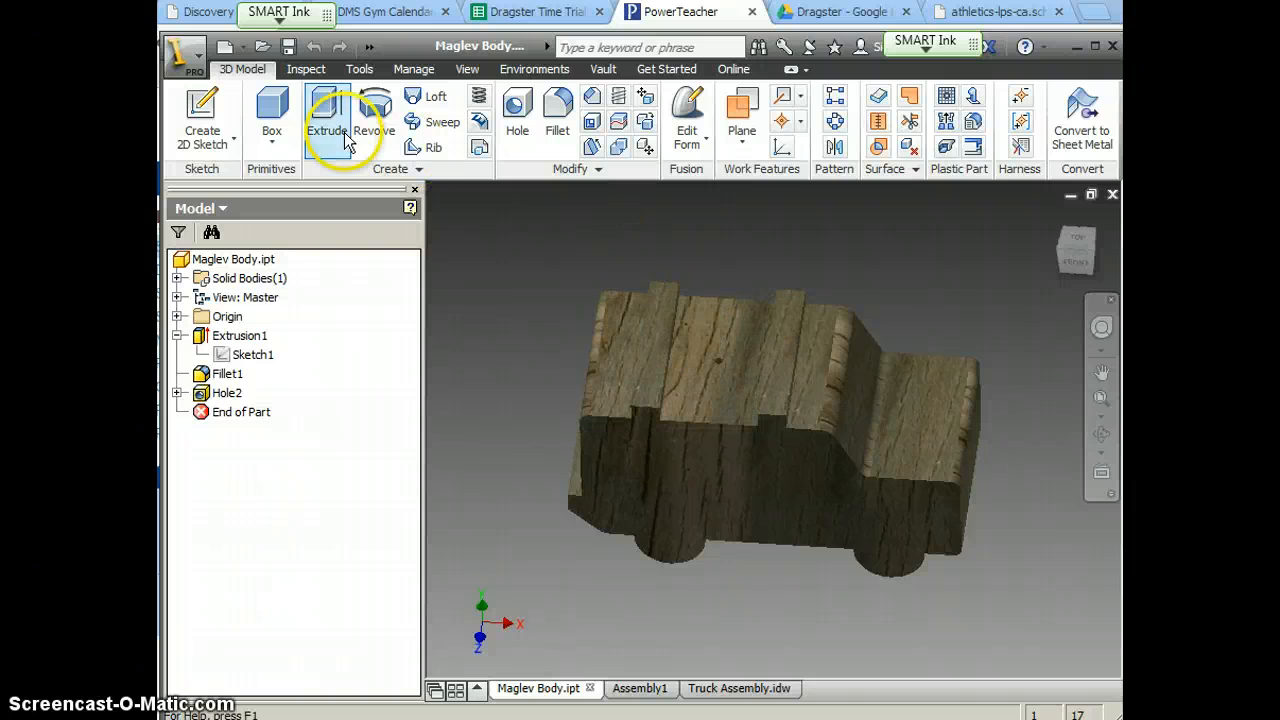
{"action": "mouse_move", "coordinate": [512, 320]}
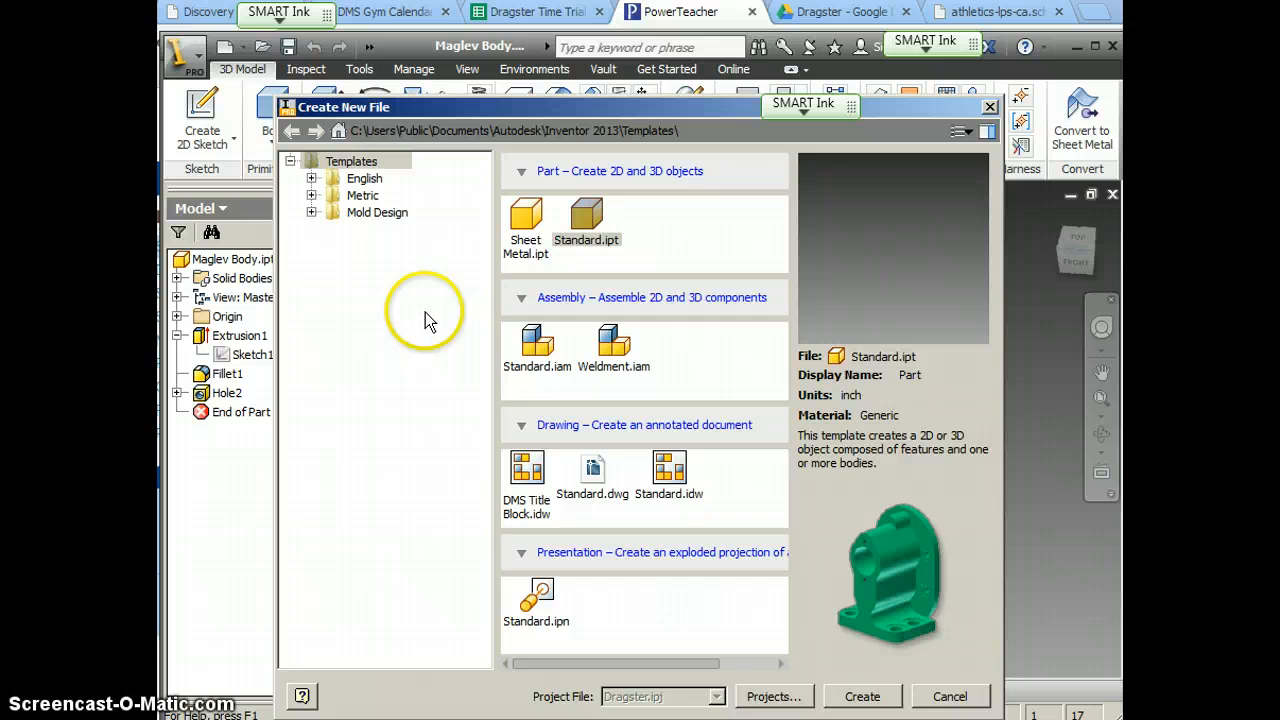
Create a new Standard.iam assembly and place Maglev Body.ipt from the Maglev folder, accepting the warnings.
{"action": "left_click", "coordinate": [536, 340]}
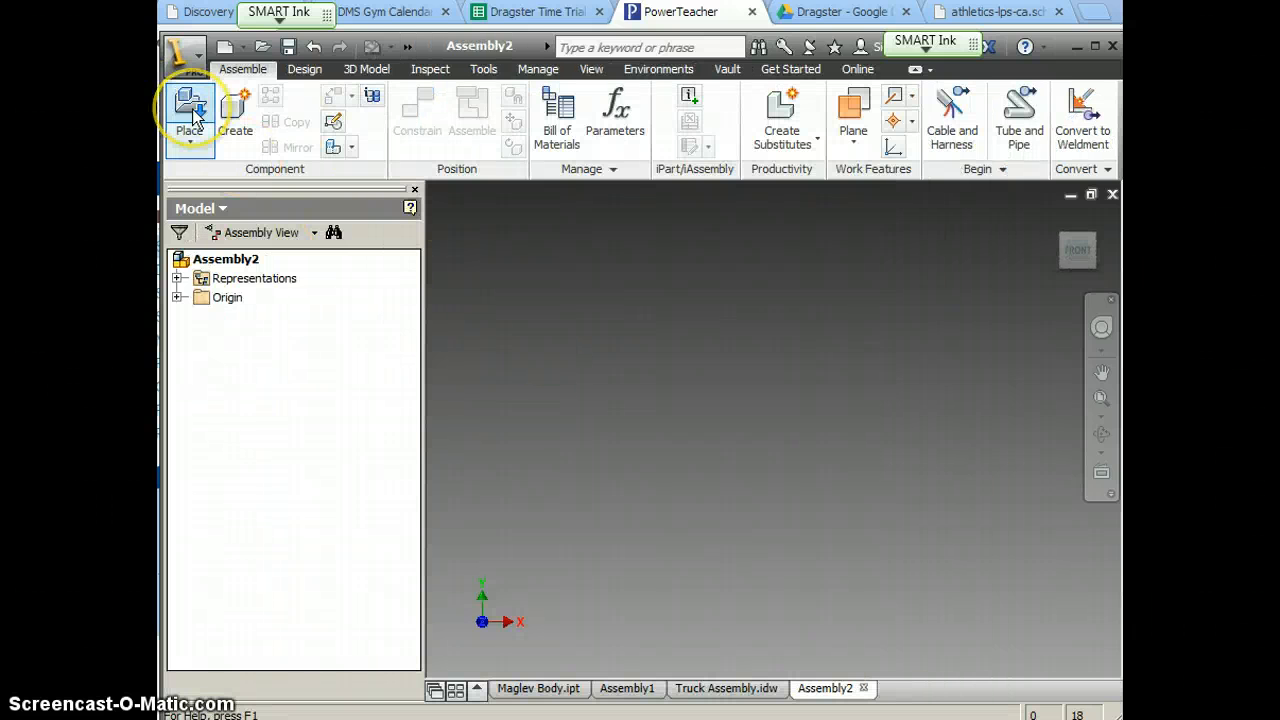
{"action": "left_click", "coordinate": [188, 110]}
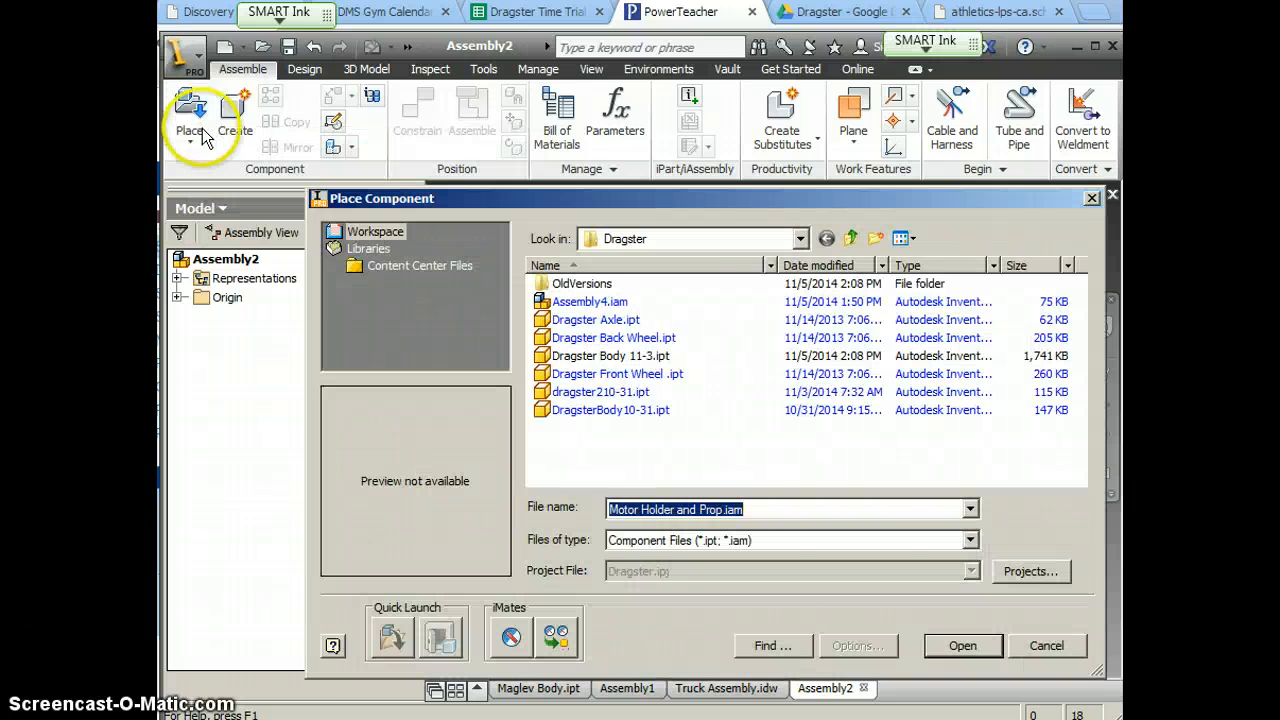
{"action": "left_click", "coordinate": [852, 238]}
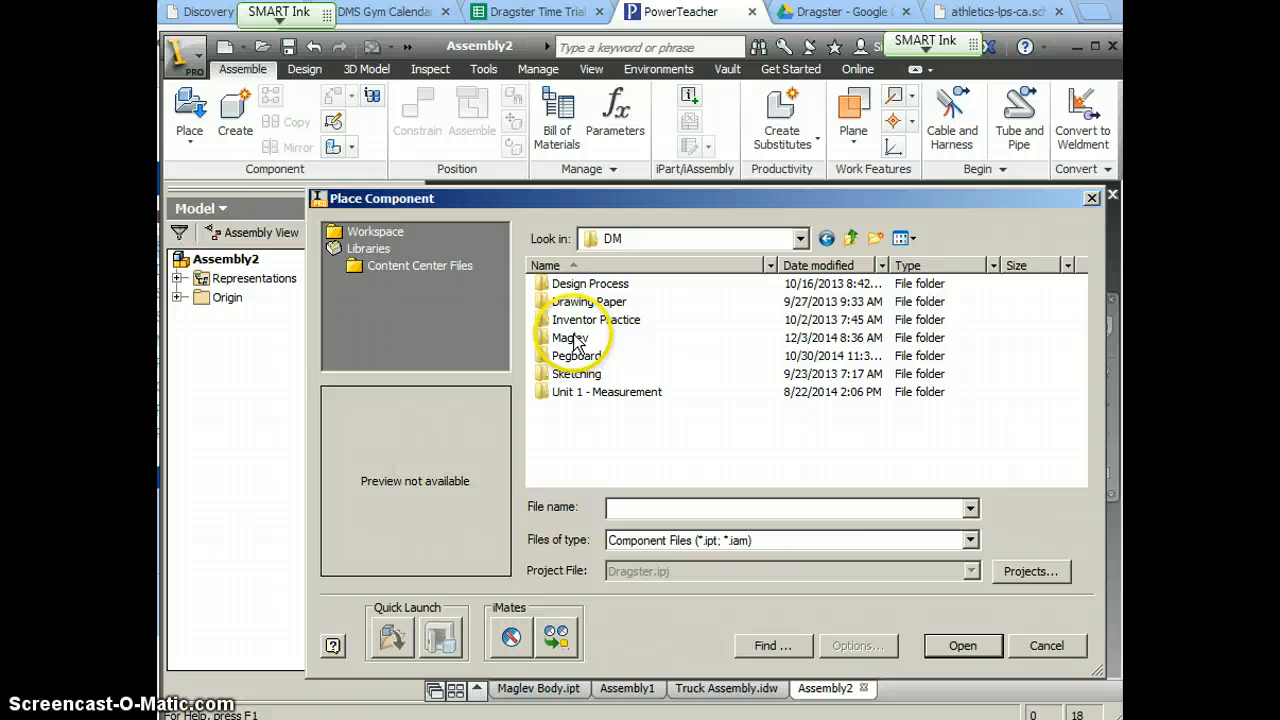
{"action": "double_click", "coordinate": [570, 336]}
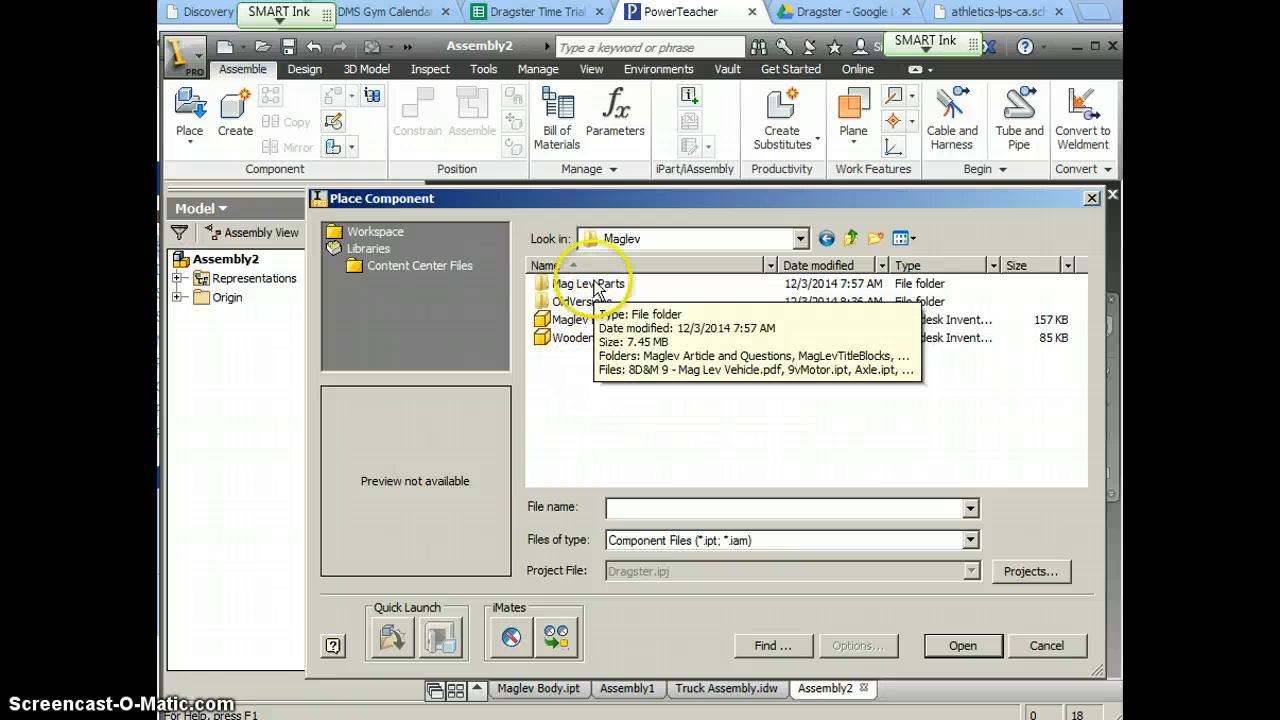
{"action": "double_click", "coordinate": [594, 336]}
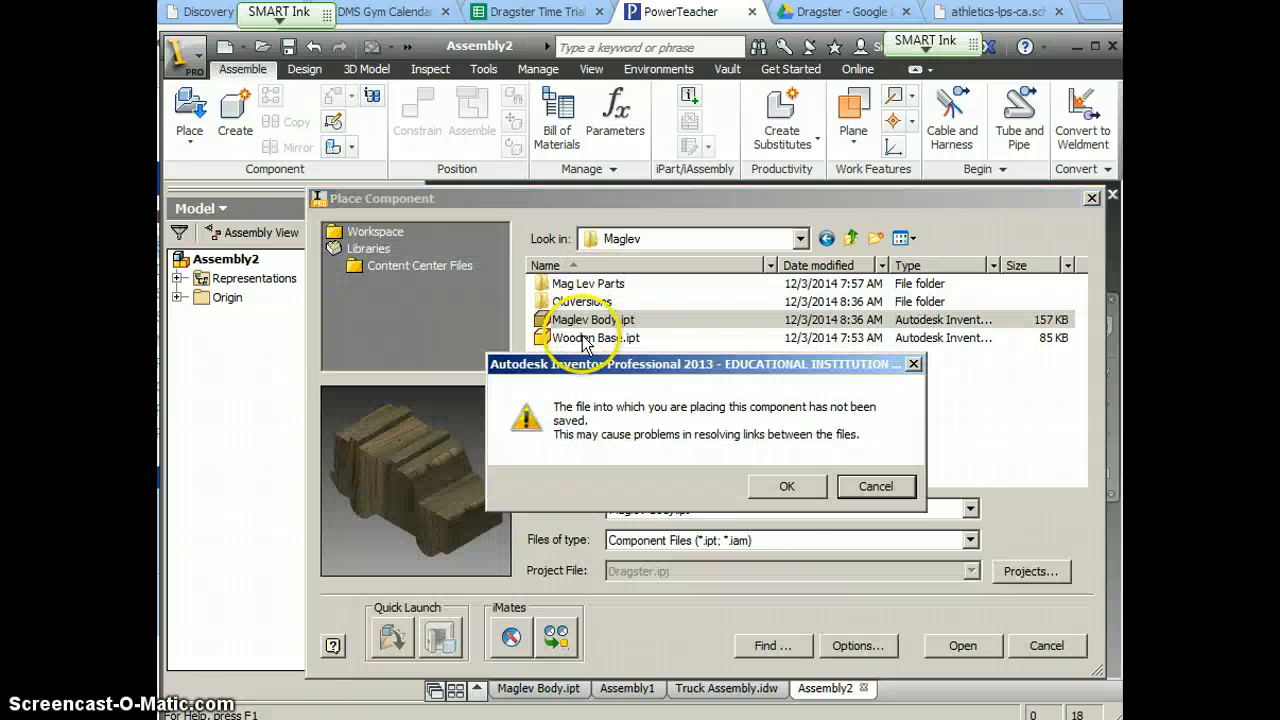
{"action": "left_click", "coordinate": [788, 486]}
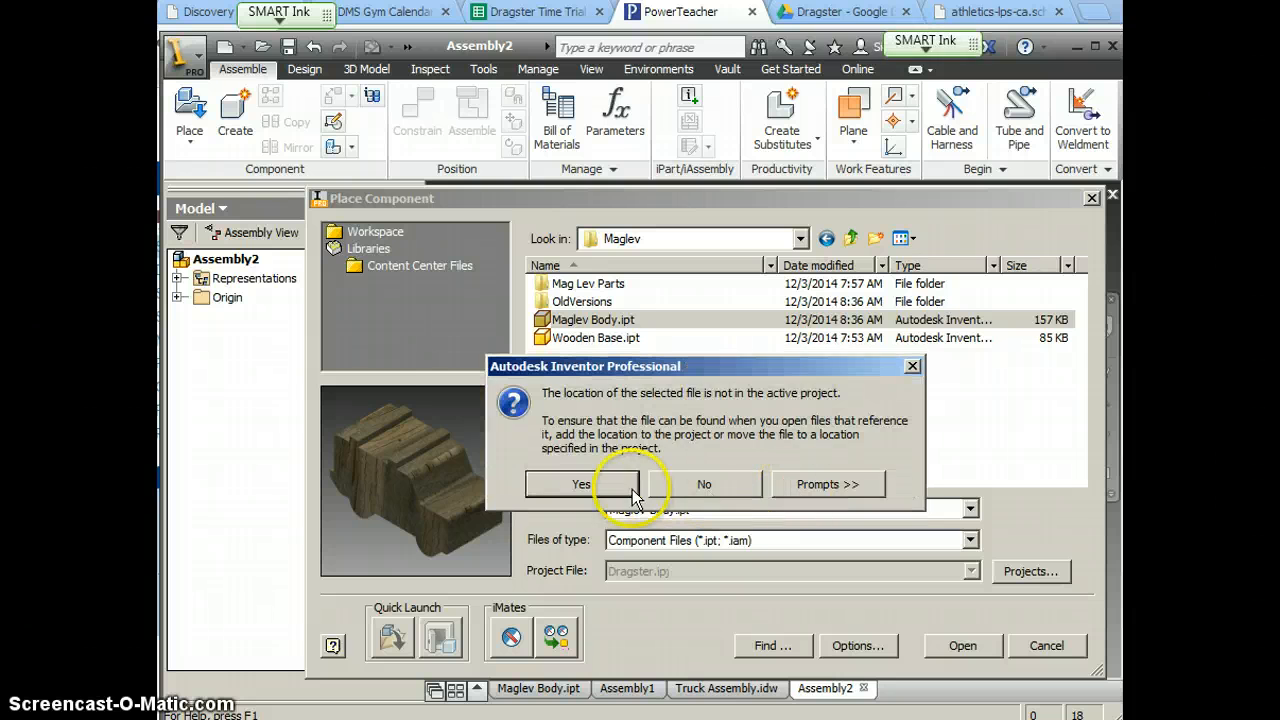
{"action": "left_click", "coordinate": [580, 484]}
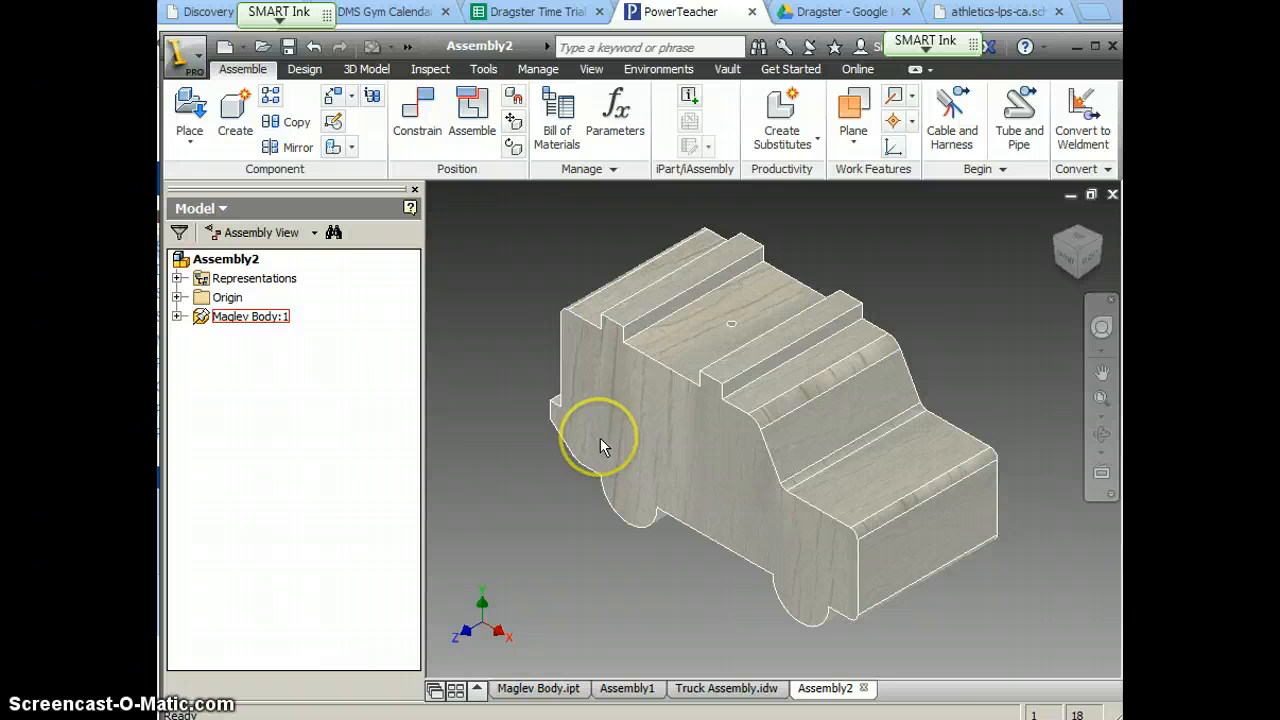
Place Wooden Base.ipt into the assembly beside the body.
{"action": "left_click", "coordinate": [188, 108]}
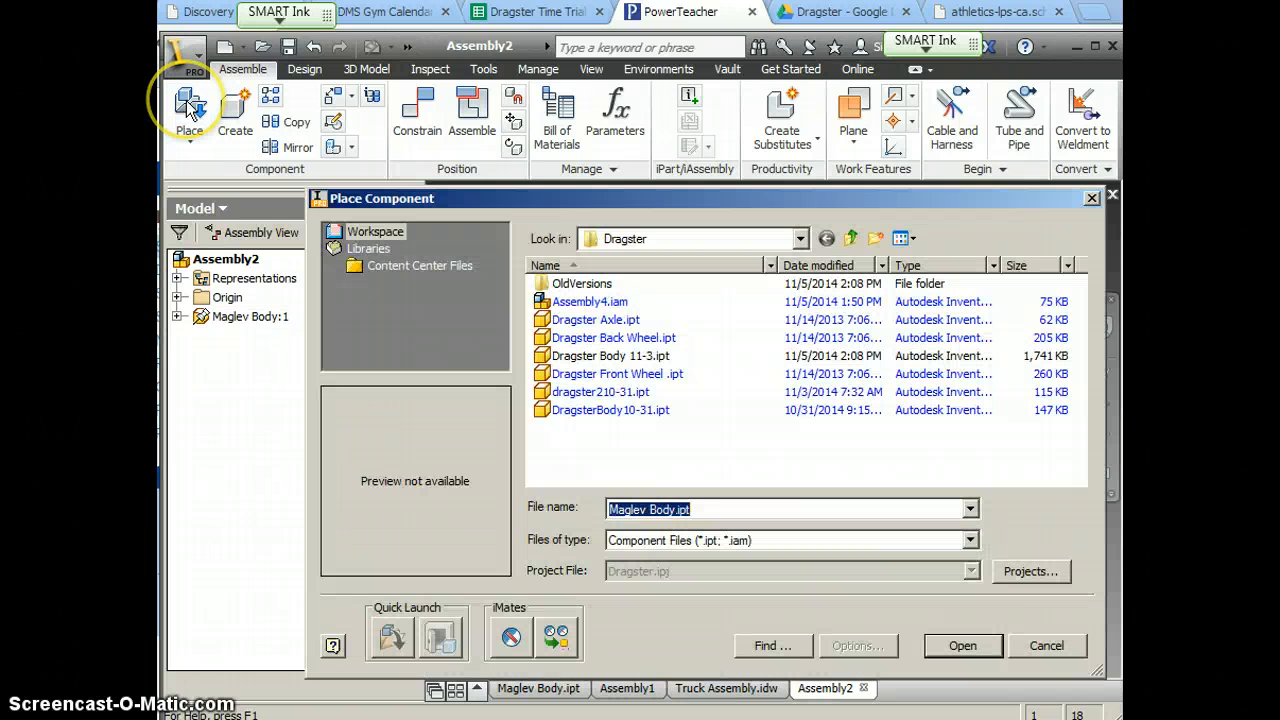
{"action": "left_click", "coordinate": [850, 238]}
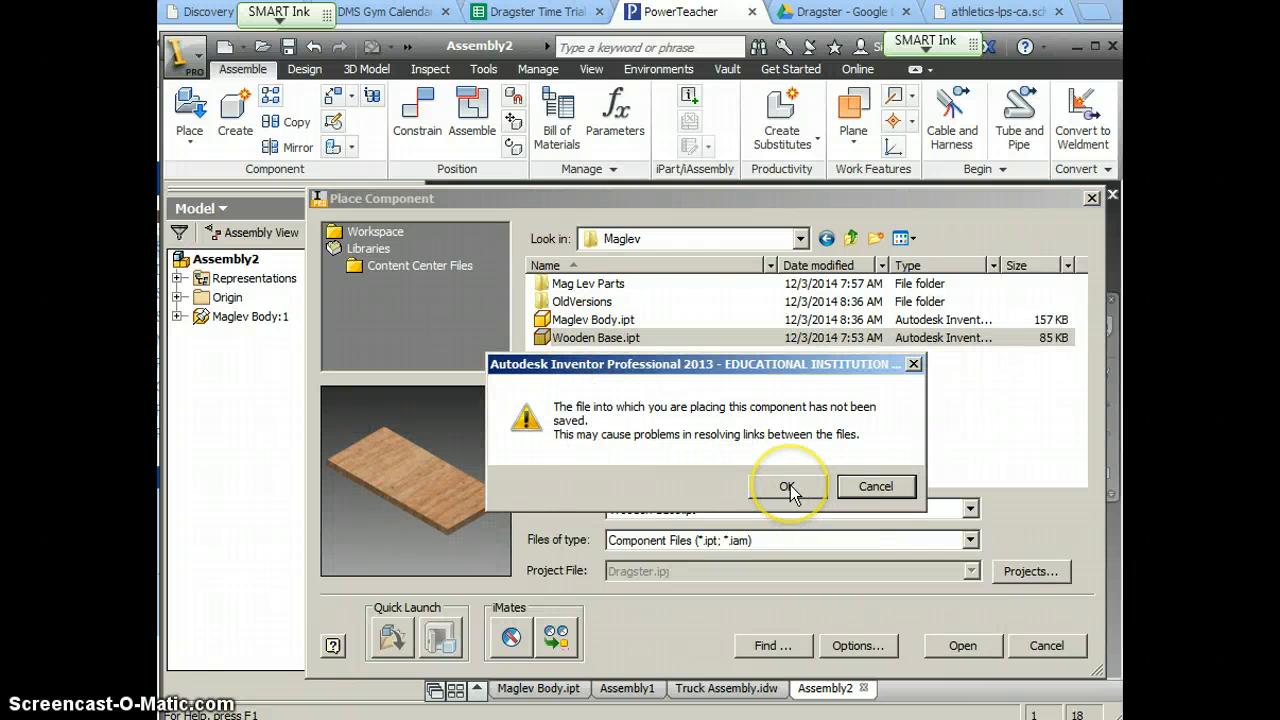
{"action": "left_click", "coordinate": [790, 486]}
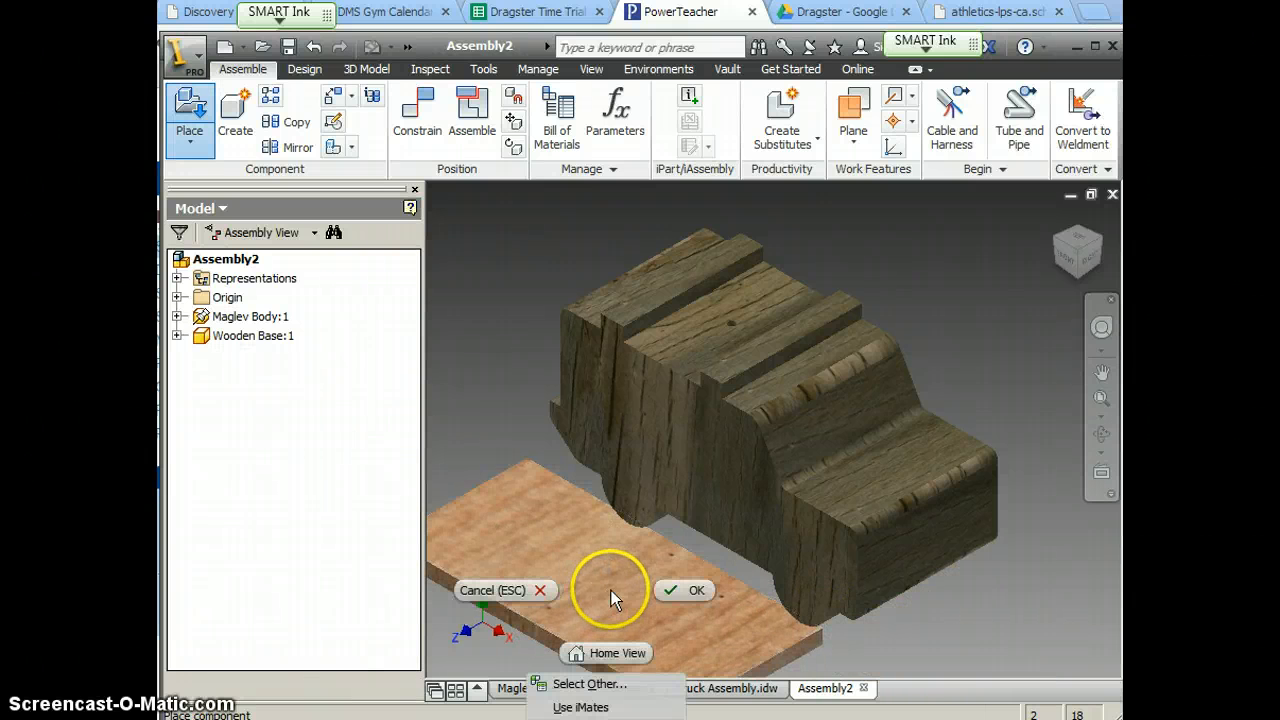
{"action": "left_click", "coordinate": [684, 590]}
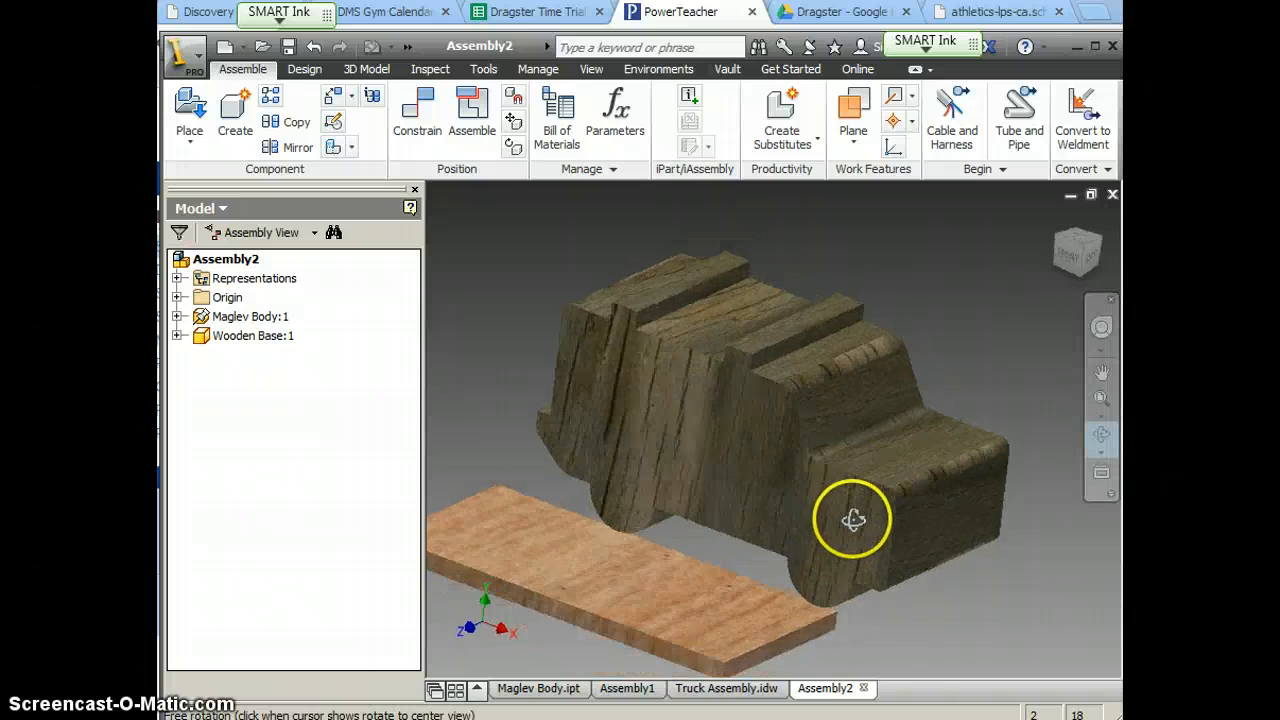
{"action": "left_click_drag", "start_coordinate": [852, 518], "coordinate": [896, 502]}
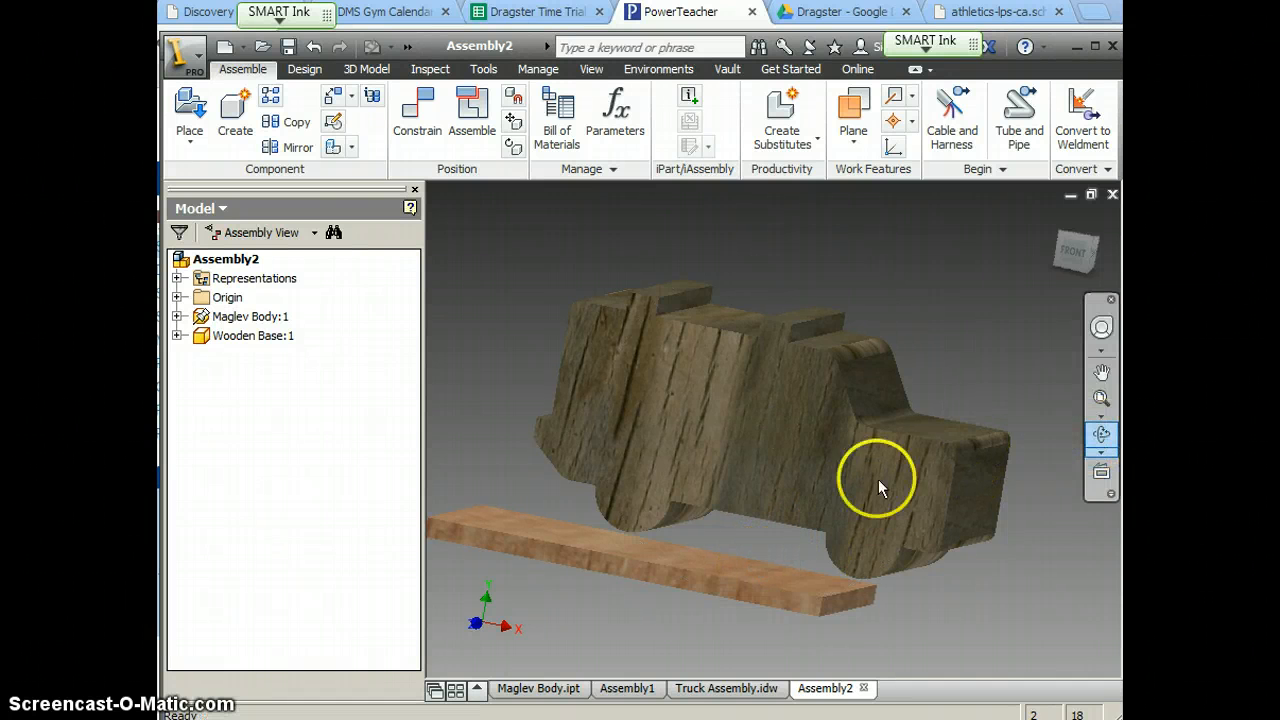
{"action": "left_click", "coordinate": [1100, 434]}
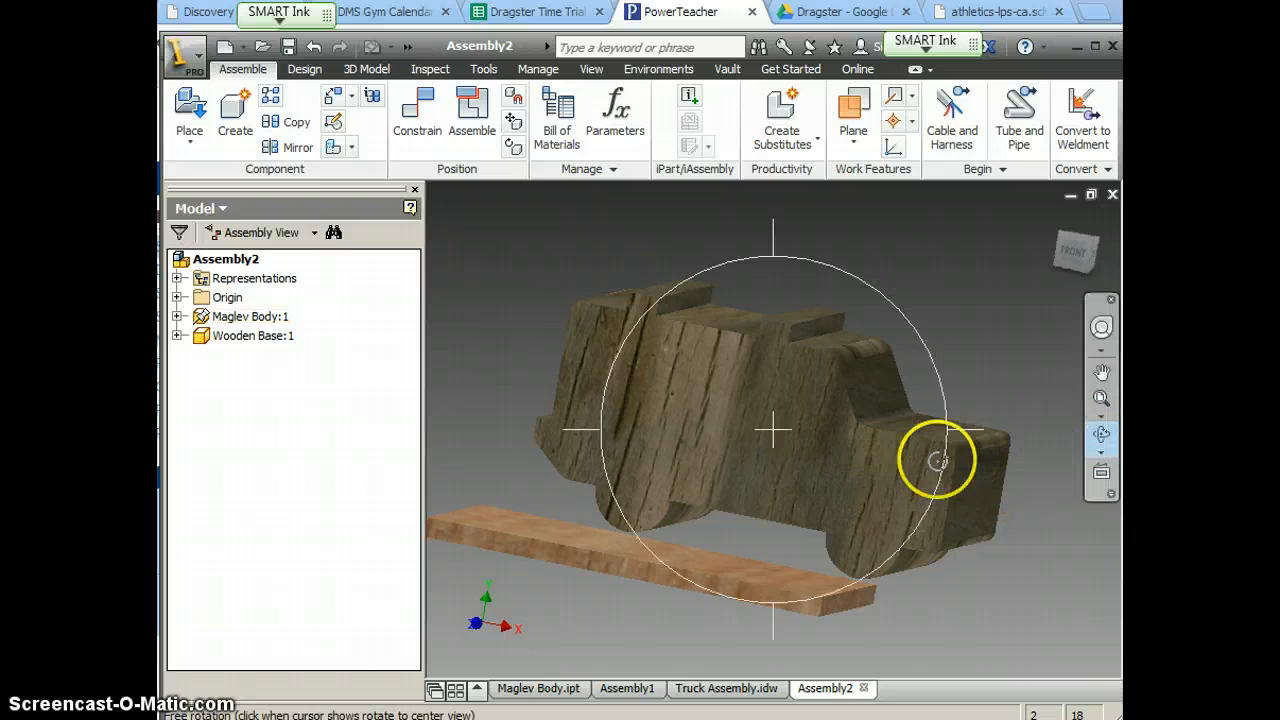
{"action": "left_click_drag", "start_coordinate": [936, 460], "coordinate": [772, 504]}
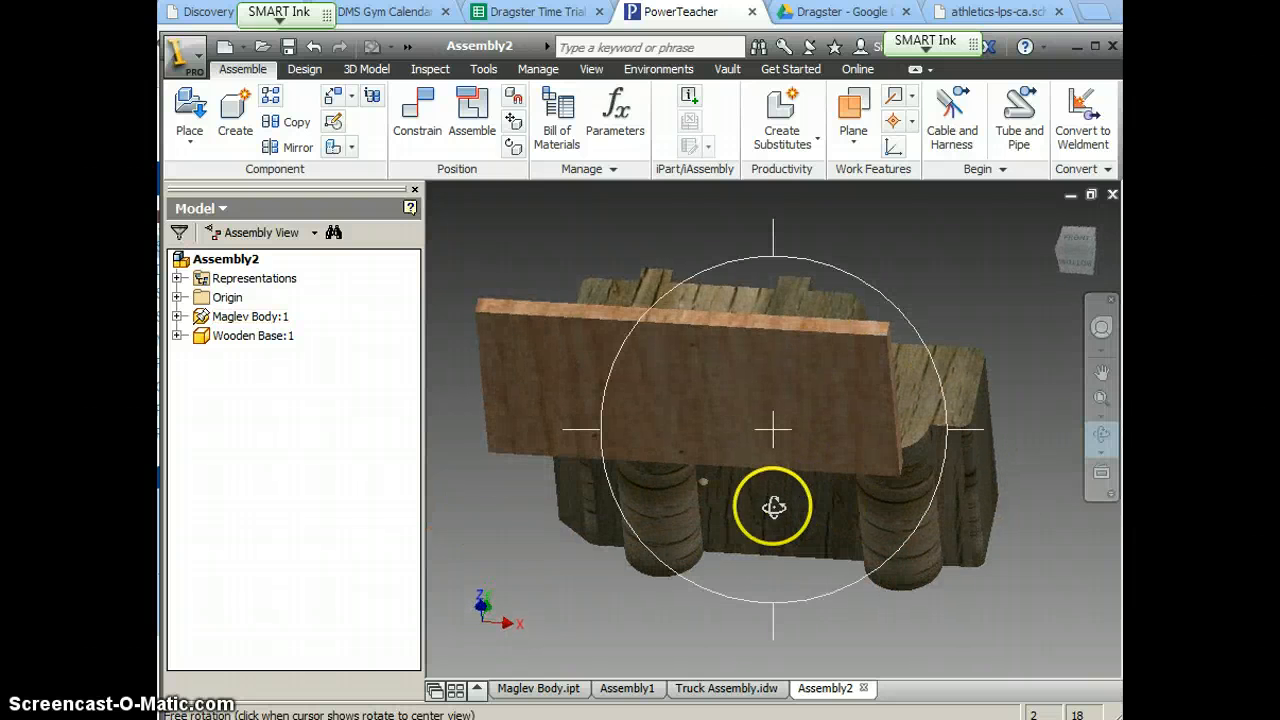
{"action": "left_click_drag", "start_coordinate": [776, 504], "coordinate": [770, 508]}
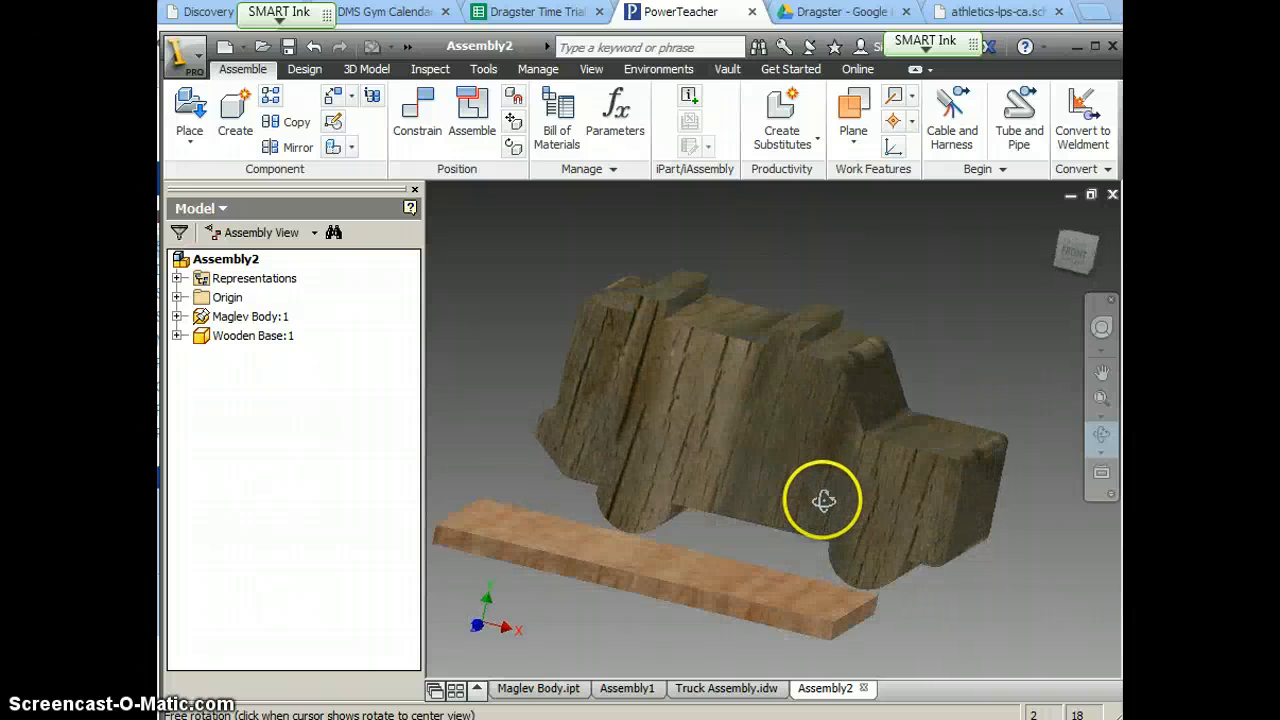
{"action": "left_click", "coordinate": [824, 500]}
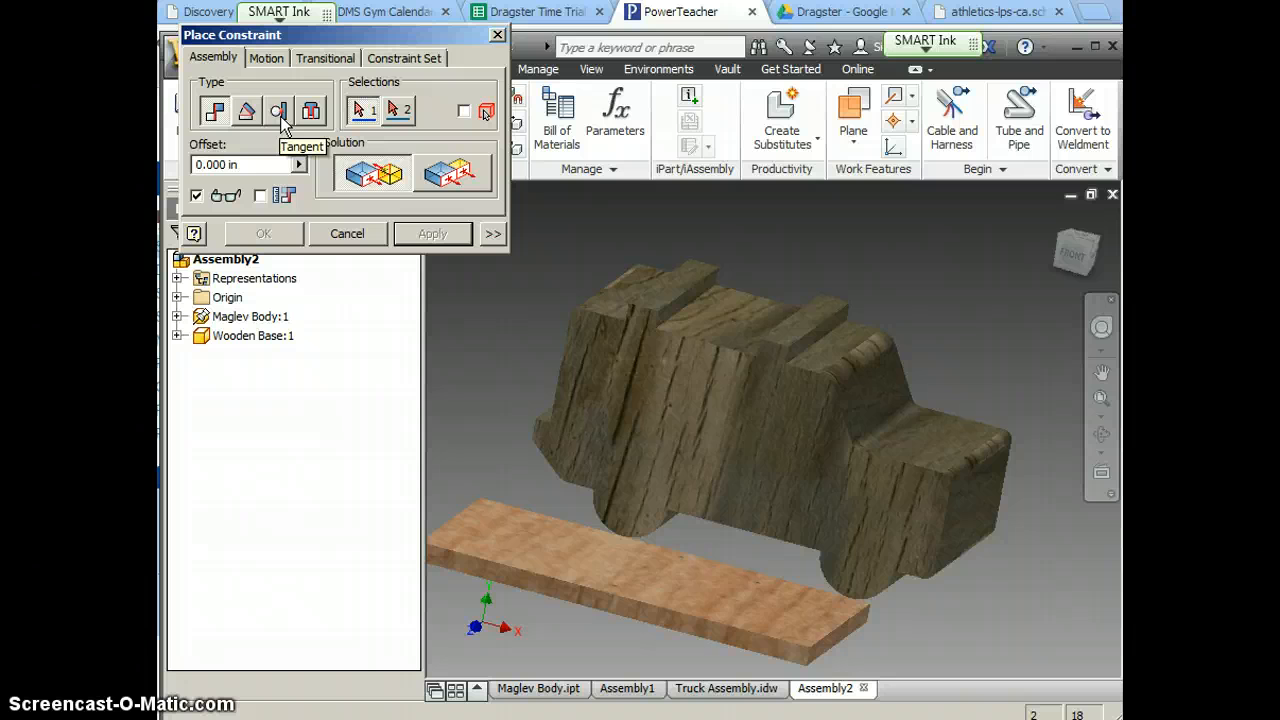
{"action": "mouse_move", "coordinate": [280, 120]}
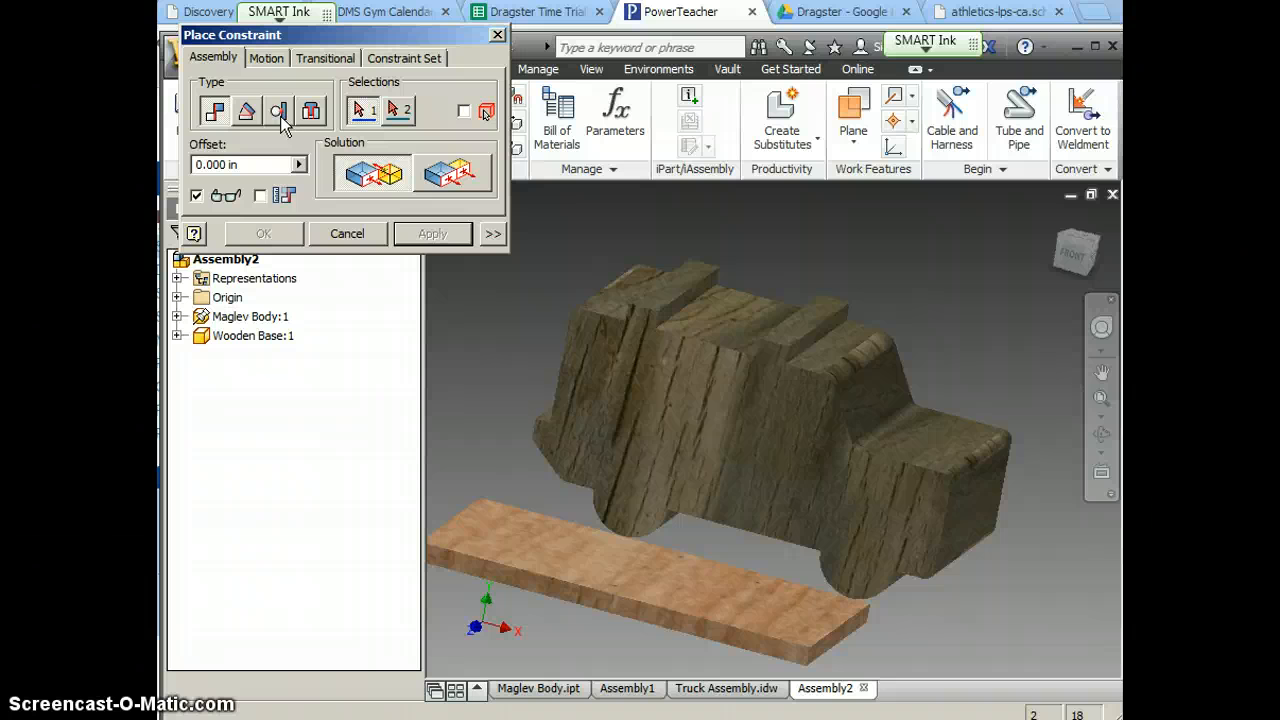
Constrain the body face to the top face of the Wooden Base so the body sits on the base.
{"action": "left_click", "coordinate": [248, 112]}
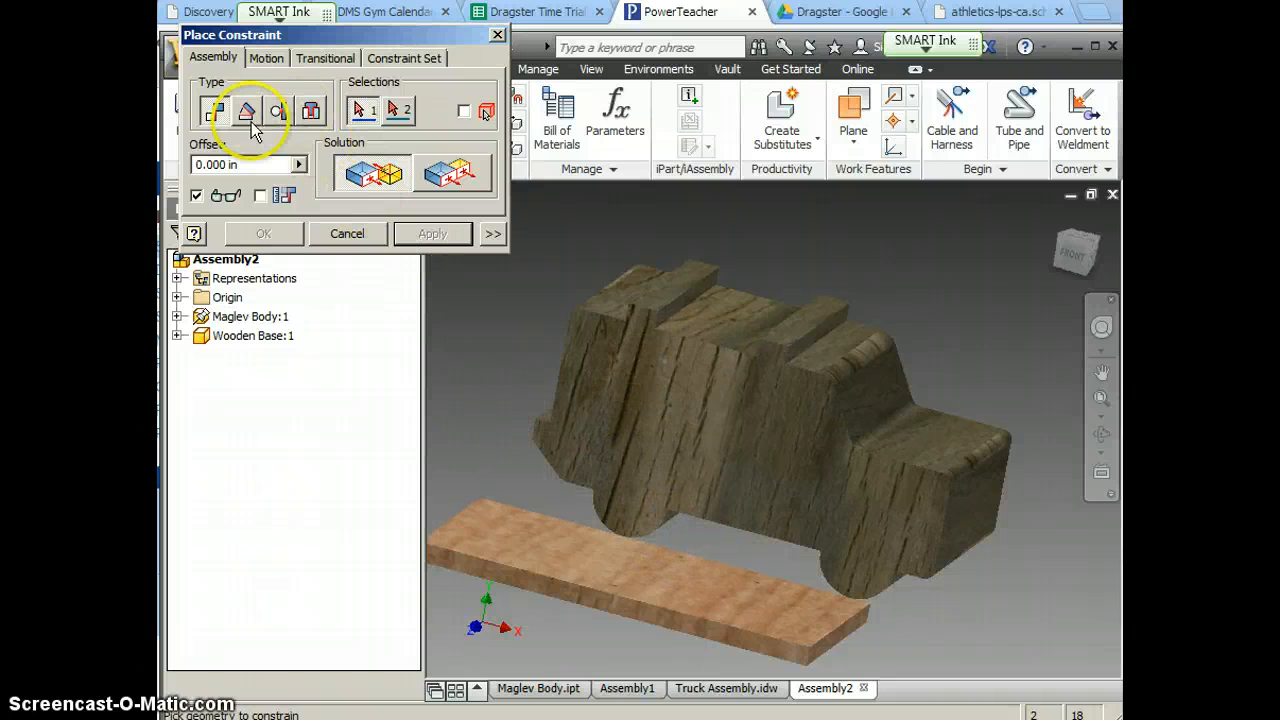
{"action": "left_click", "coordinate": [278, 110]}
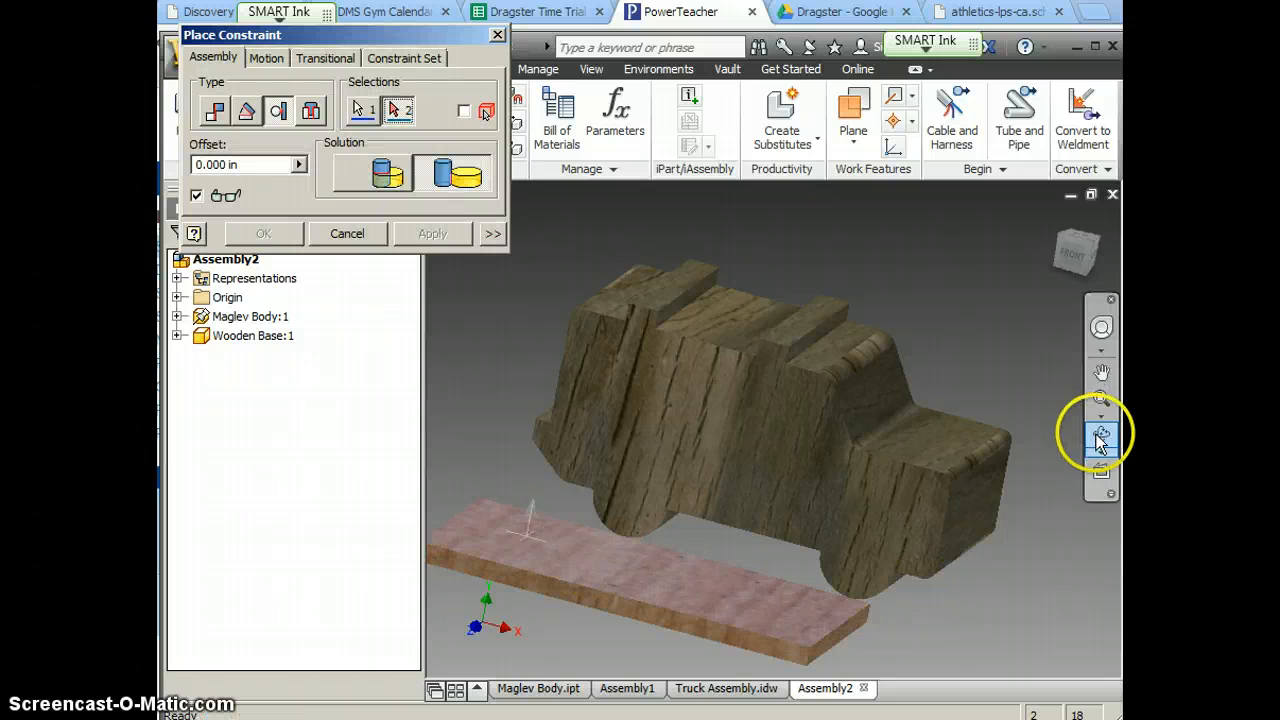
{"action": "left_click_drag", "start_coordinate": [1100, 436], "coordinate": [840, 458]}
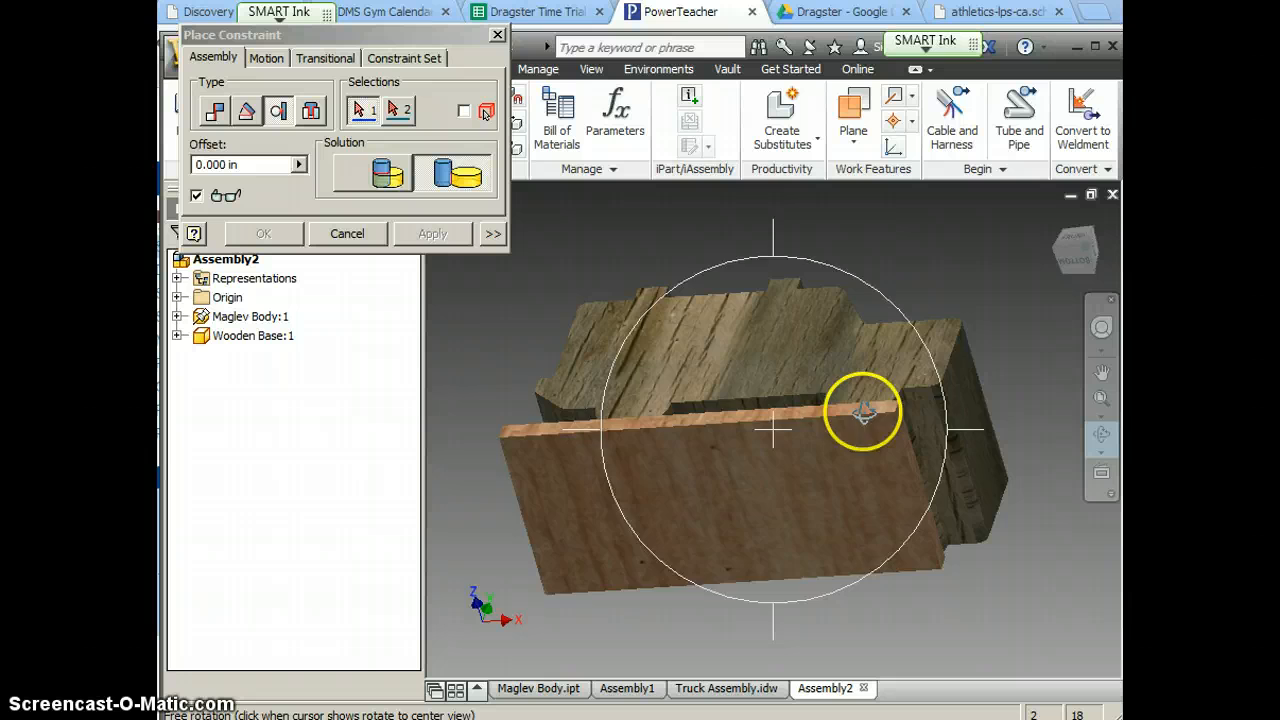
{"action": "left_click_drag", "start_coordinate": [864, 412], "coordinate": [838, 564]}
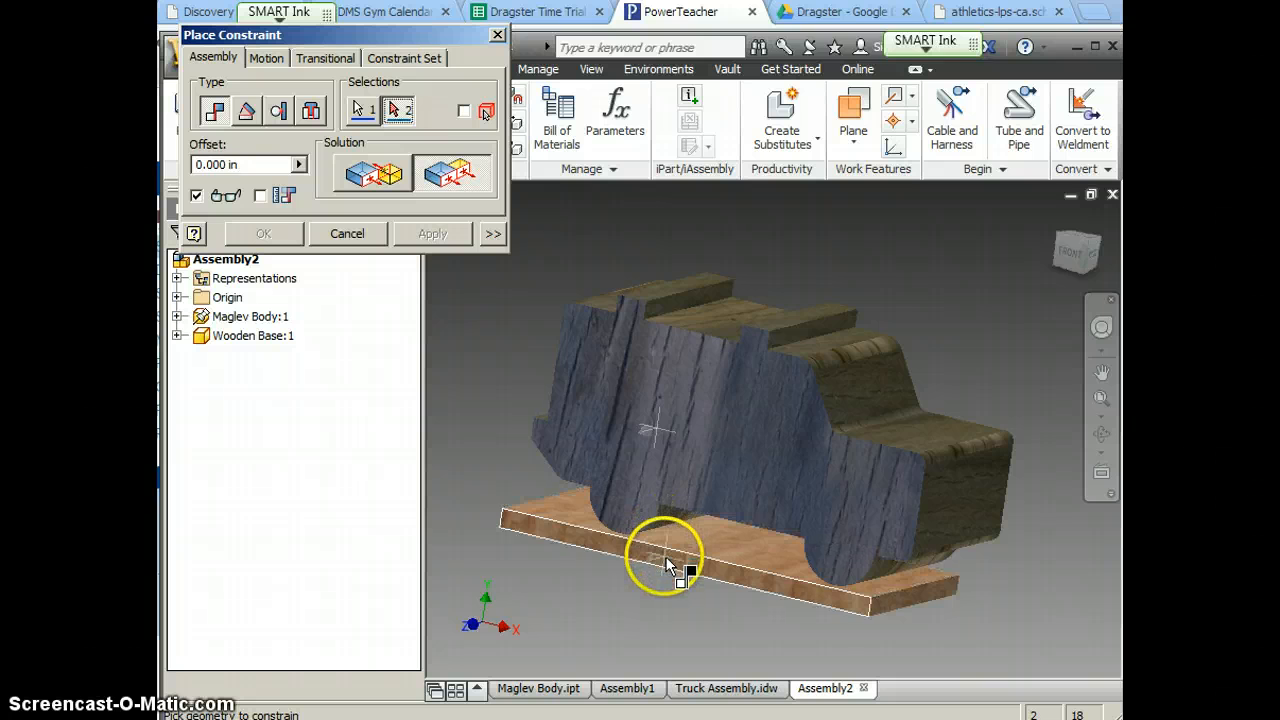
{"action": "left_click", "coordinate": [432, 232]}
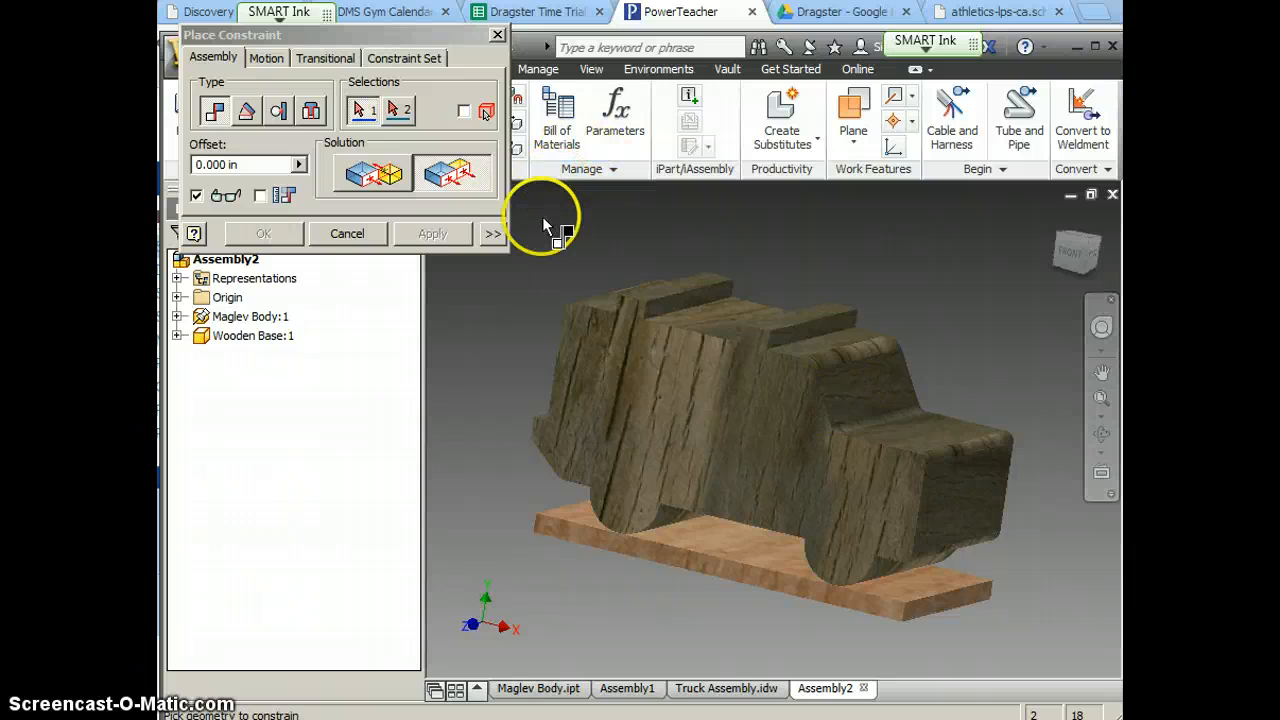
{"action": "left_click", "coordinate": [348, 232]}
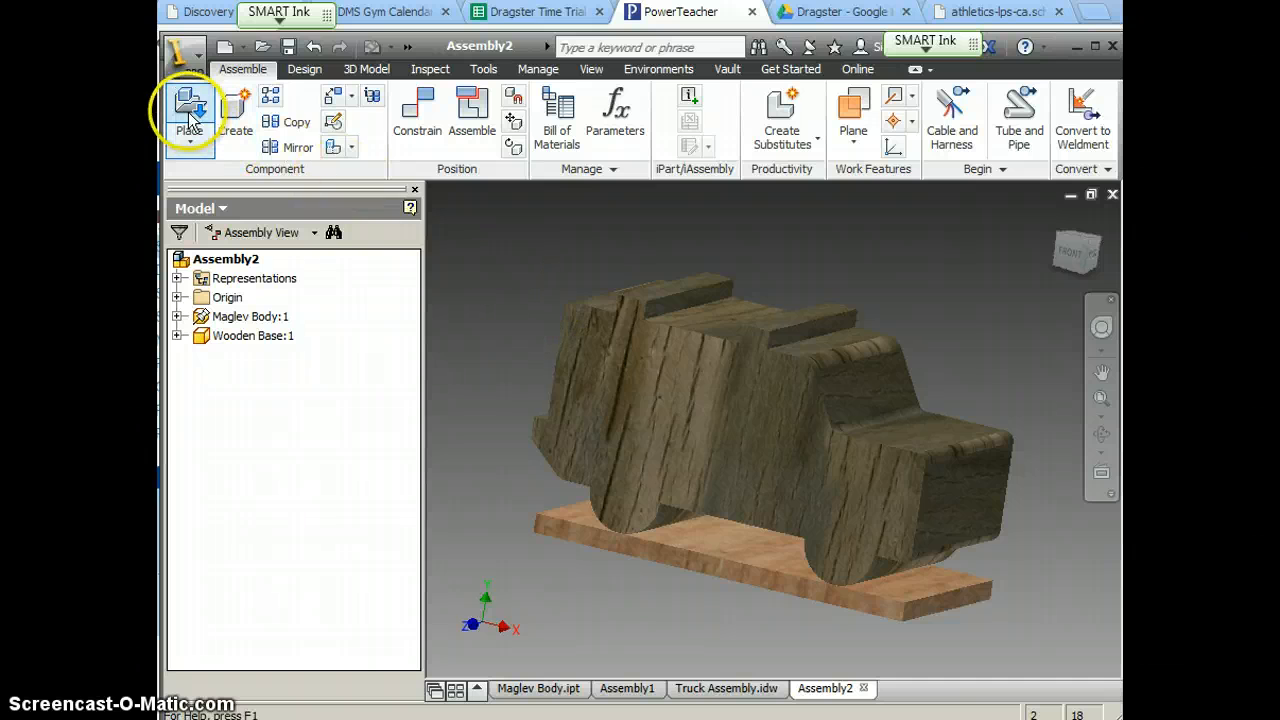
Place Magnet.ipt from the Maglev > Mag Lev Parts folder, adding four magnet copies.
{"action": "left_click", "coordinate": [188, 110]}
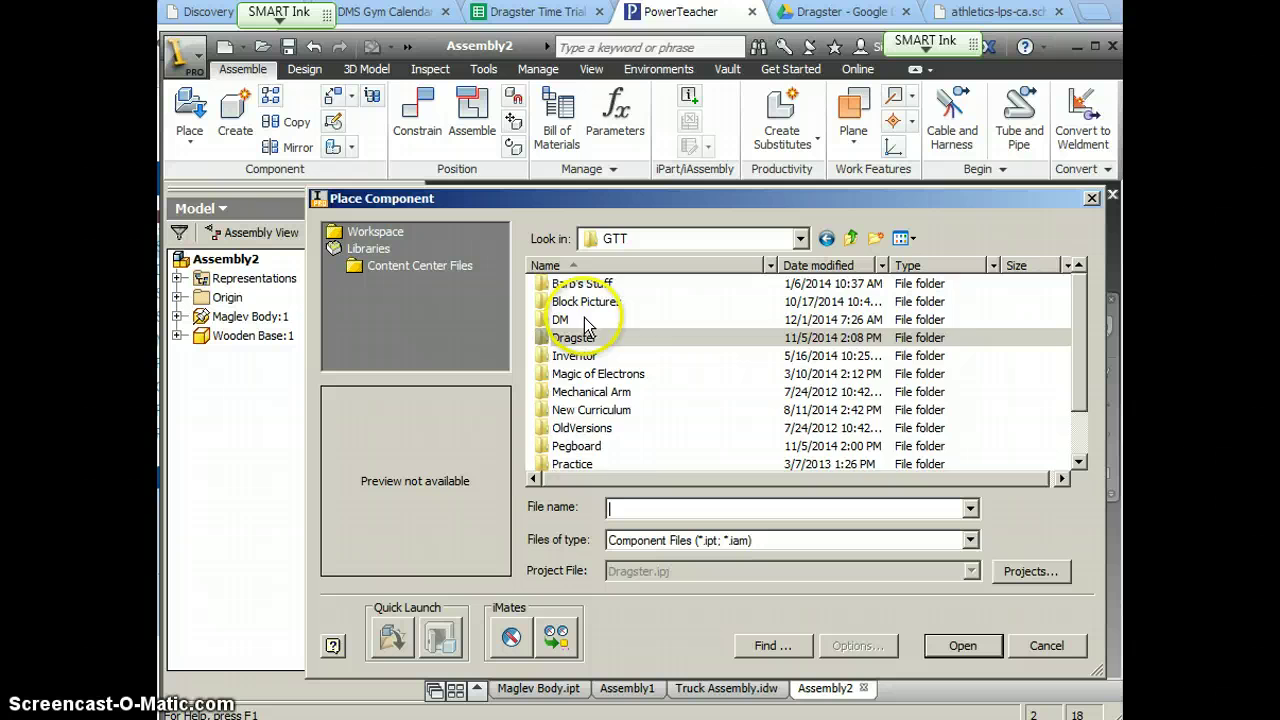
{"action": "double_click", "coordinate": [586, 336]}
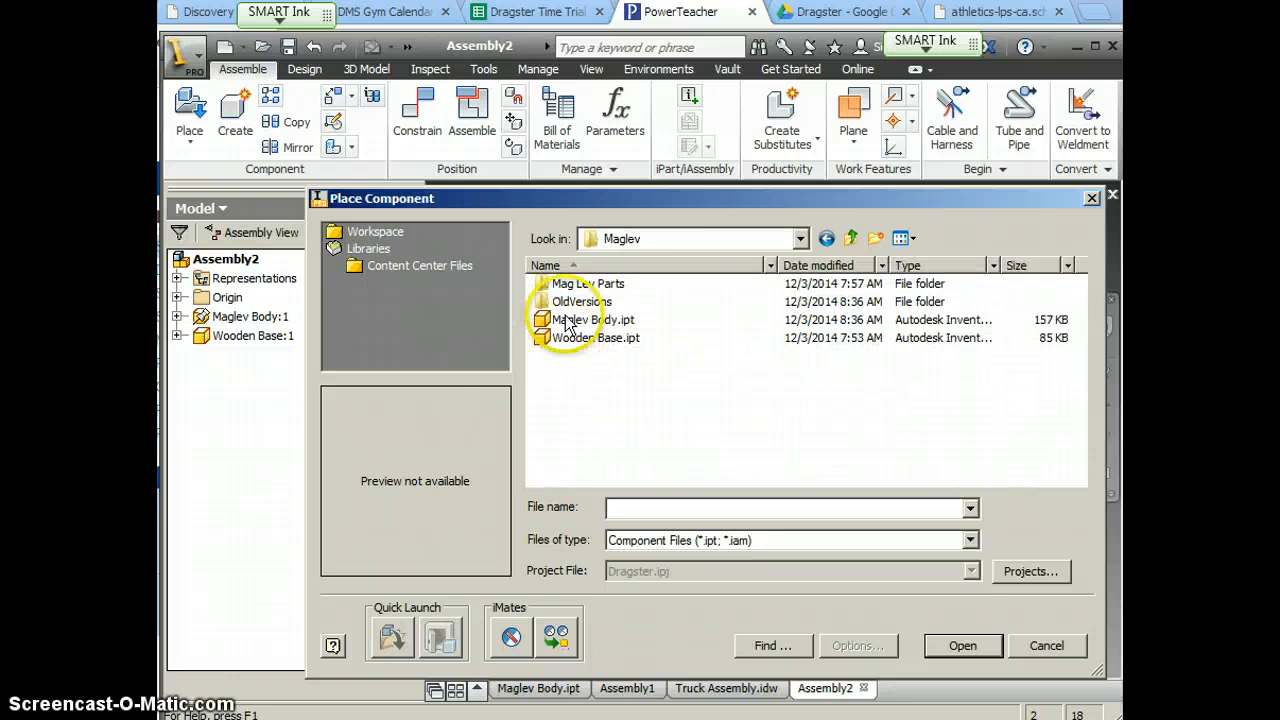
{"action": "double_click", "coordinate": [588, 284]}
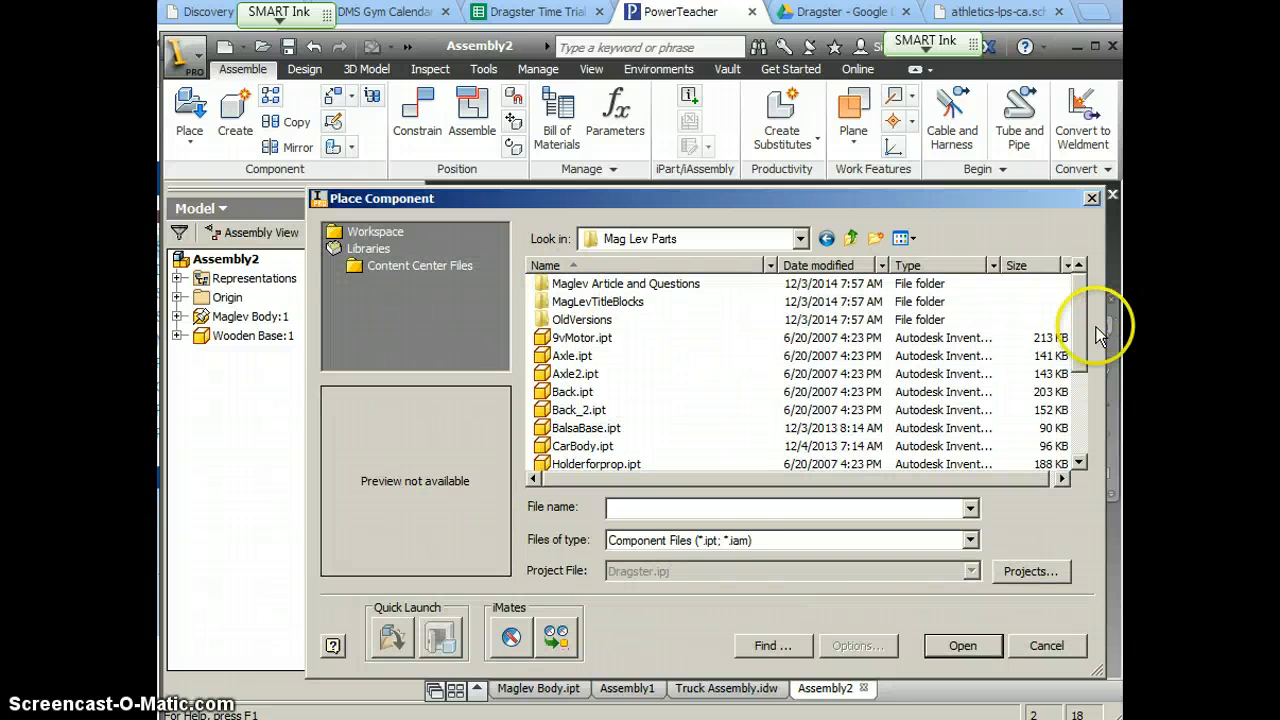
{"action": "scroll", "scroll_direction": "down", "scroll_amount": 3}
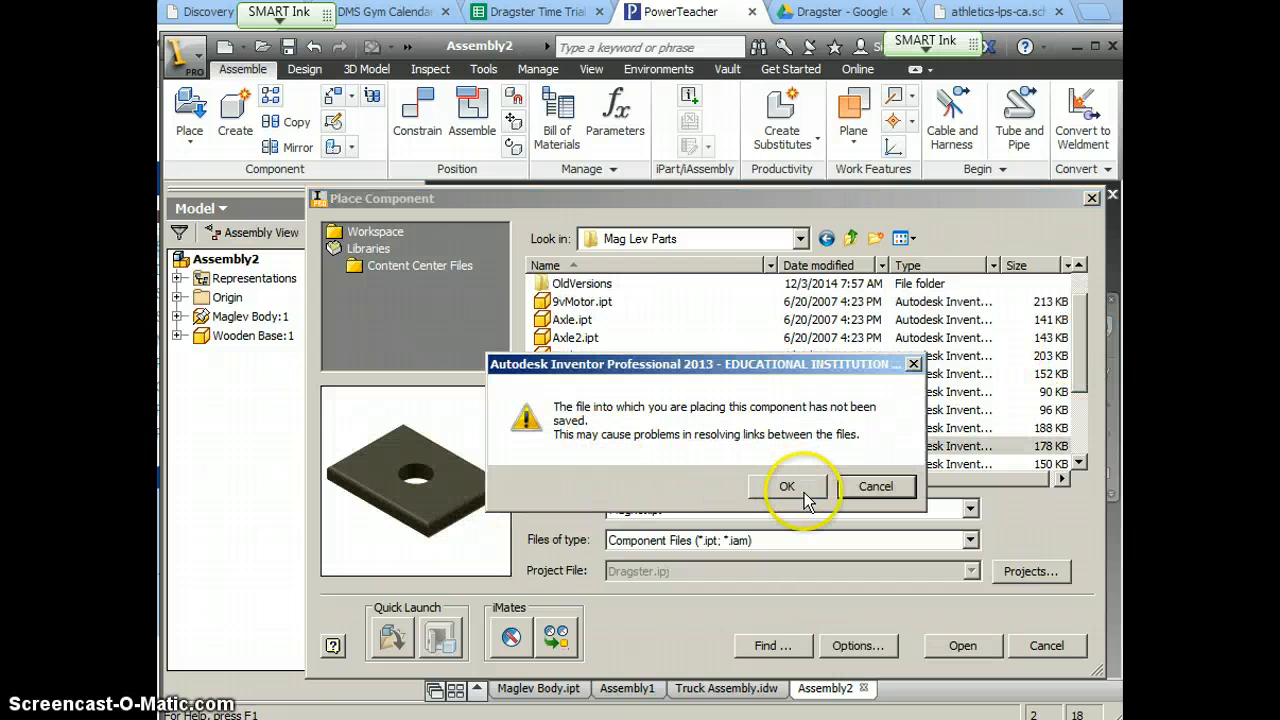
{"action": "left_click", "coordinate": [788, 486]}
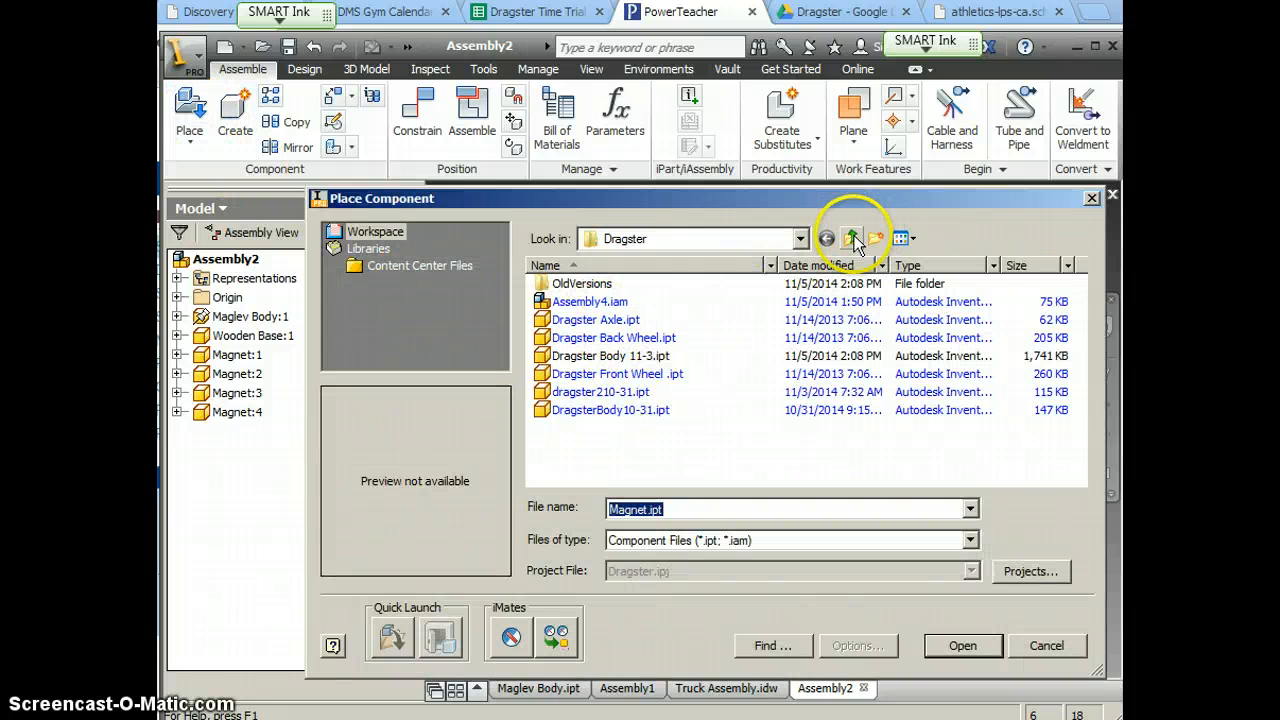
Place Motor Holder and Prop.iam from the Maglev folder into the assembly near the car body.
{"action": "left_click", "coordinate": [850, 238]}
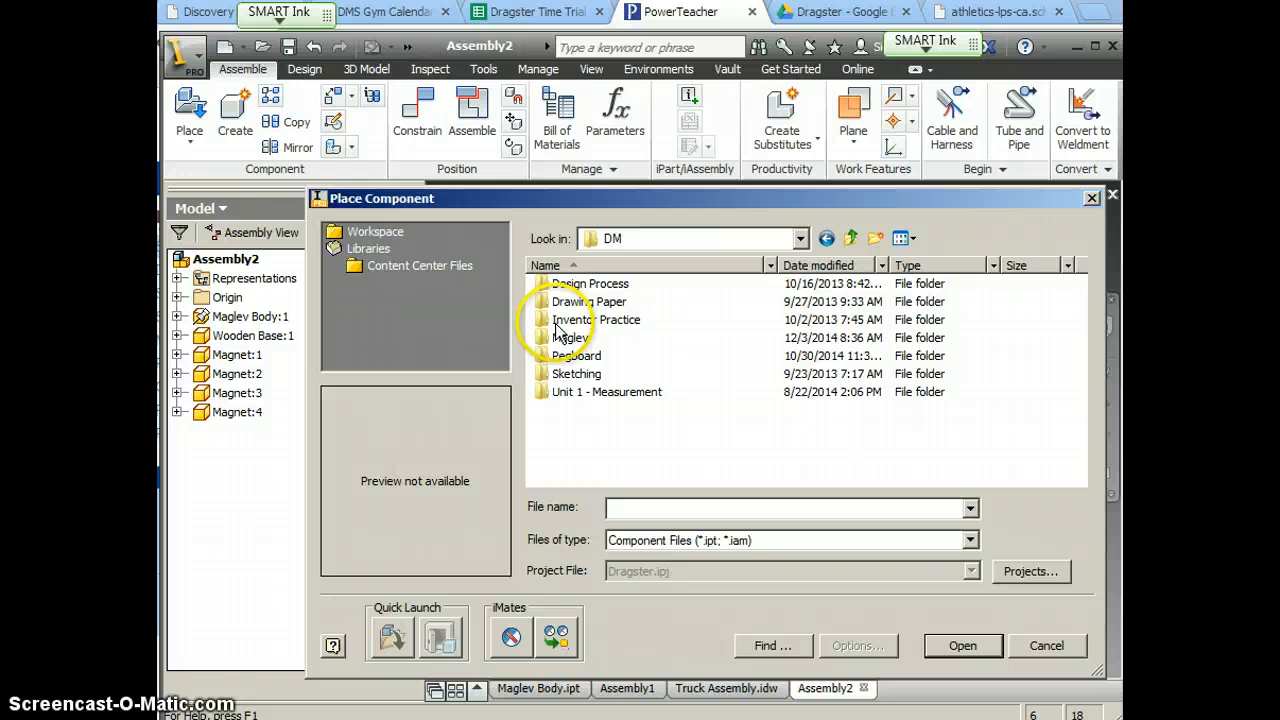
{"action": "double_click", "coordinate": [570, 336]}
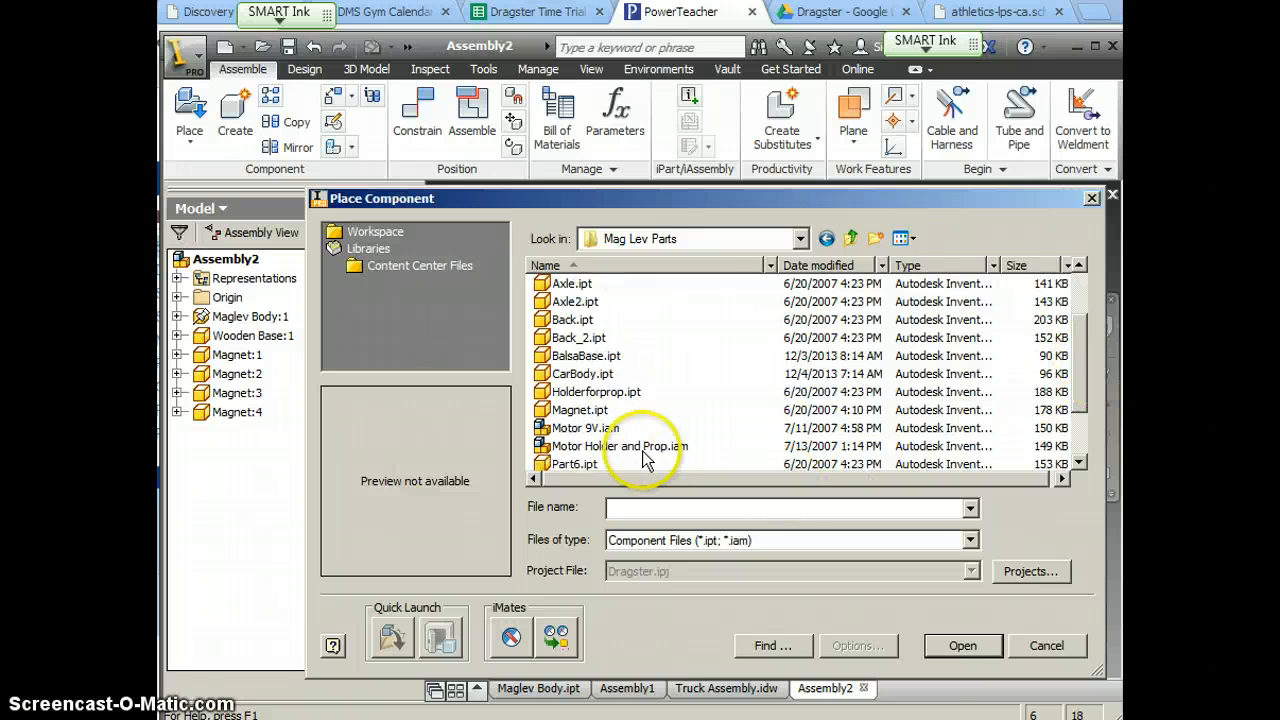
{"action": "mouse_move", "coordinate": [612, 452]}
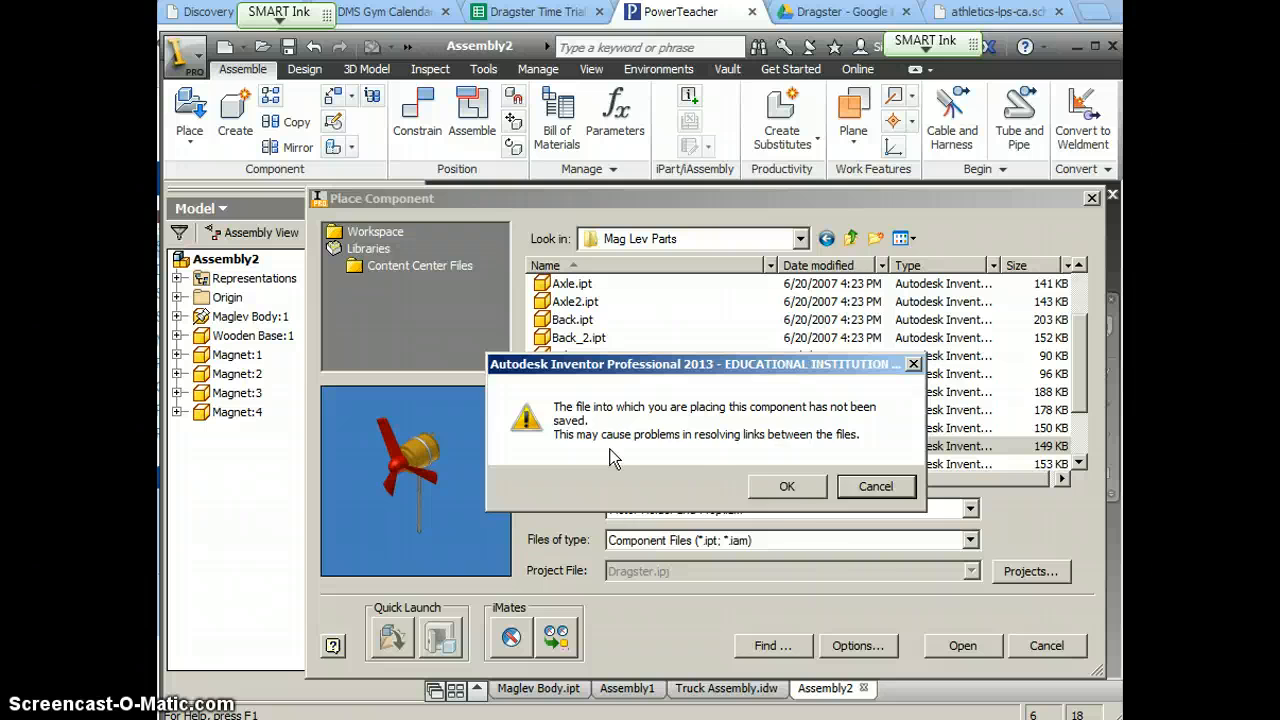
{"action": "left_click", "coordinate": [788, 486]}
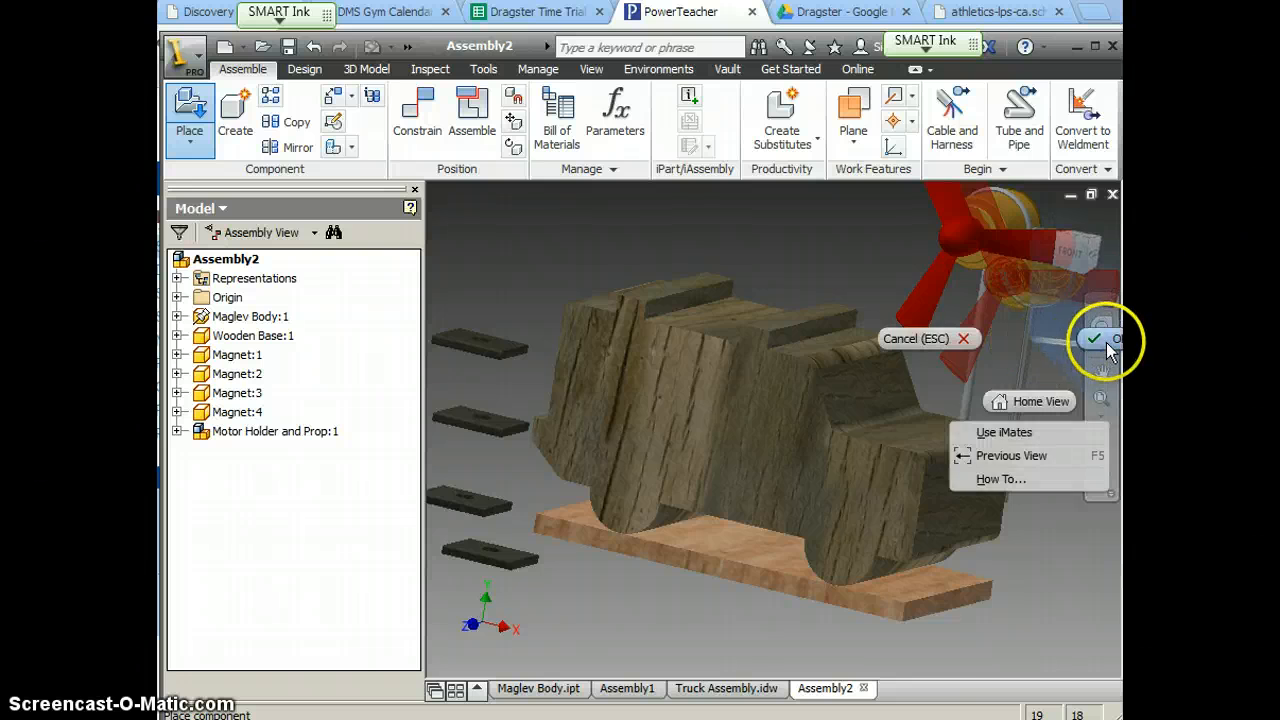
{"action": "left_click", "coordinate": [1092, 340]}
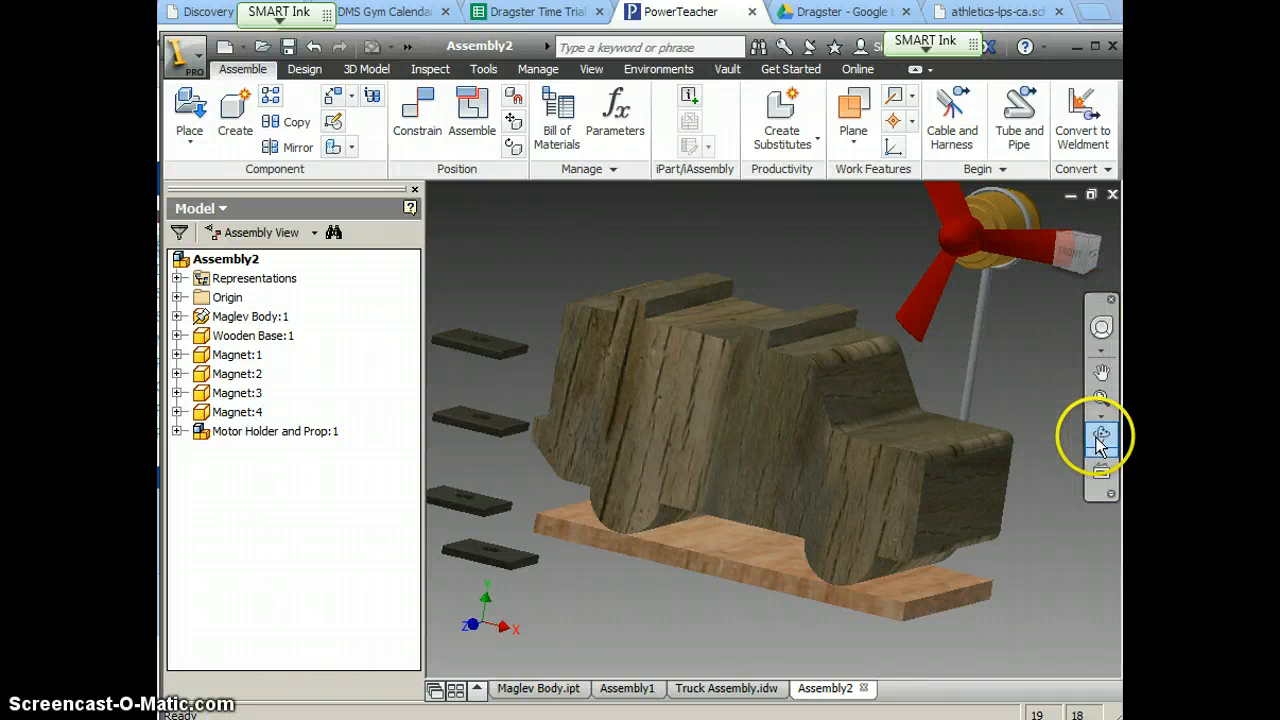
Apply a Flush constraint between the magnet faces and the underside of the wooden base.
{"action": "left_click", "coordinate": [1100, 436]}
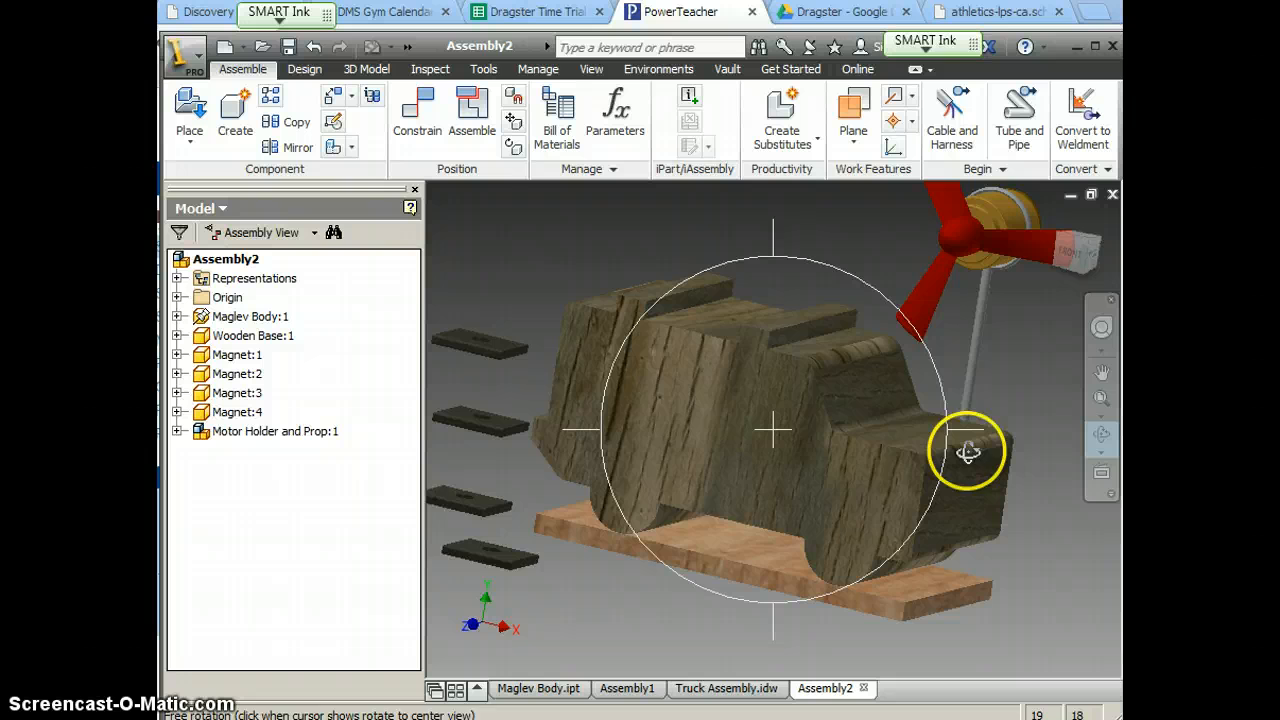
{"action": "left_click_drag", "start_coordinate": [968, 452], "coordinate": [776, 310]}
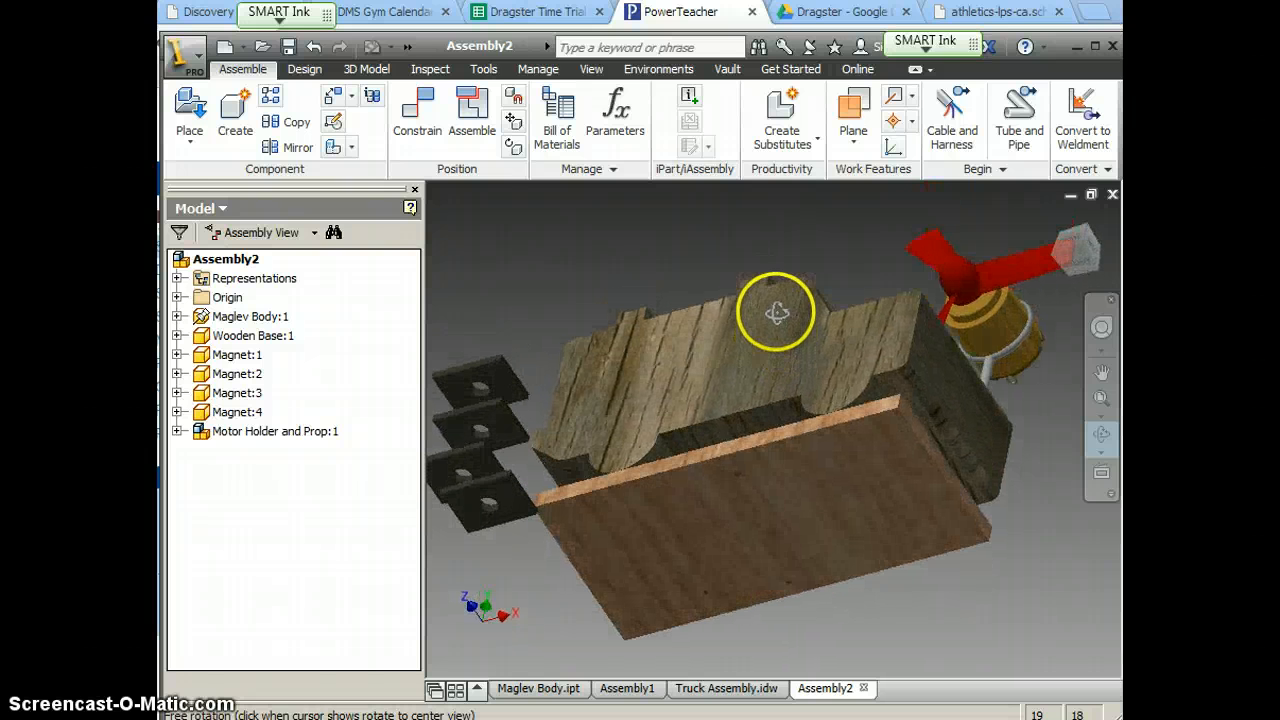
{"action": "left_click_drag", "start_coordinate": [776, 312], "coordinate": [770, 430]}
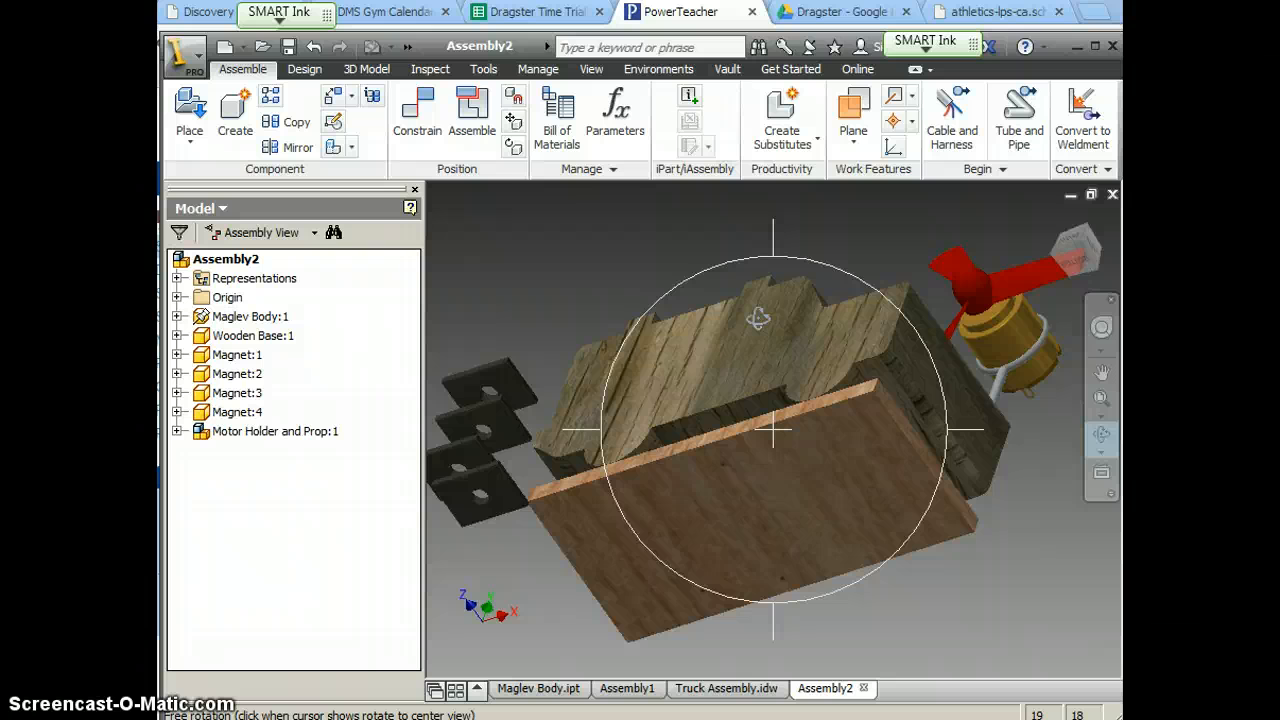
{"action": "mouse_move", "coordinate": [416, 114]}
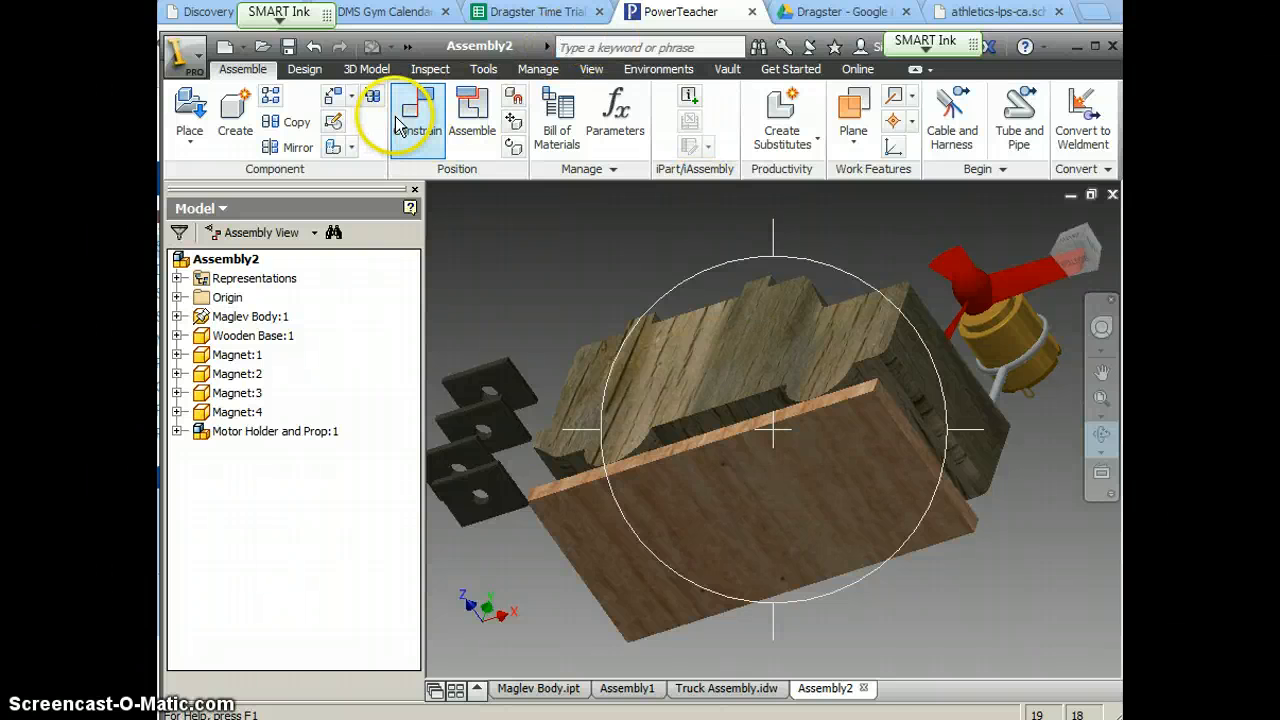
{"action": "left_click", "coordinate": [420, 110]}
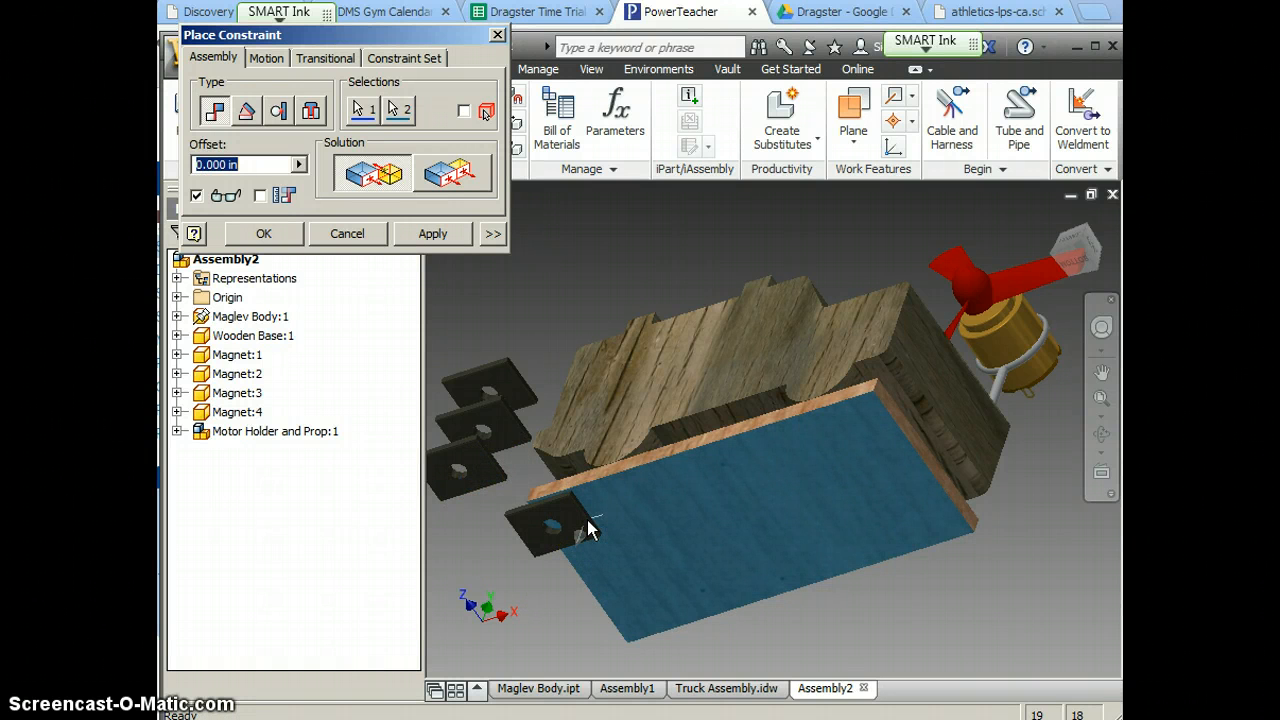
{"action": "left_click", "coordinate": [560, 520]}
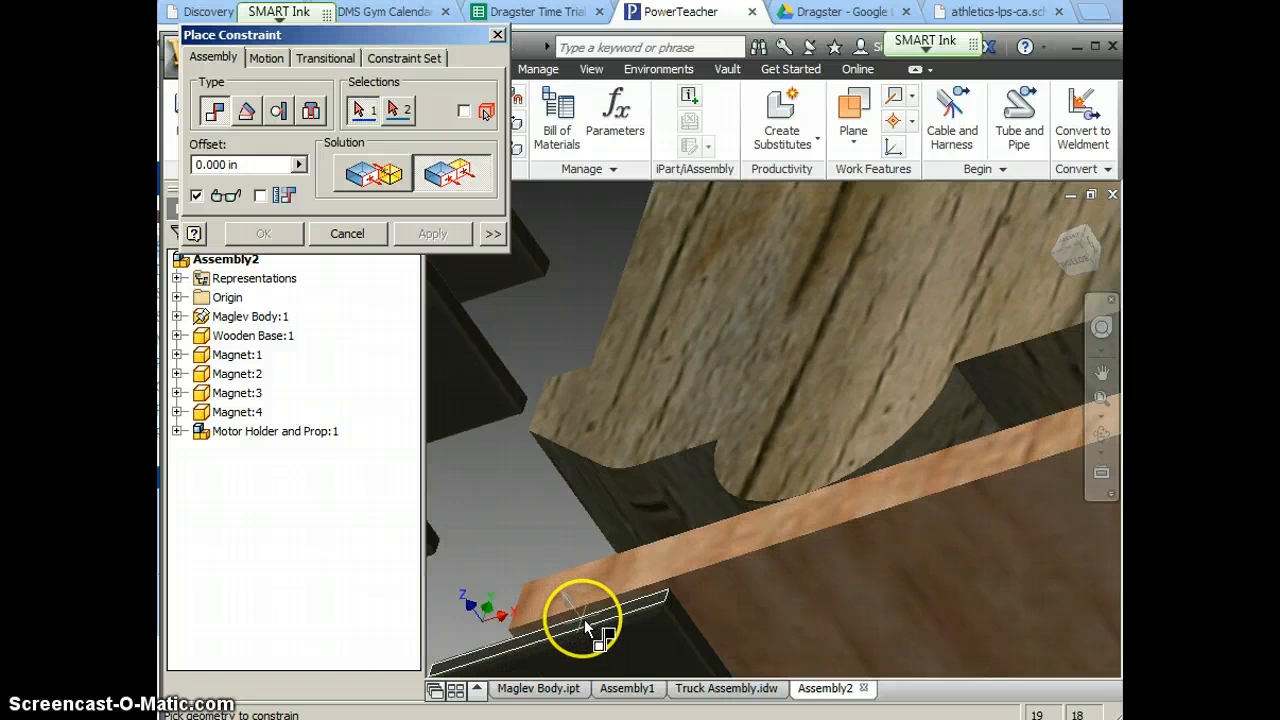
{"action": "left_click", "coordinate": [592, 624]}
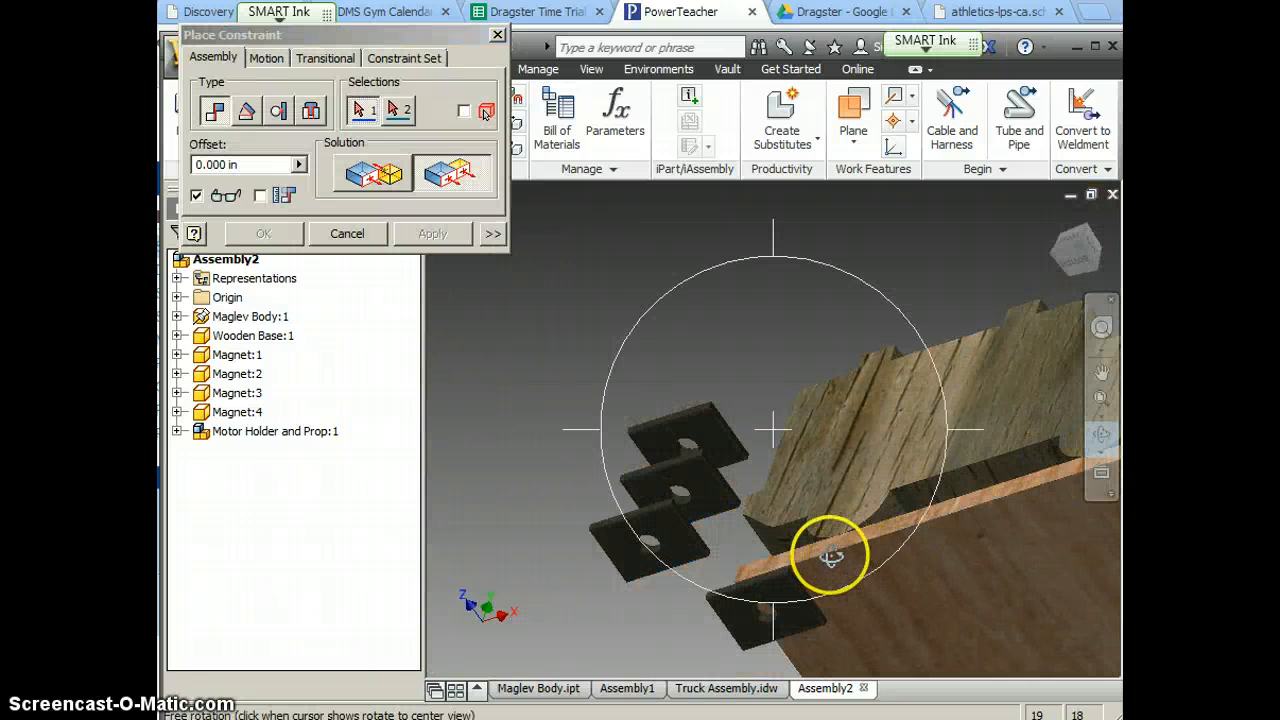
{"action": "left_click_drag", "start_coordinate": [830, 556], "coordinate": [852, 540]}
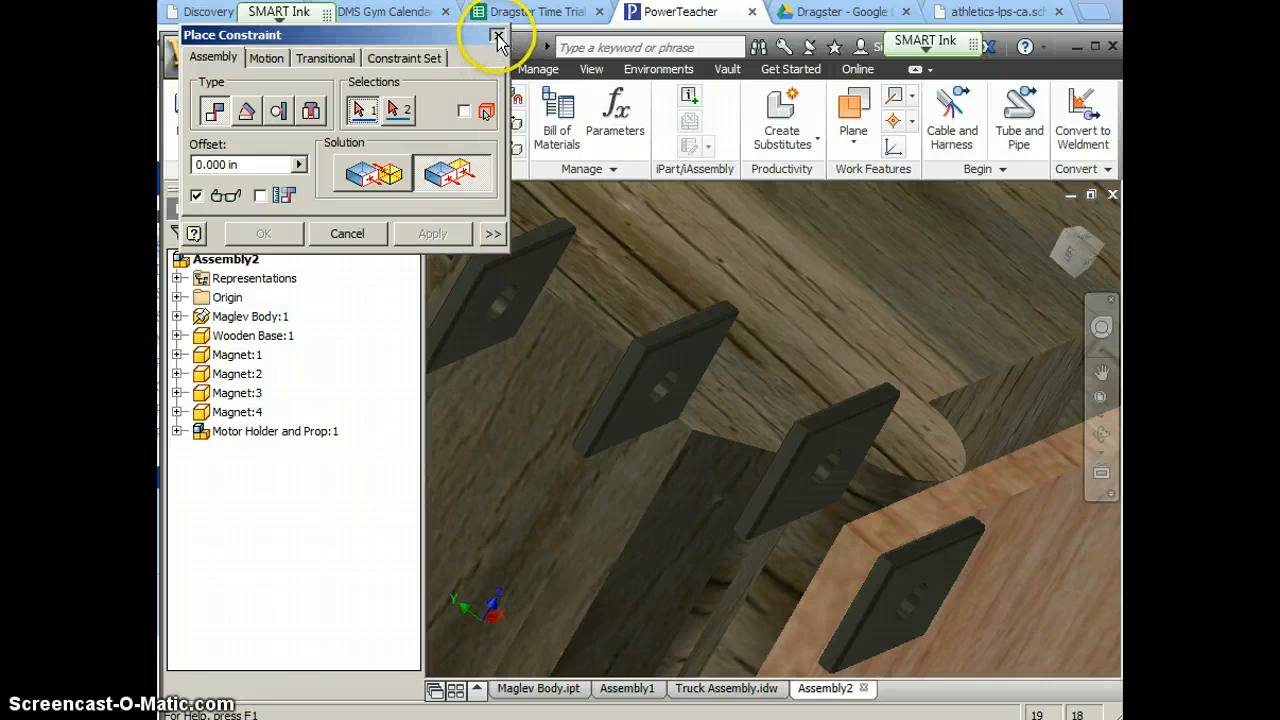
{"action": "left_click", "coordinate": [492, 36]}
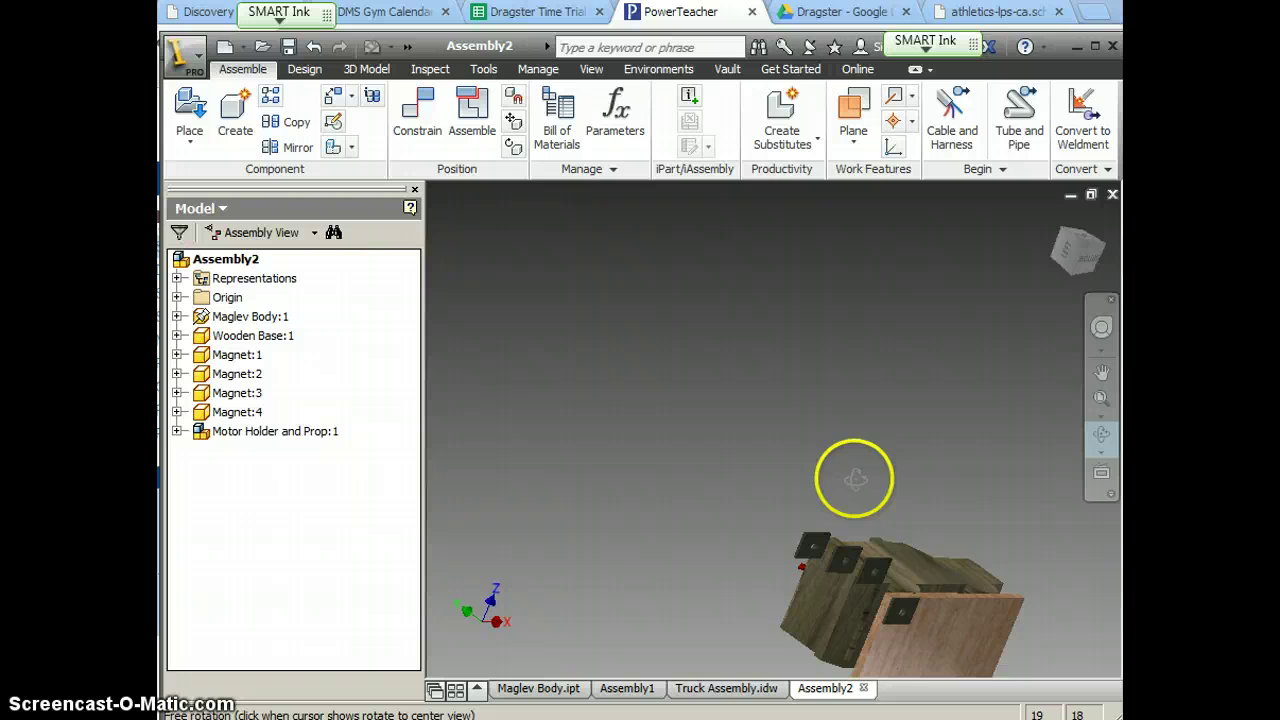
Orbit, fit all, then restore the angled home view of the whole assembly.
{"action": "left_click_drag", "start_coordinate": [856, 478], "coordinate": [824, 420]}
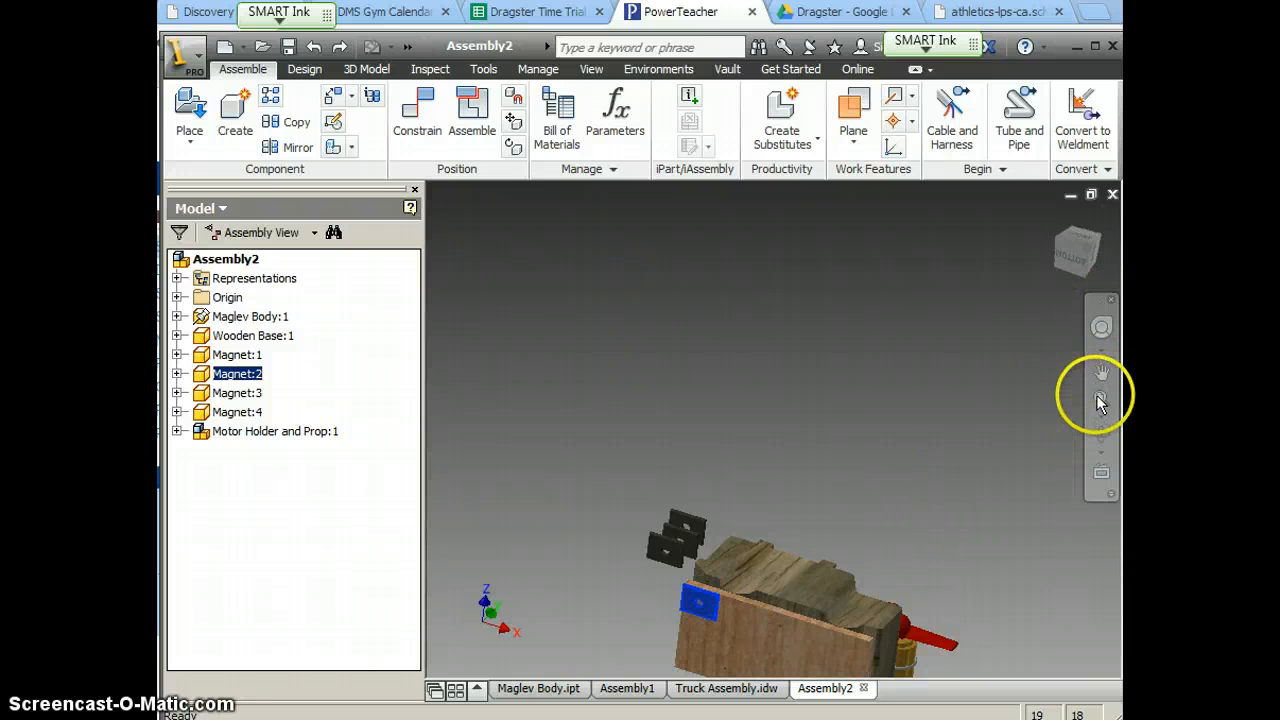
{"action": "mouse_move", "coordinate": [1100, 396]}
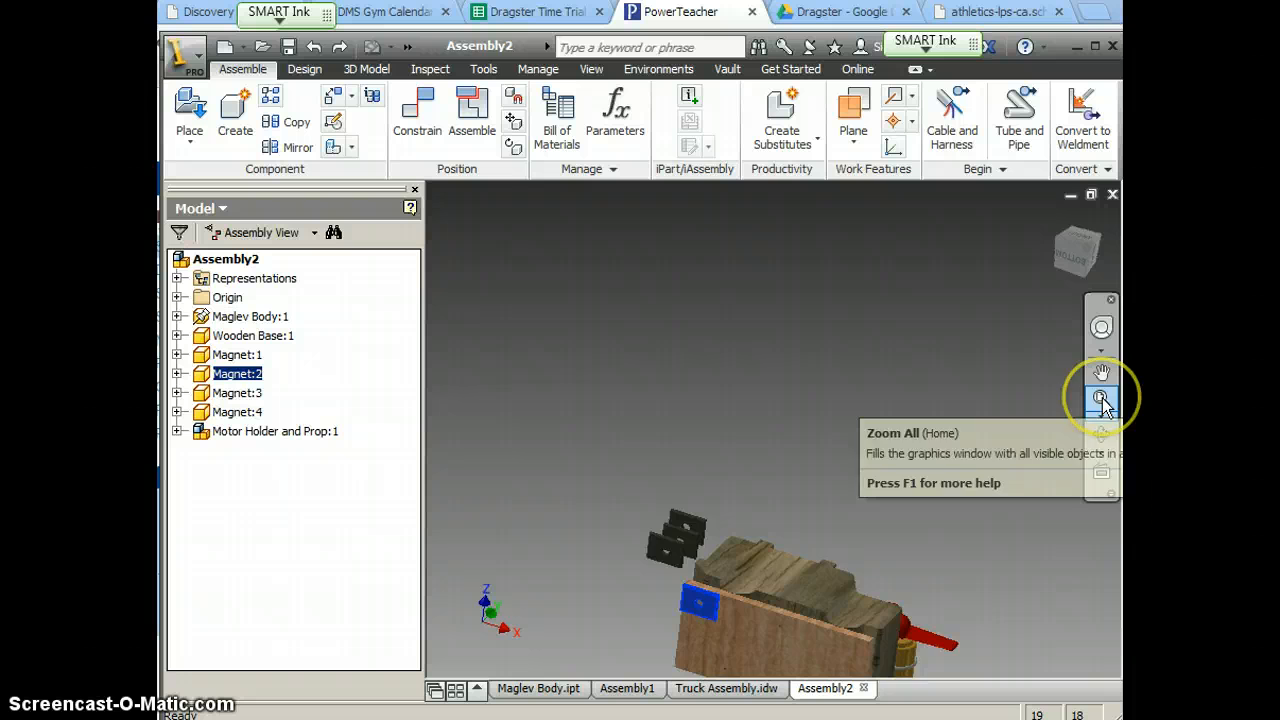
{"action": "left_click", "coordinate": [1100, 396]}
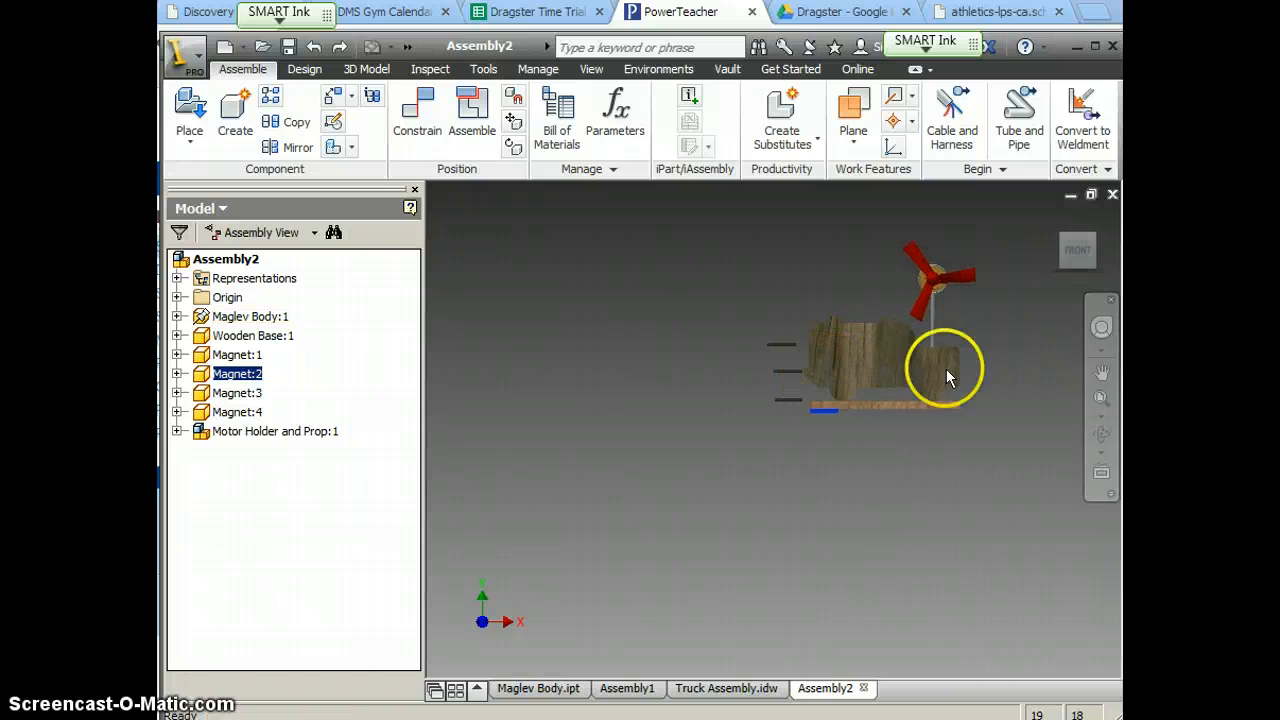
{"action": "left_click", "coordinate": [1076, 248]}
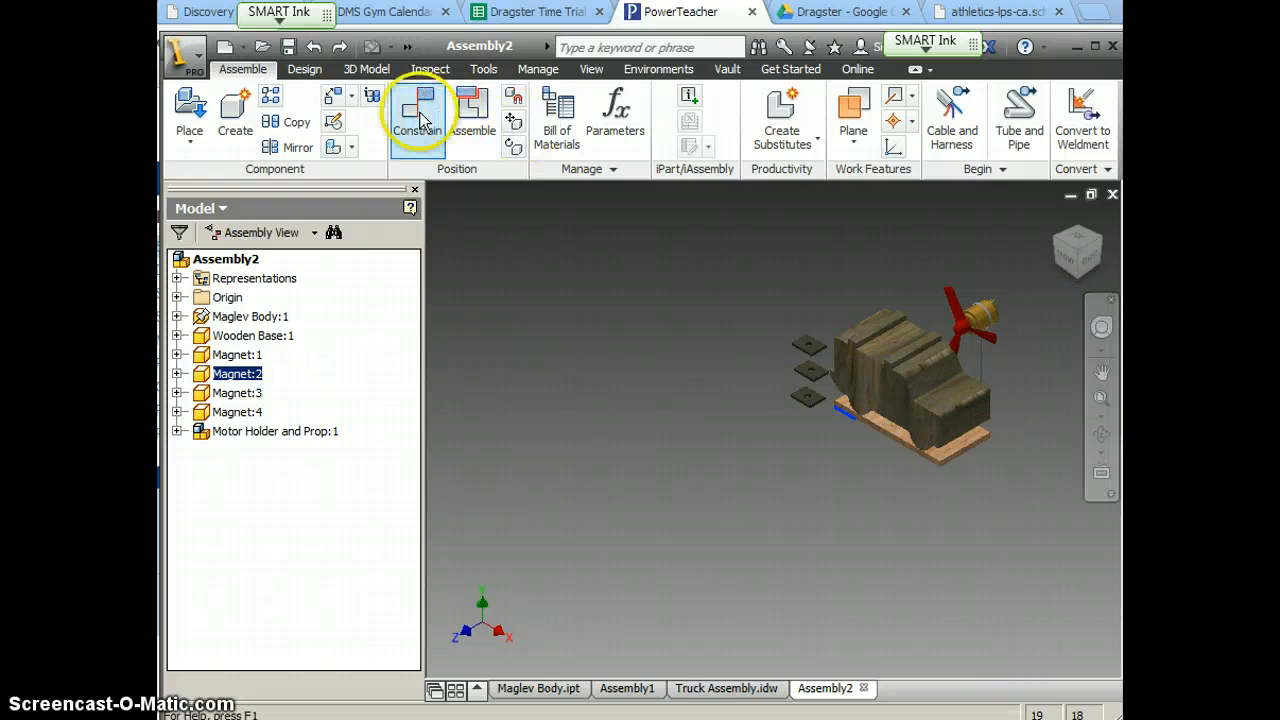
Insert-constrain the motor holder shaft into the body's top hole with offset -.75 and apply.
{"action": "left_click", "coordinate": [420, 104]}
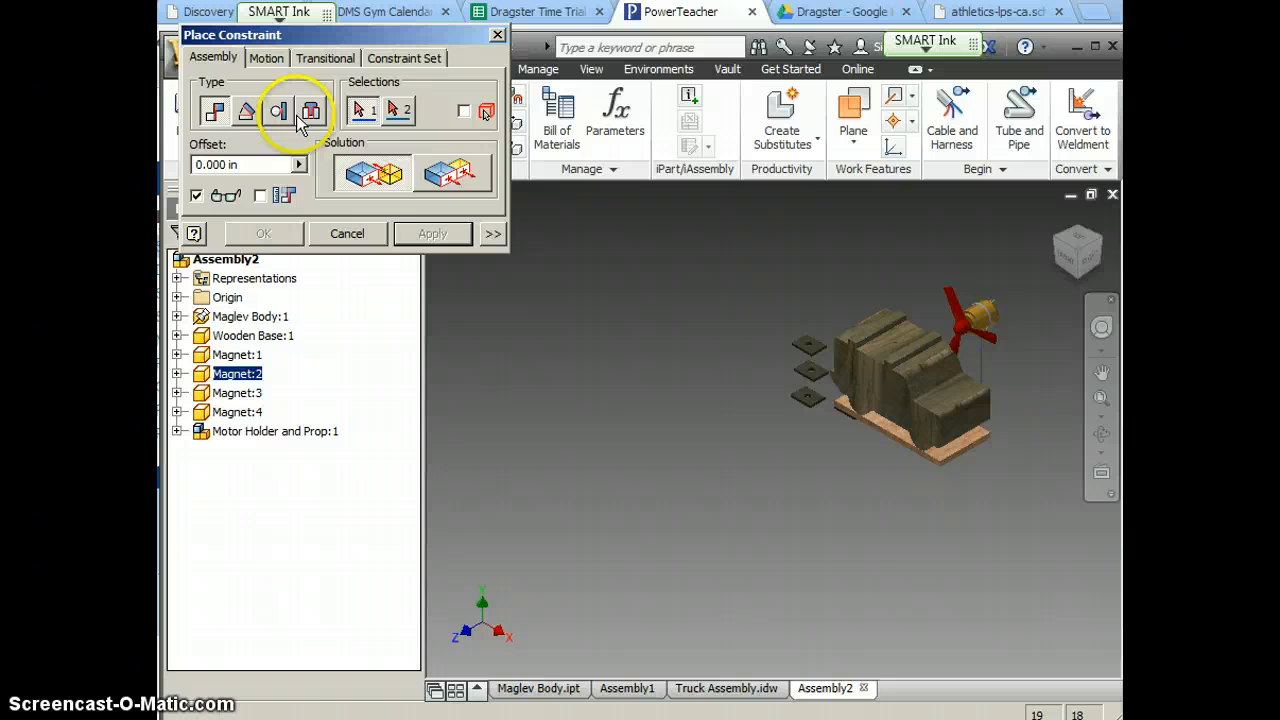
{"action": "left_click", "coordinate": [310, 110]}
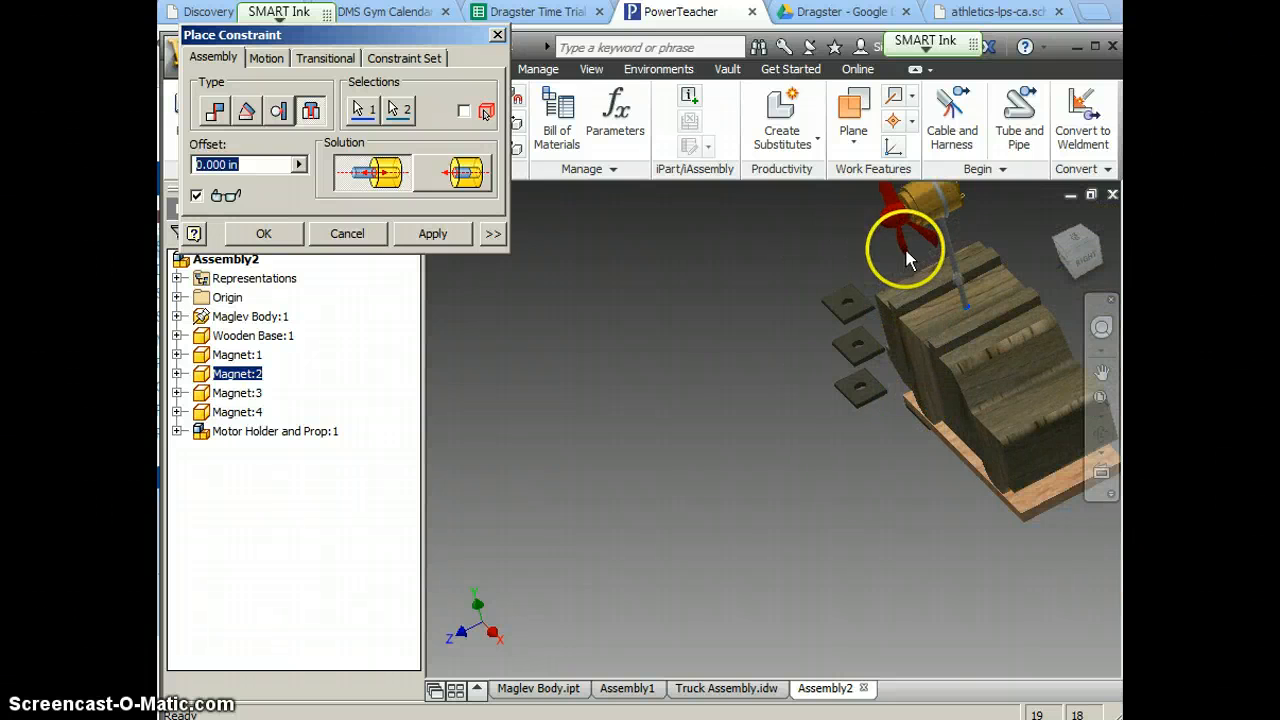
{"action": "mouse_move", "coordinate": [922, 258]}
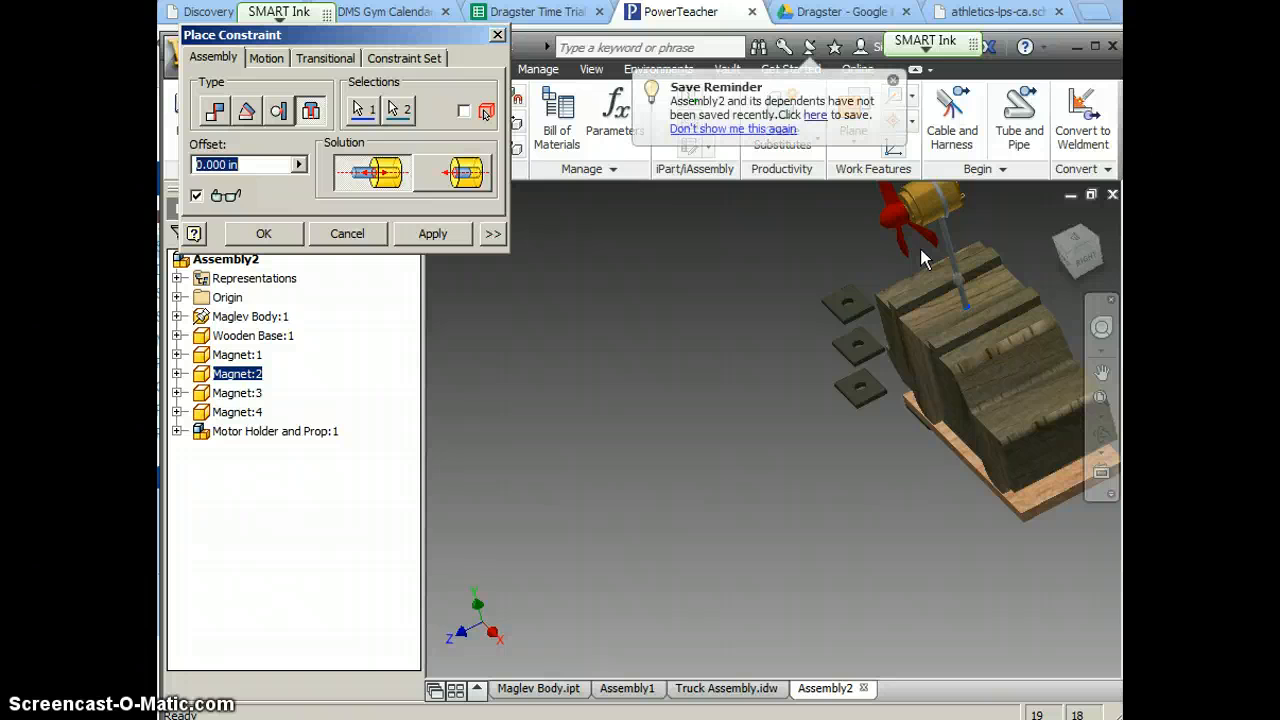
{"action": "left_click", "coordinate": [244, 164]}
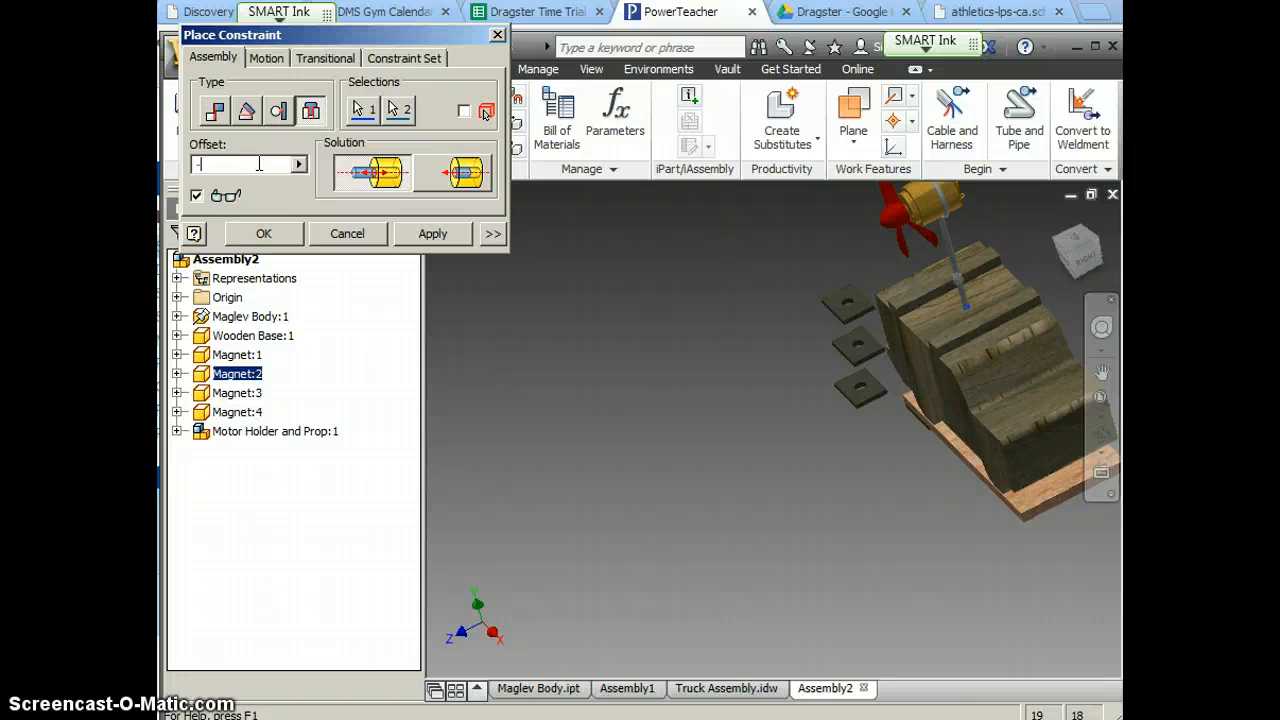
{"action": "type", "text": "-.75"}
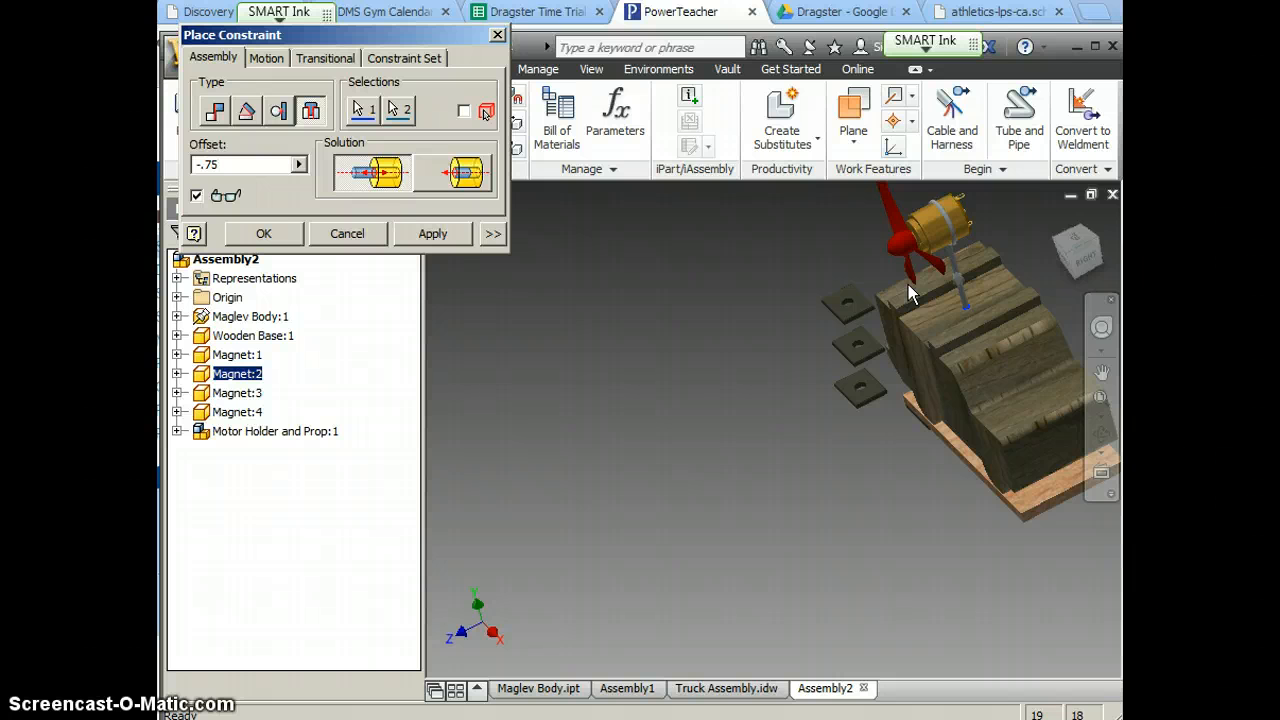
{"action": "left_click", "coordinate": [432, 232]}
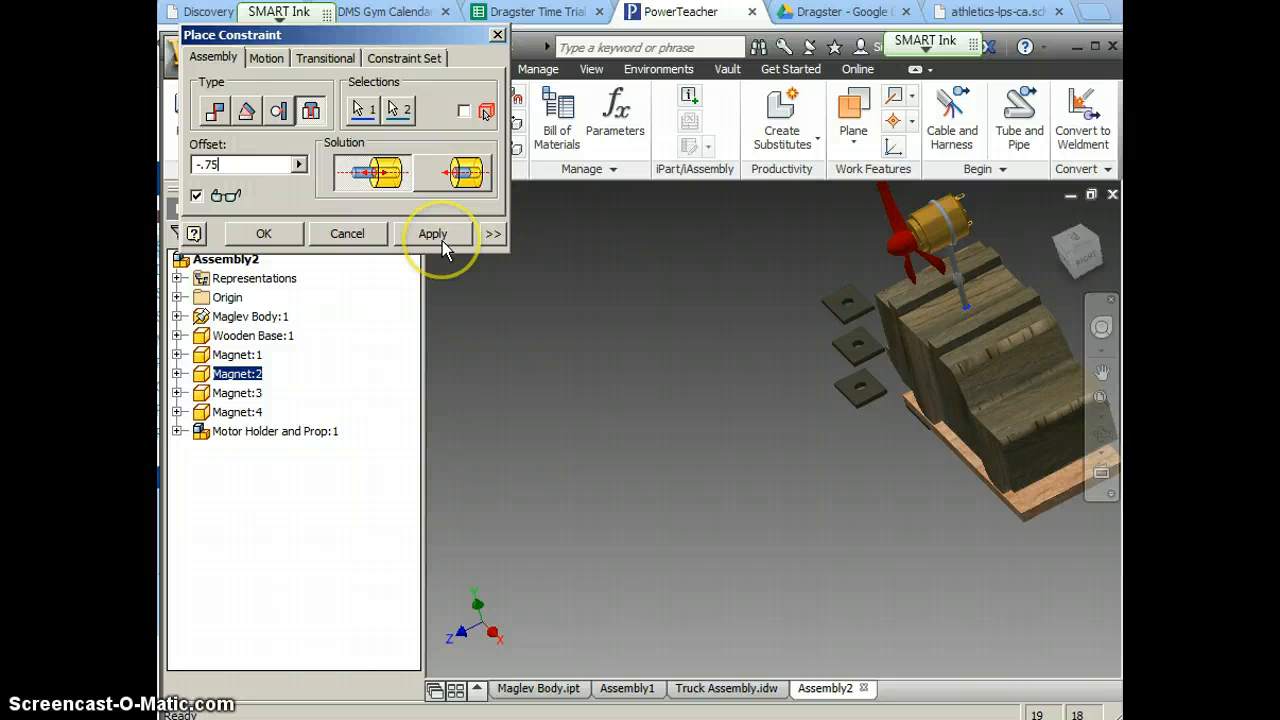
{"action": "left_click", "coordinate": [432, 232]}
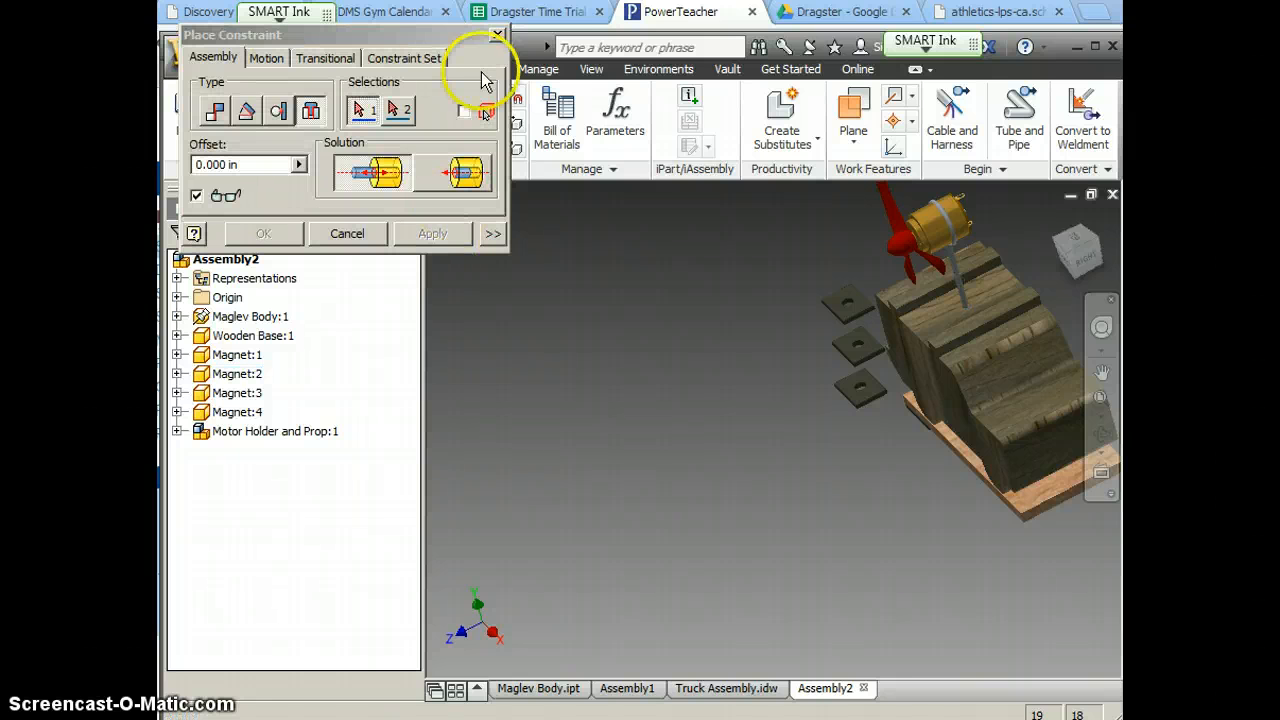
Close the Place Constraint dialog and orbit the assembly to view its underside.
{"action": "left_click", "coordinate": [348, 232]}
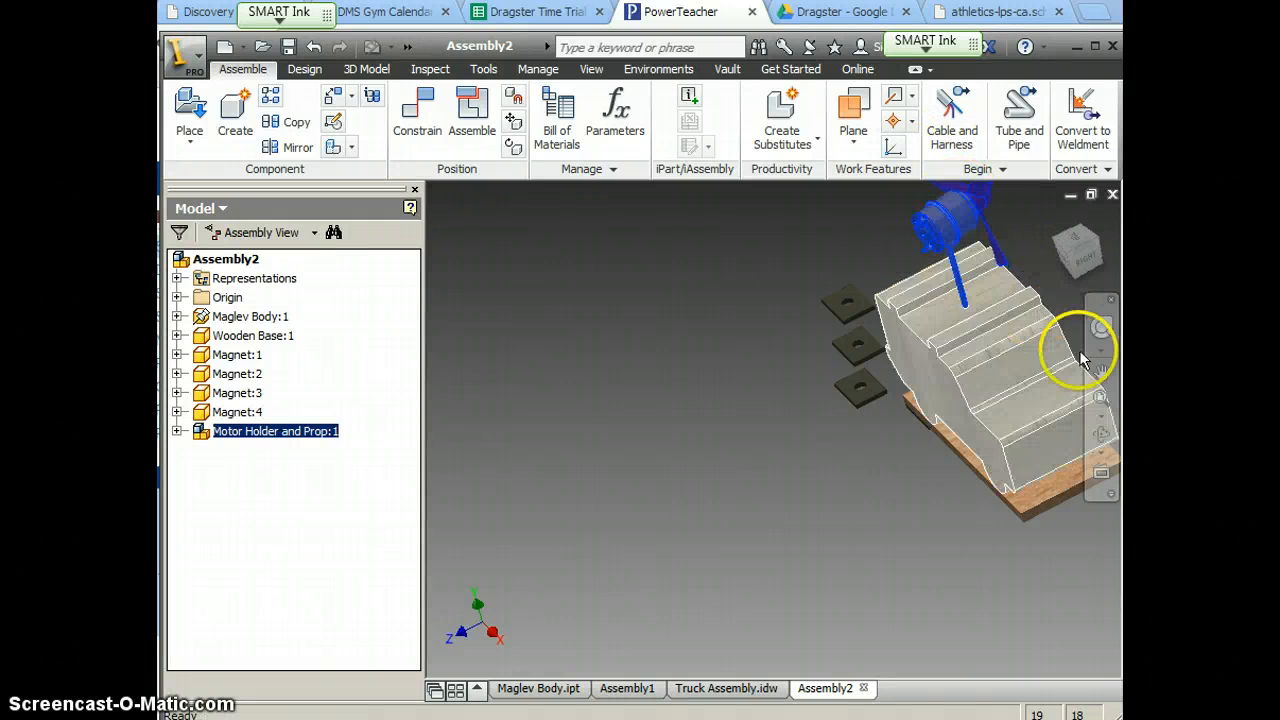
{"action": "left_click", "coordinate": [1100, 432]}
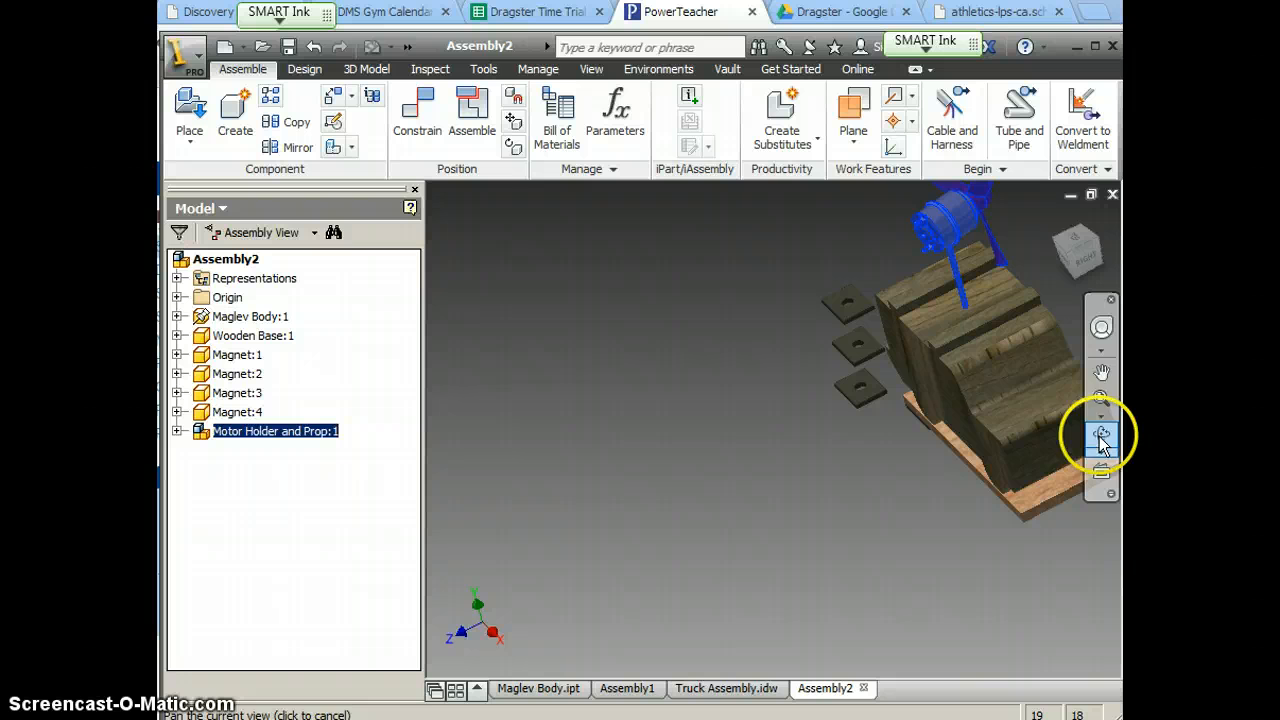
{"action": "left_click", "coordinate": [1100, 436]}
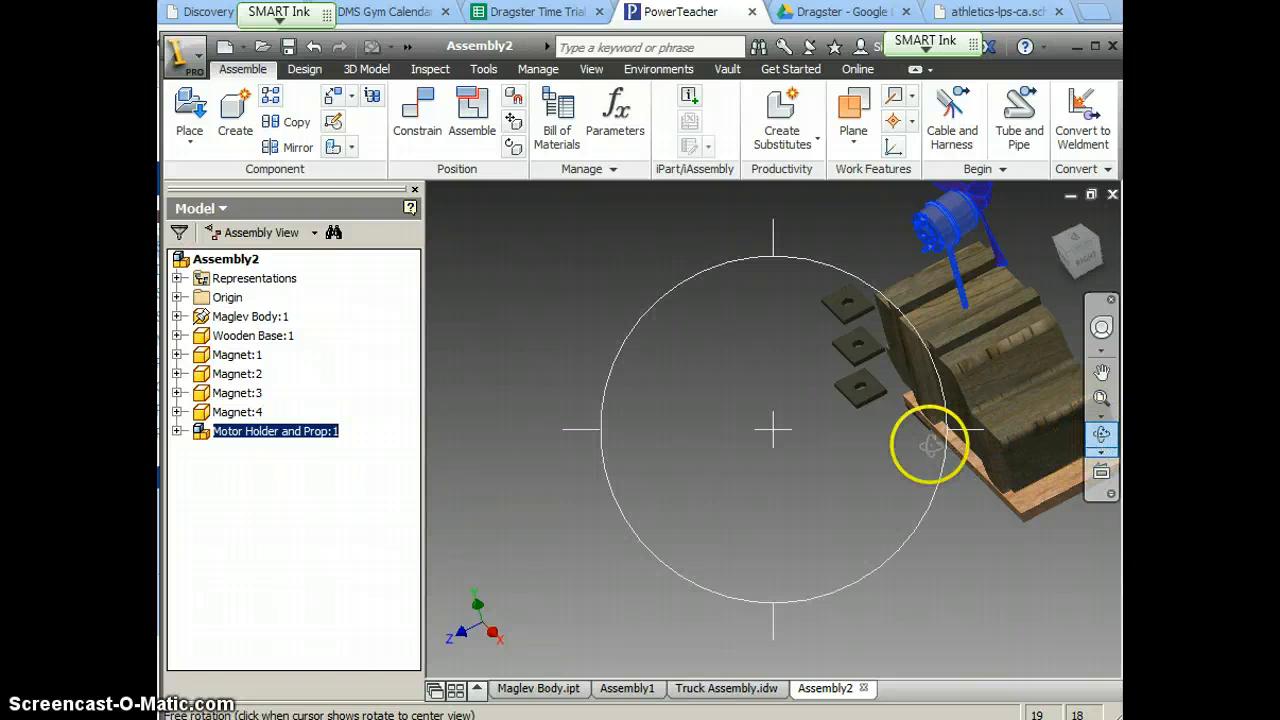
{"action": "left_click_drag", "start_coordinate": [924, 444], "coordinate": [1078, 336]}
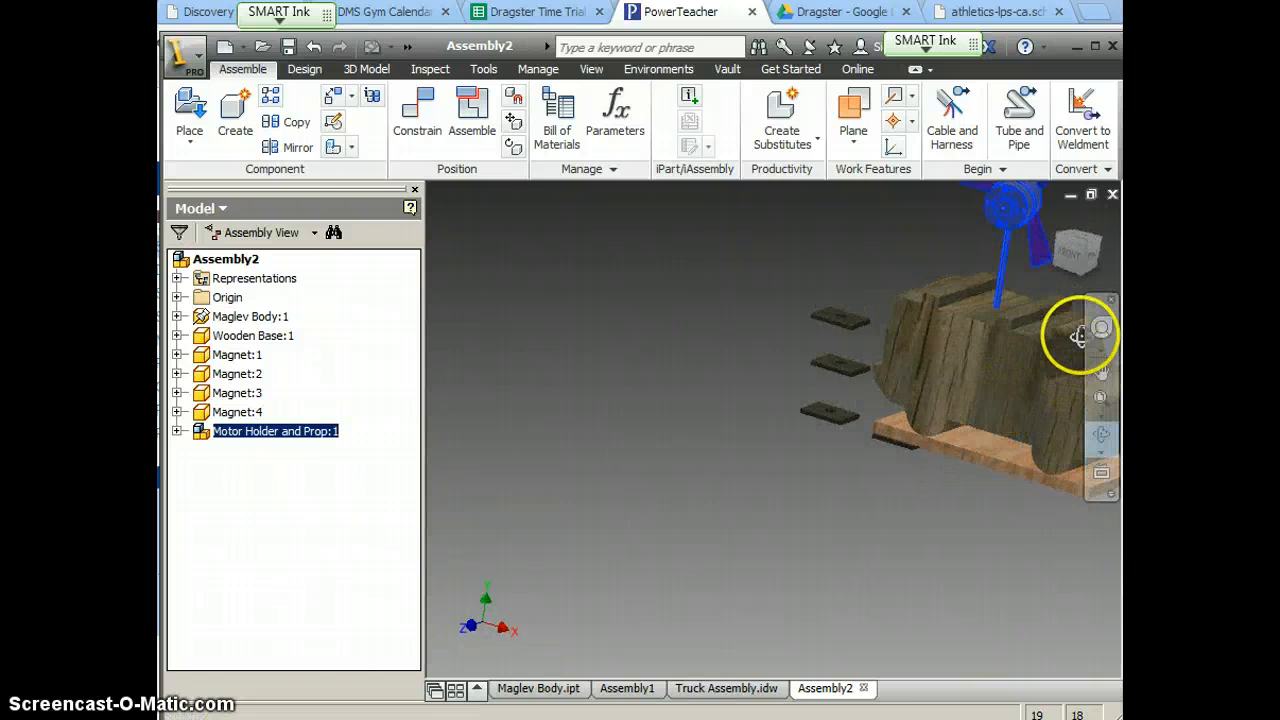
{"action": "left_click_drag", "start_coordinate": [1080, 336], "coordinate": [976, 388]}
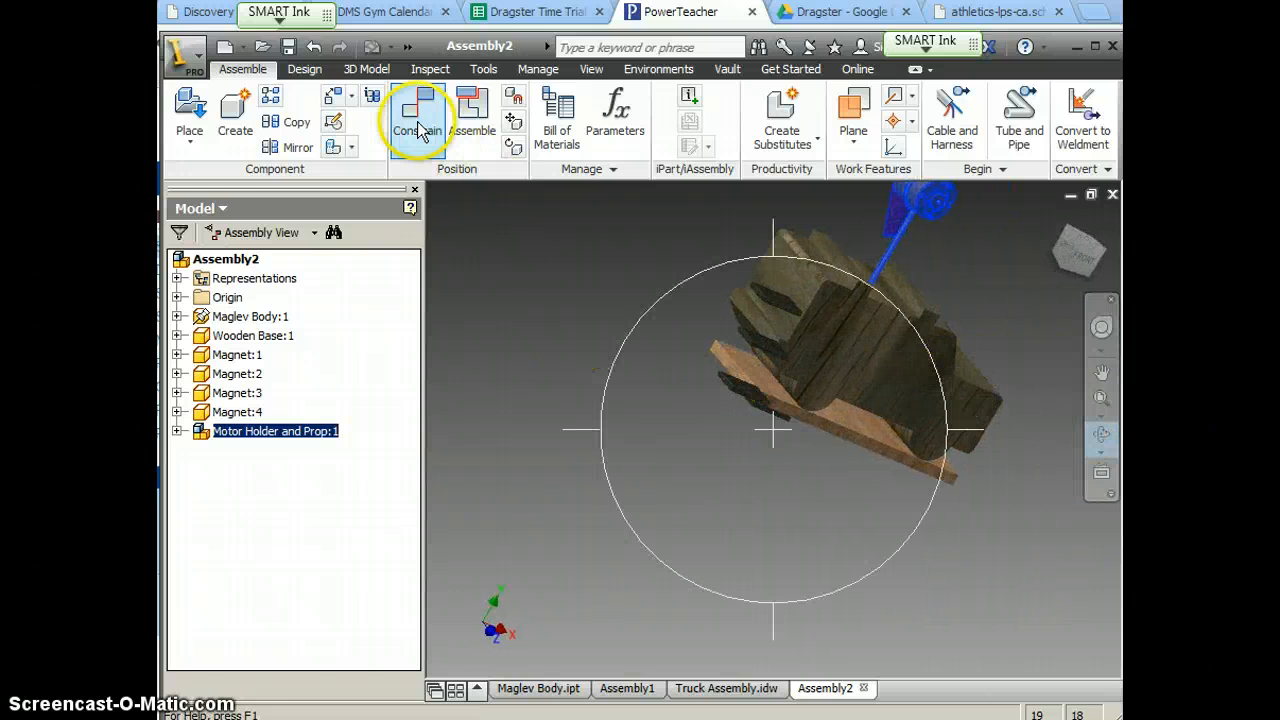
Angle-constrain the motor end face to the body's side face at 180 deg, squaring the prop.
{"action": "left_click", "coordinate": [416, 114]}
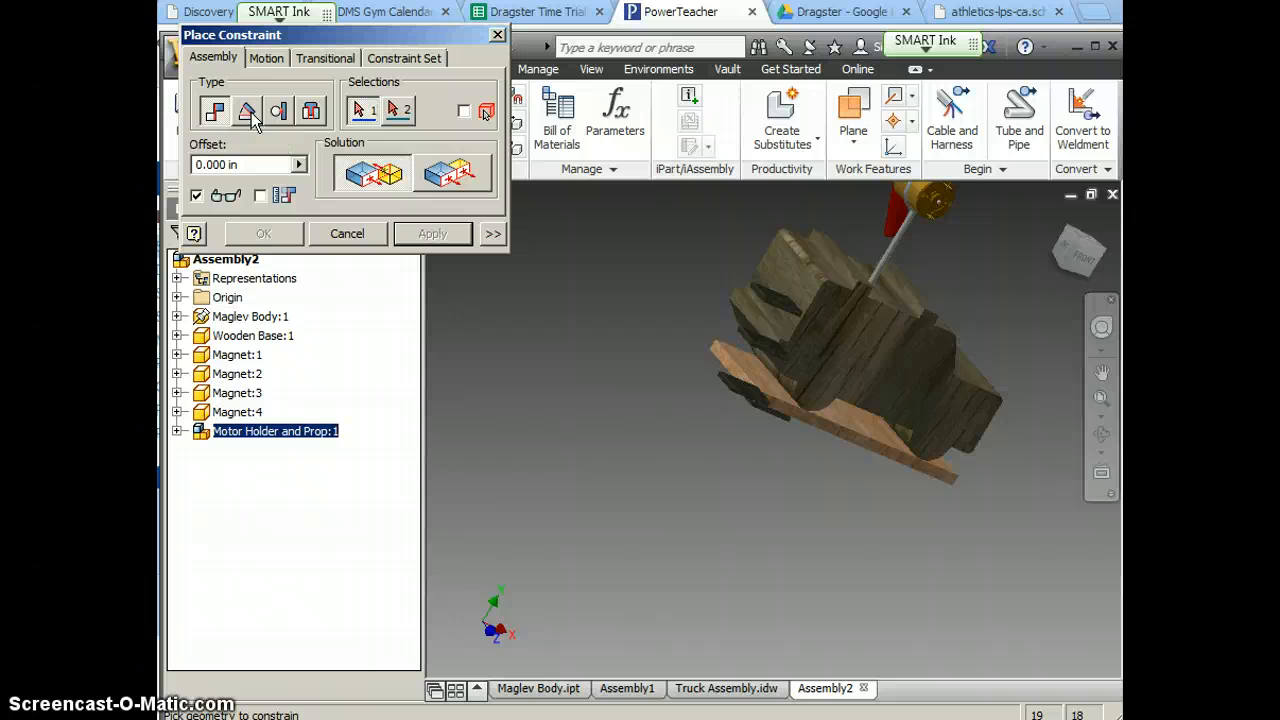
{"action": "left_click", "coordinate": [246, 110]}
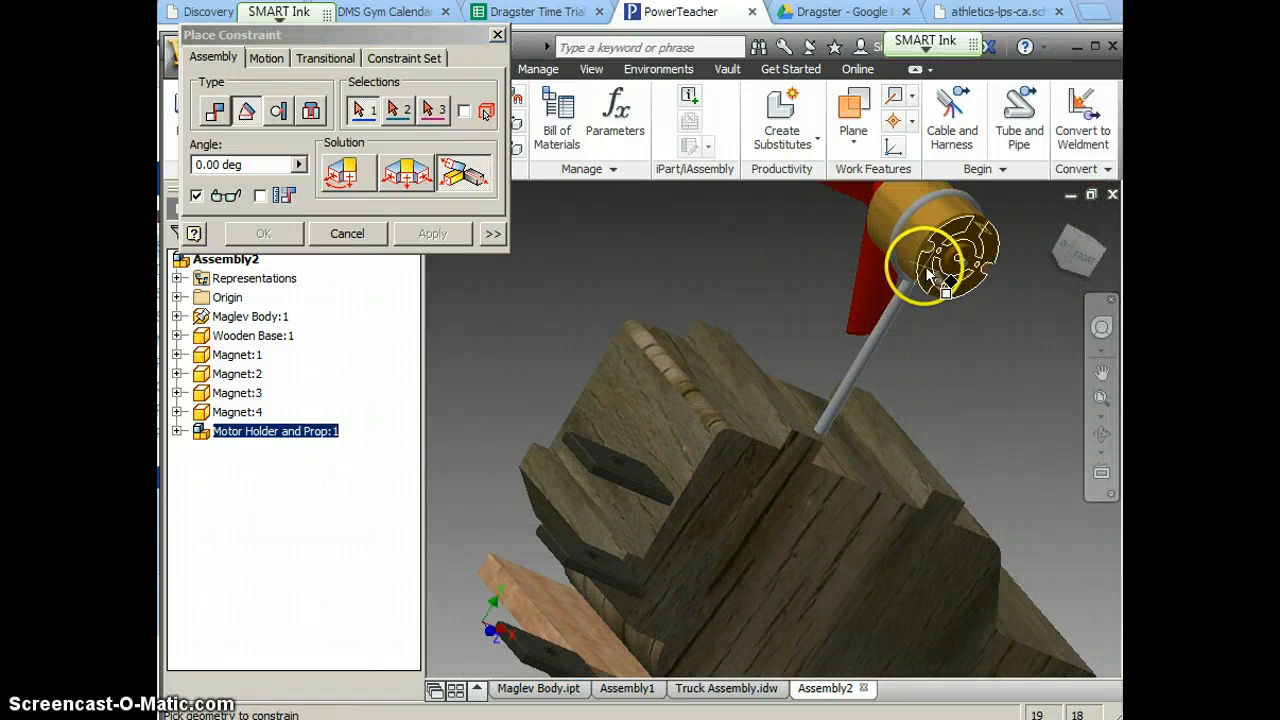
{"action": "left_click", "coordinate": [636, 400]}
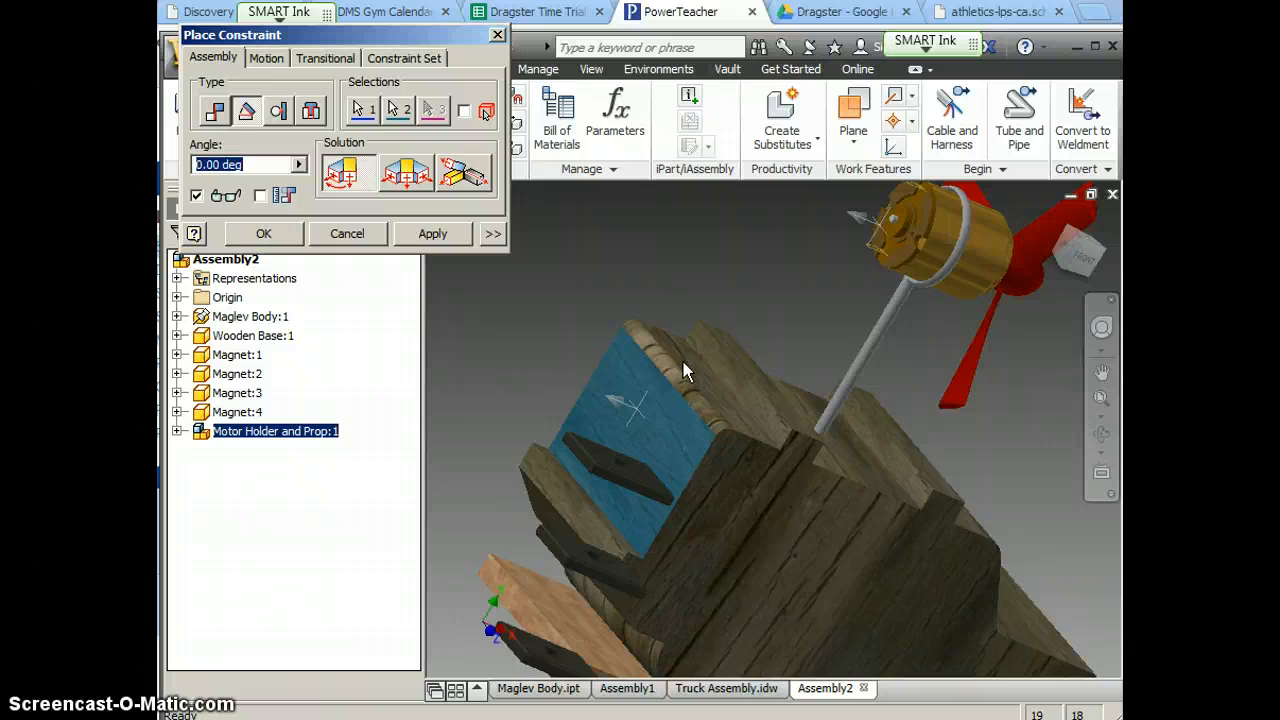
{"action": "type", "text": "180"}
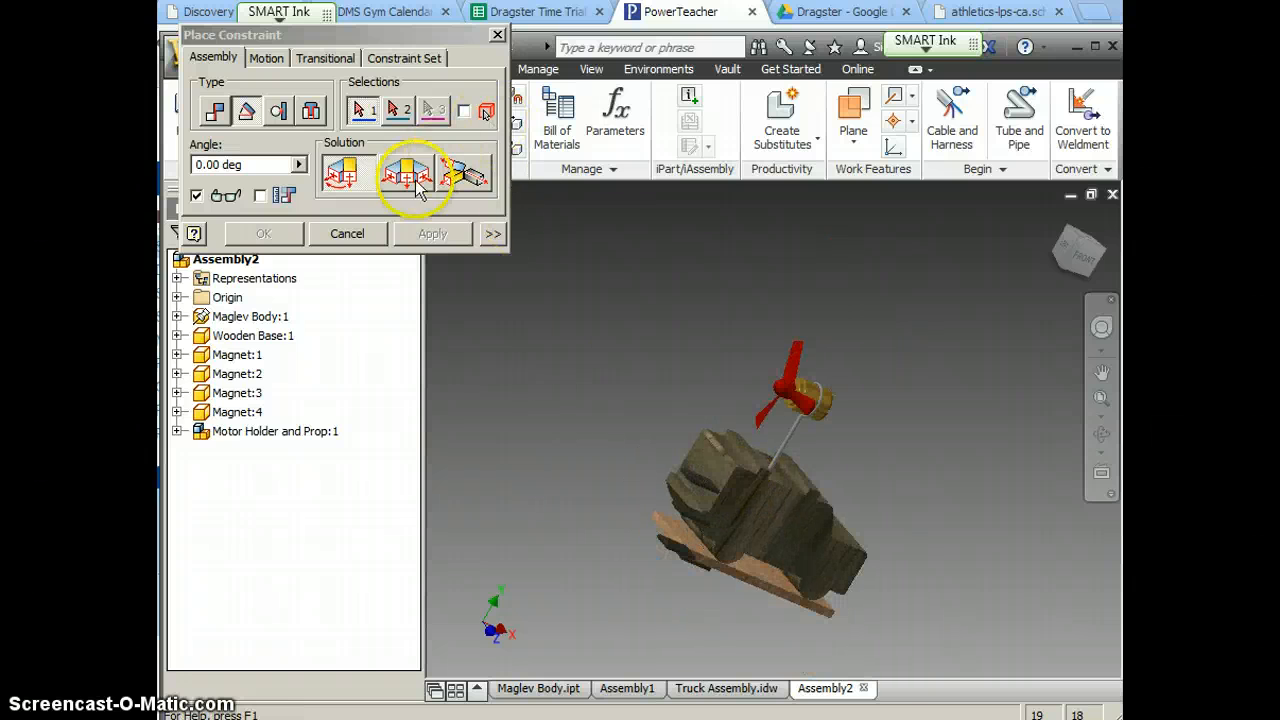
{"action": "left_click", "coordinate": [348, 232]}
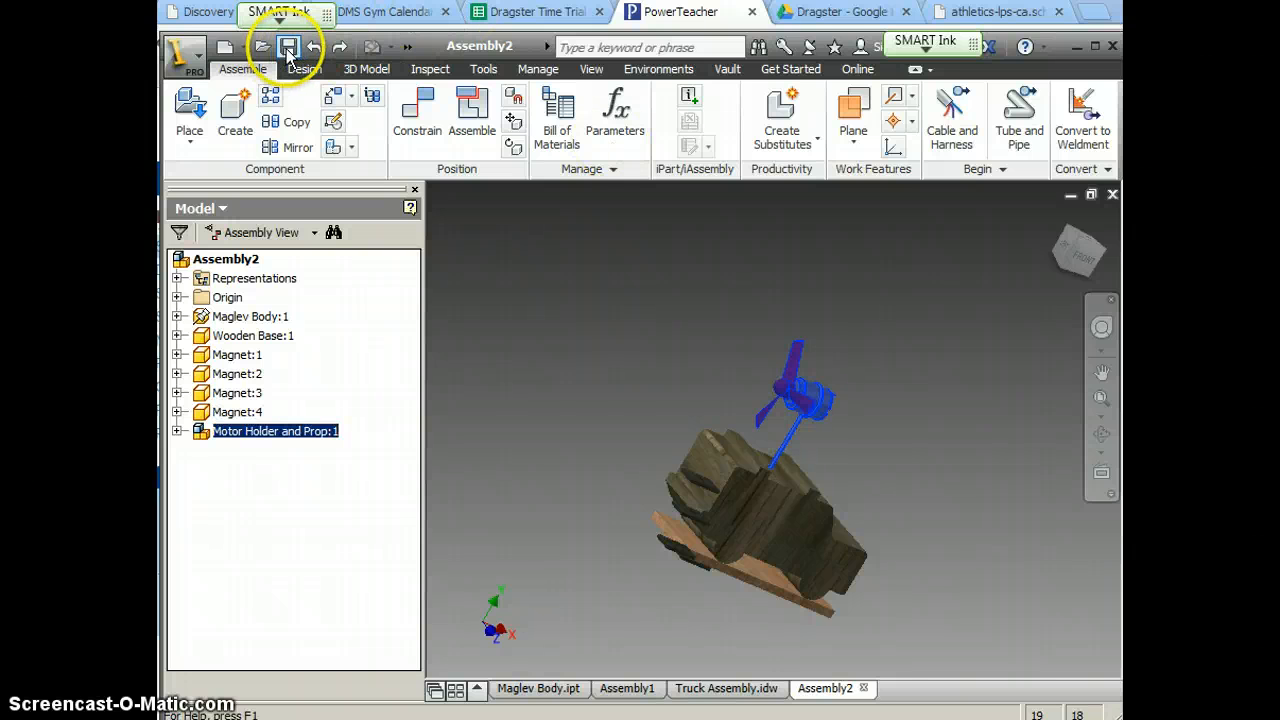
Save the assembly as Maglev in the DM\Maglev folder, accepting the outside-project warning.
{"action": "left_click", "coordinate": [288, 48]}
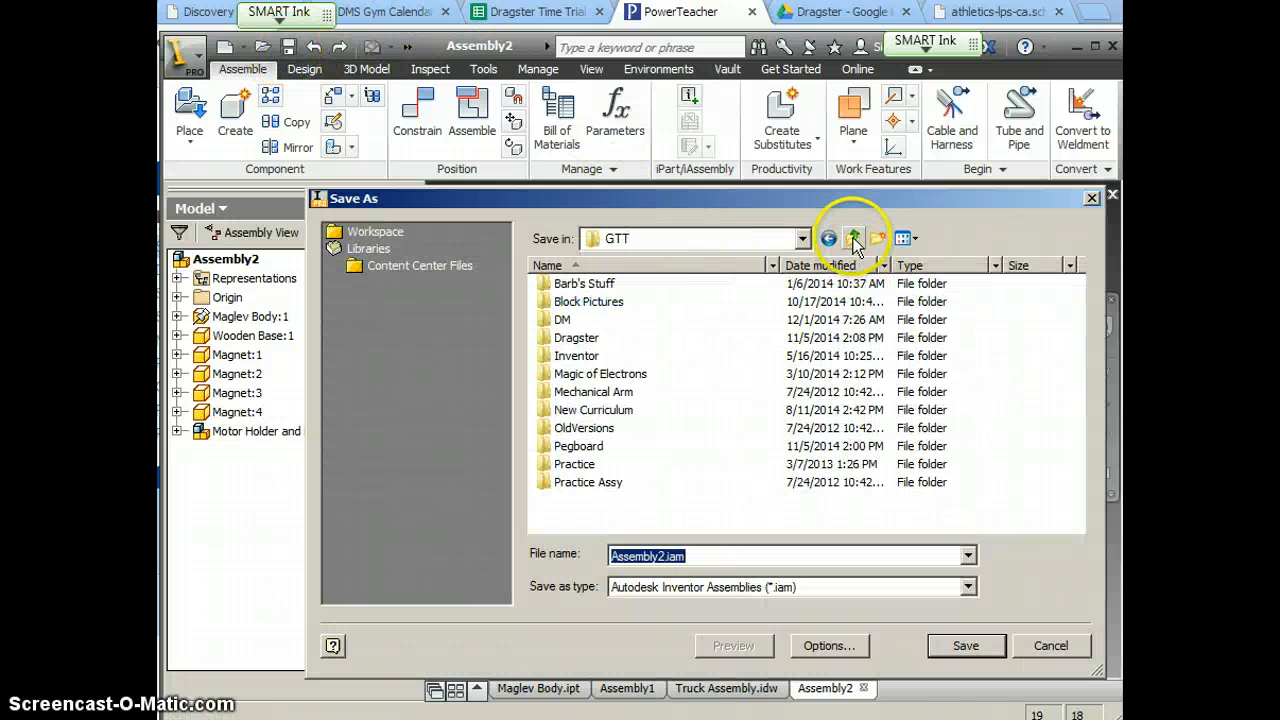
{"action": "double_click", "coordinate": [564, 320]}
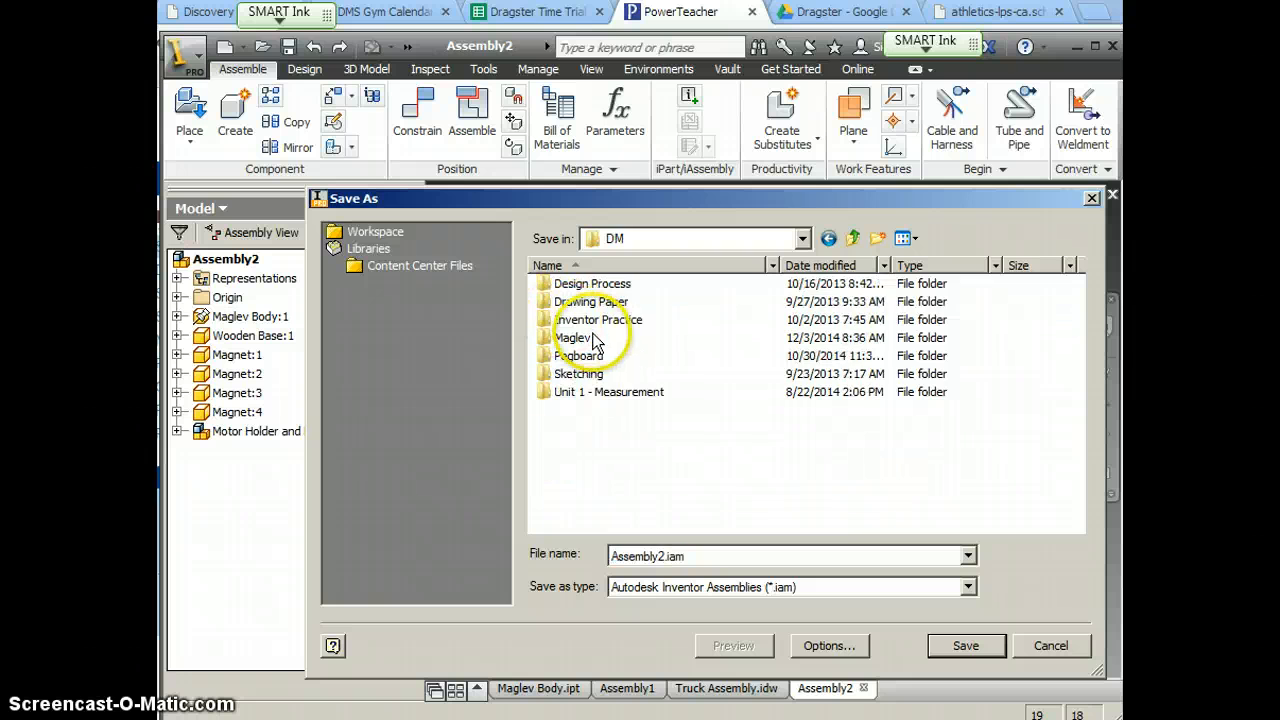
{"action": "double_click", "coordinate": [578, 336]}
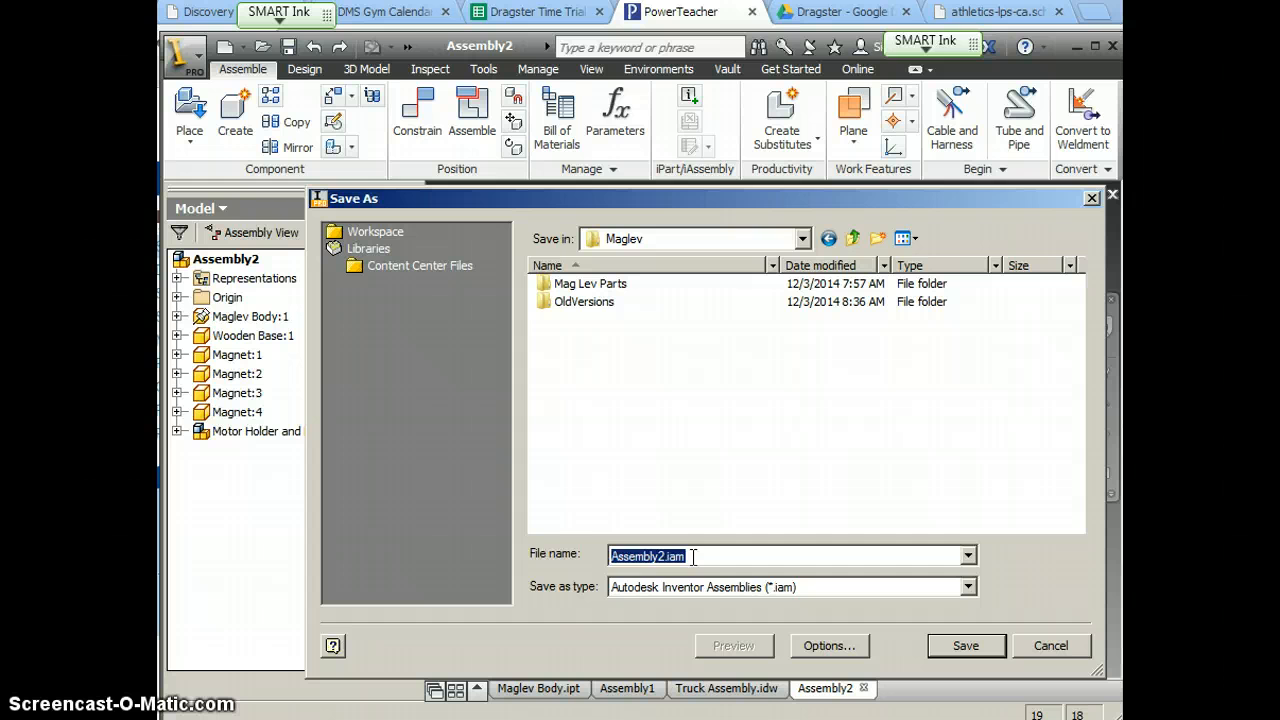
{"action": "type", "text": "Maglev"}
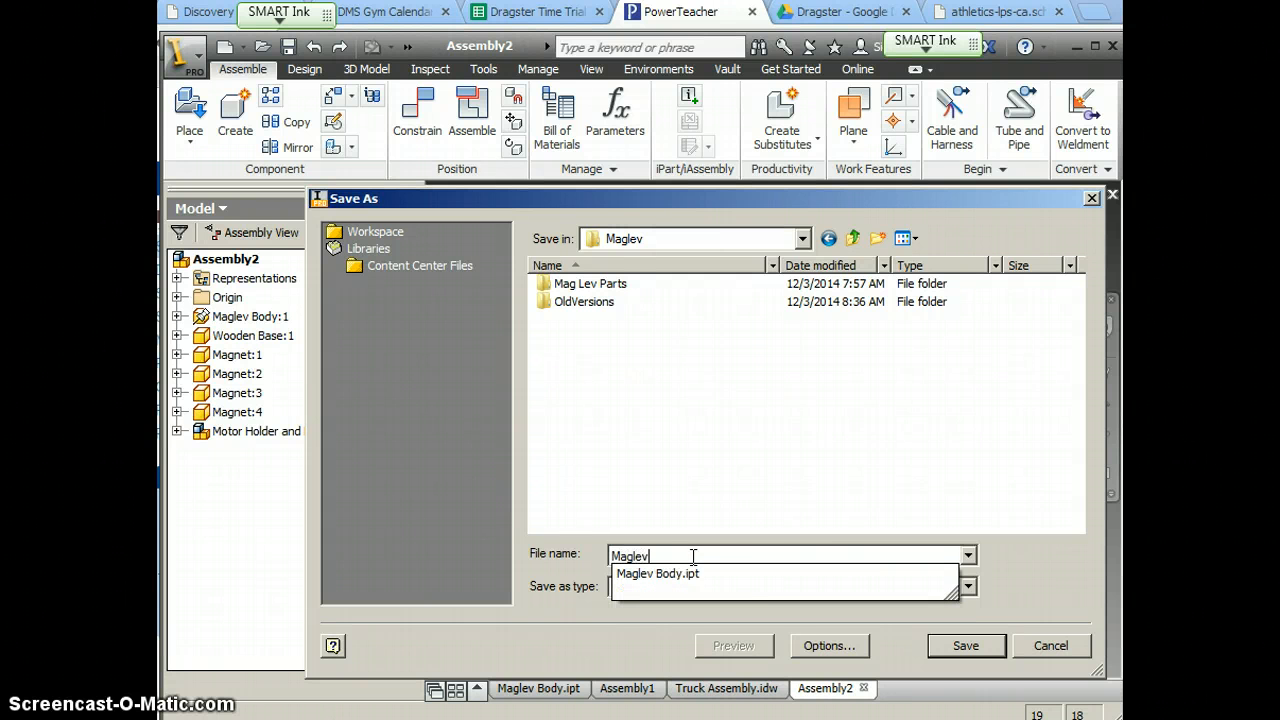
{"action": "left_click", "coordinate": [968, 644]}
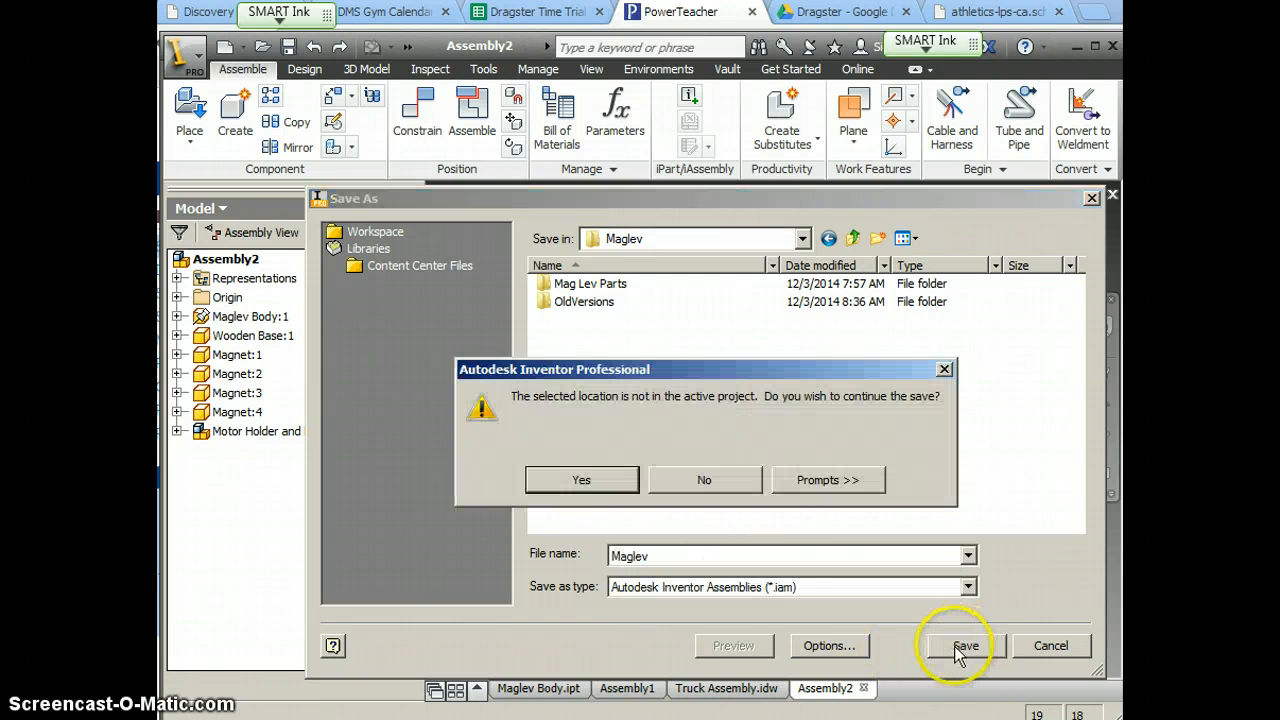
{"action": "left_click", "coordinate": [580, 480]}
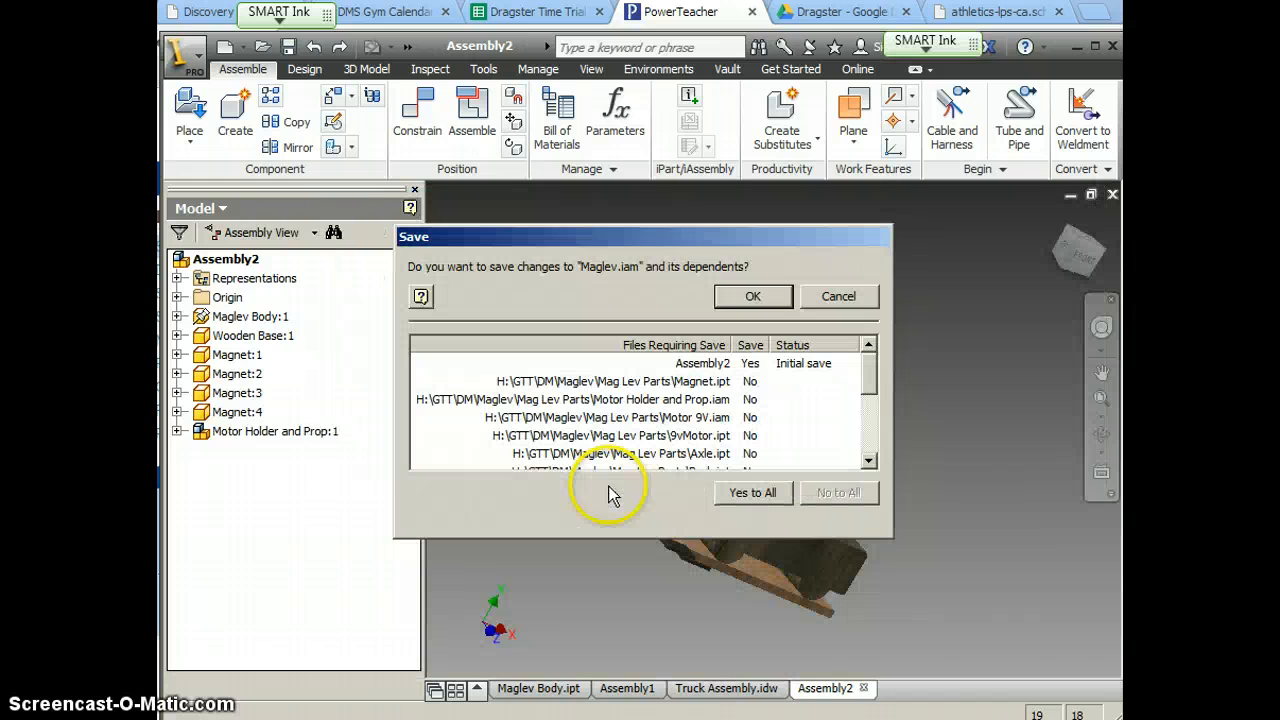